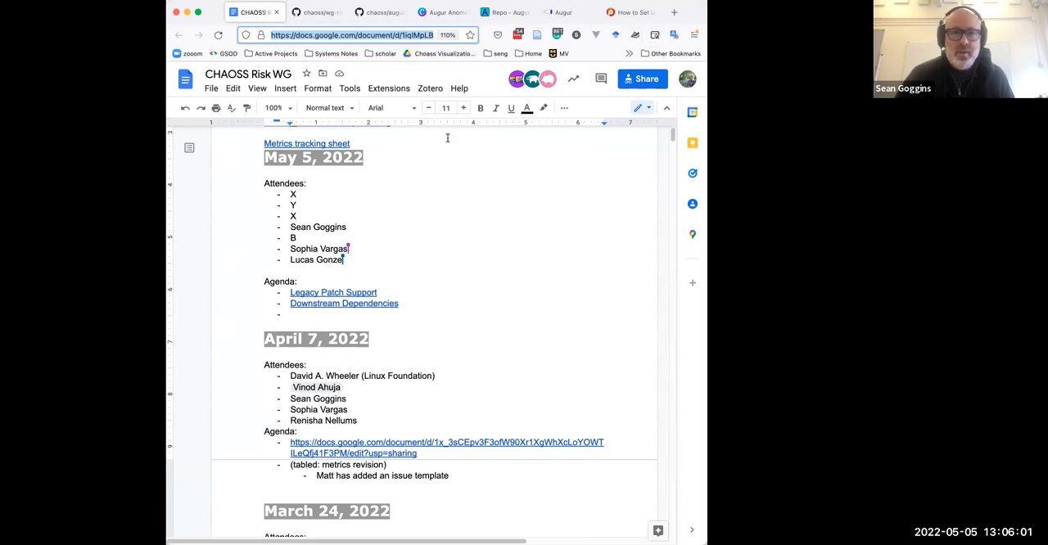
mouse_move(420, 152)
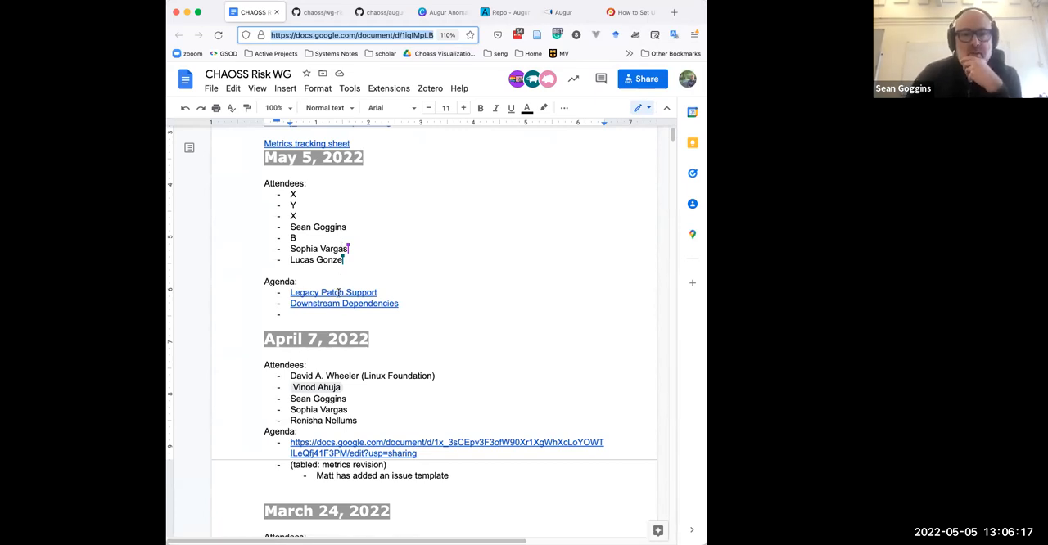
mouse_move(343, 303)
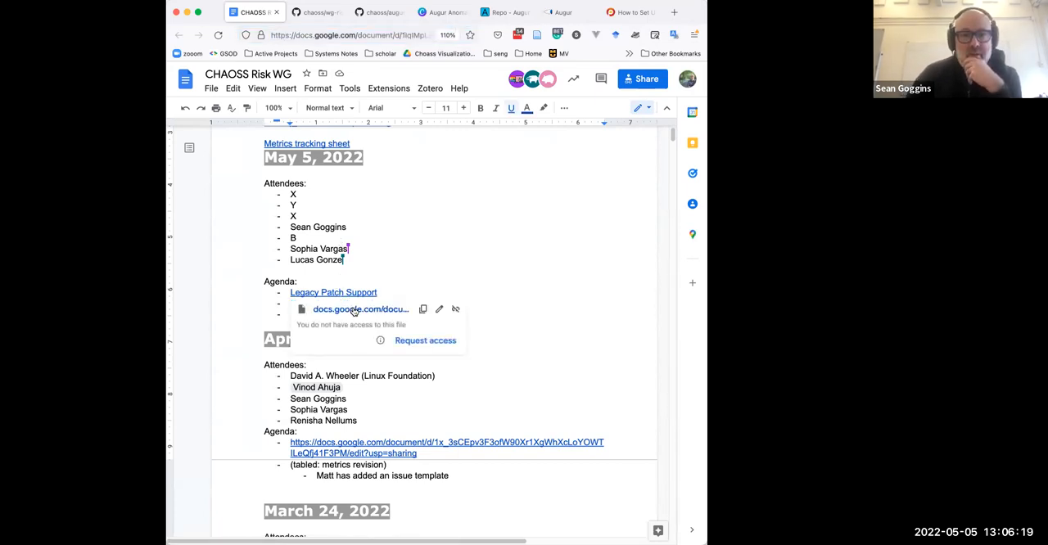
Dismiss the link preview on the Legacy Patch Support agenda item.
click(425, 340)
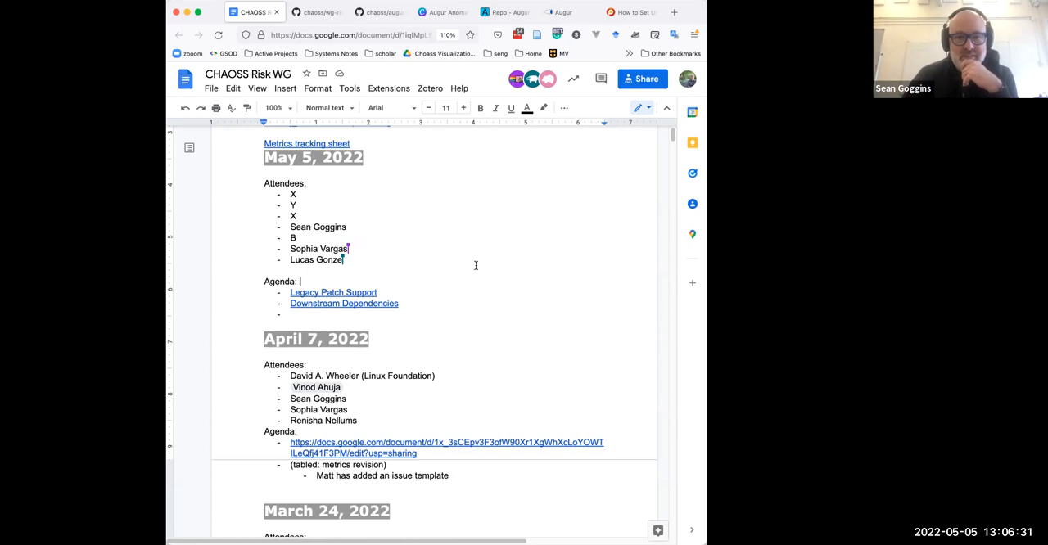
mouse_move(436, 288)
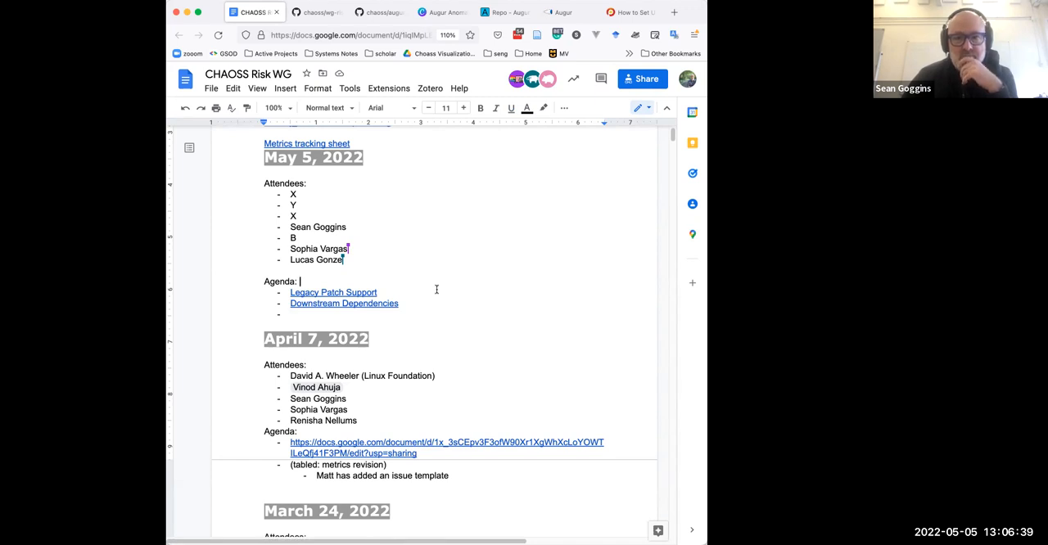
mouse_move(393, 298)
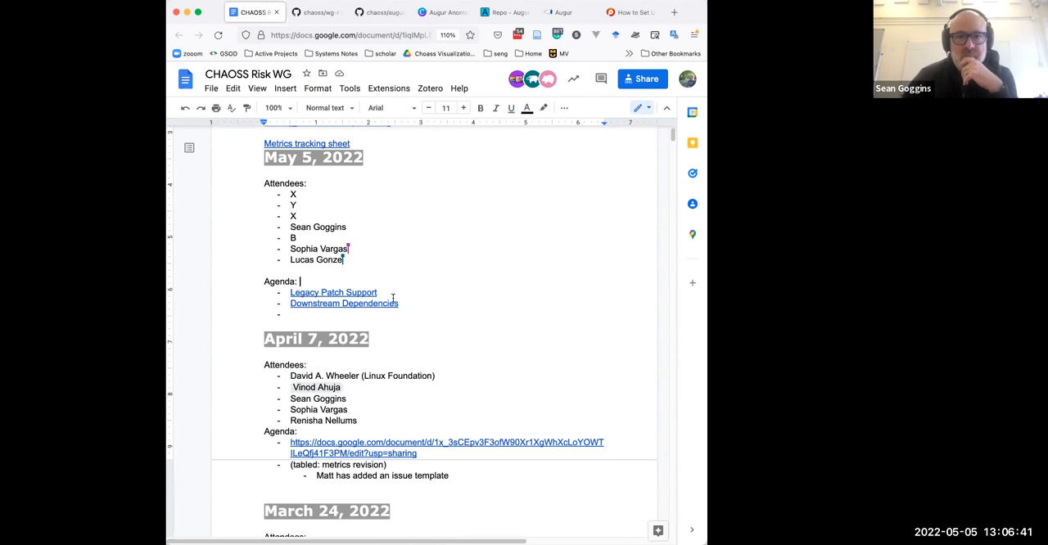
mouse_move(344, 303)
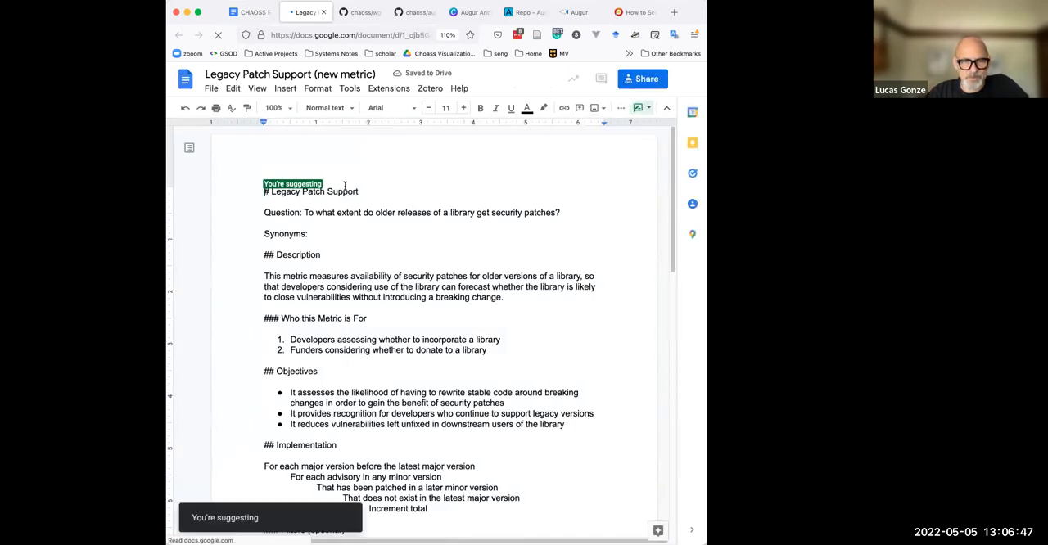
Check which account is signed in and dismiss the 'currently signed in' notice.
click(686, 79)
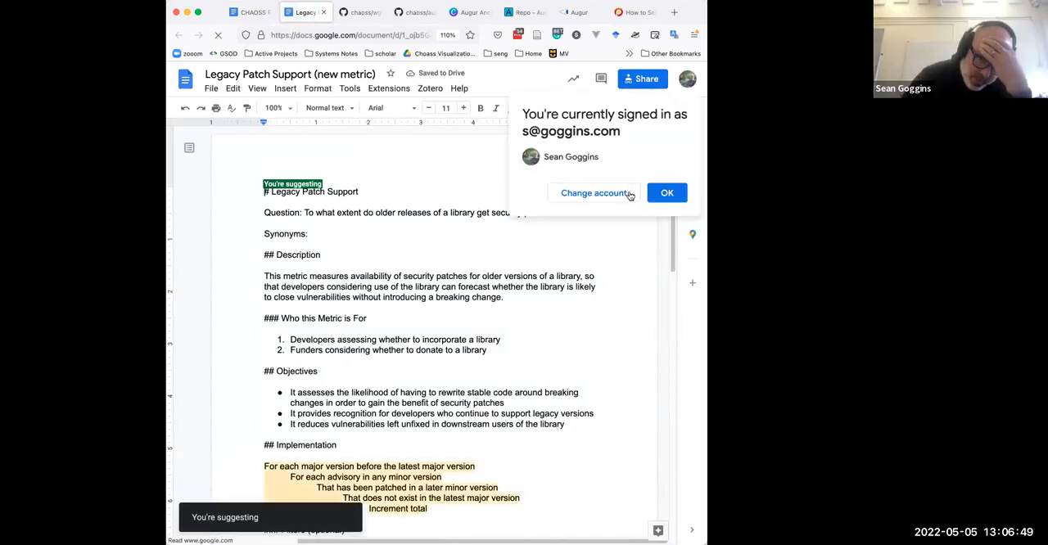
click(666, 192)
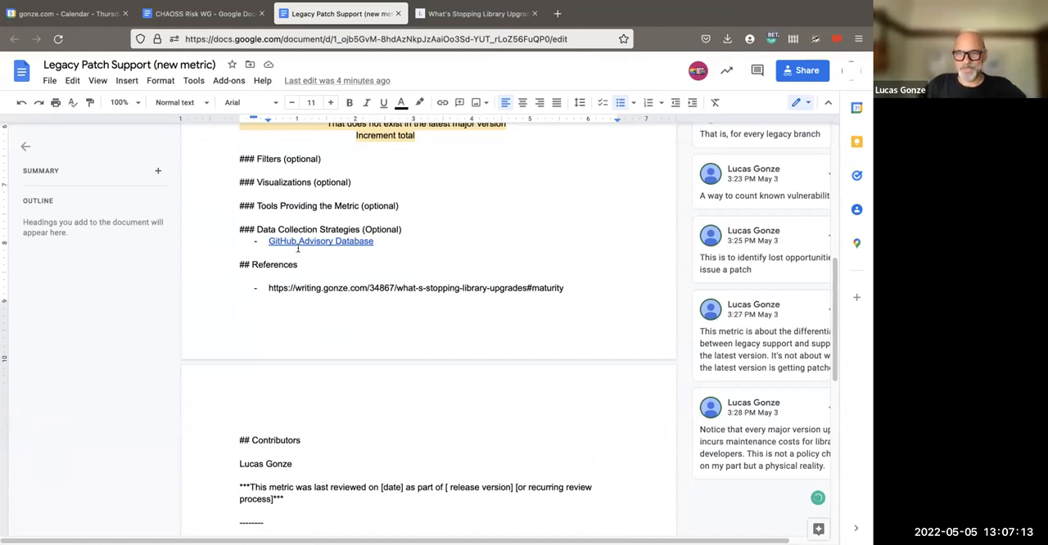
scroll(up, 3)
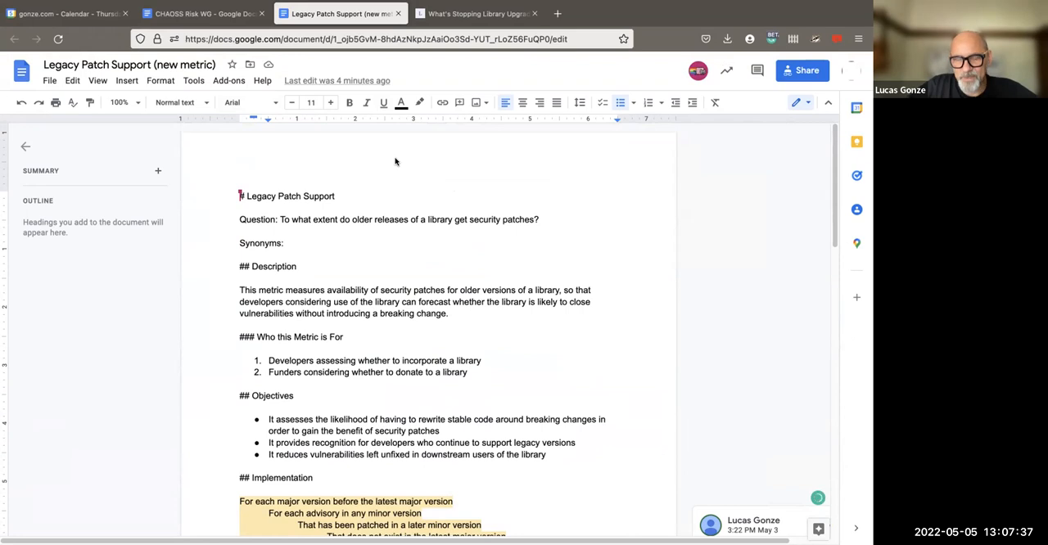
mouse_move(469, 190)
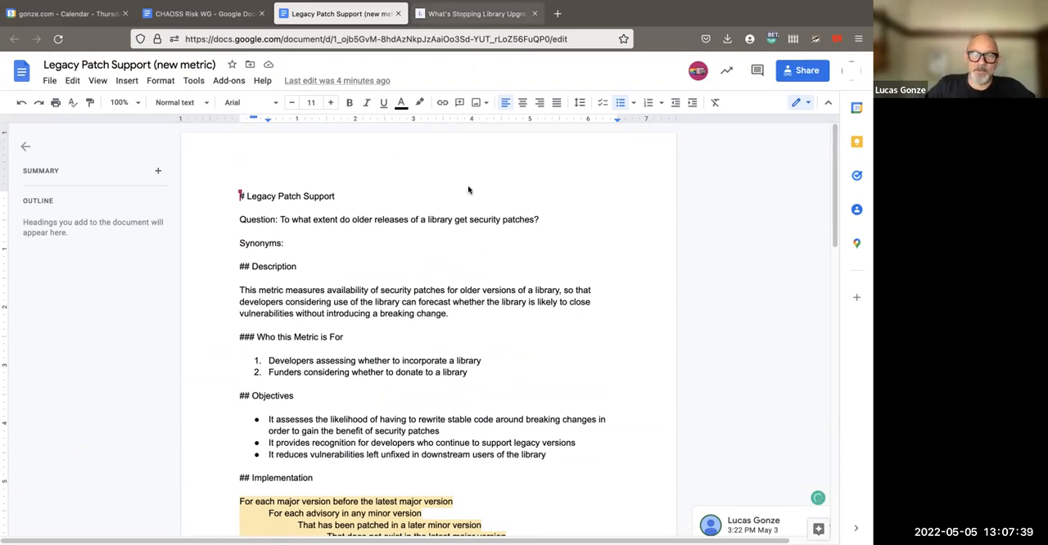
click(477, 13)
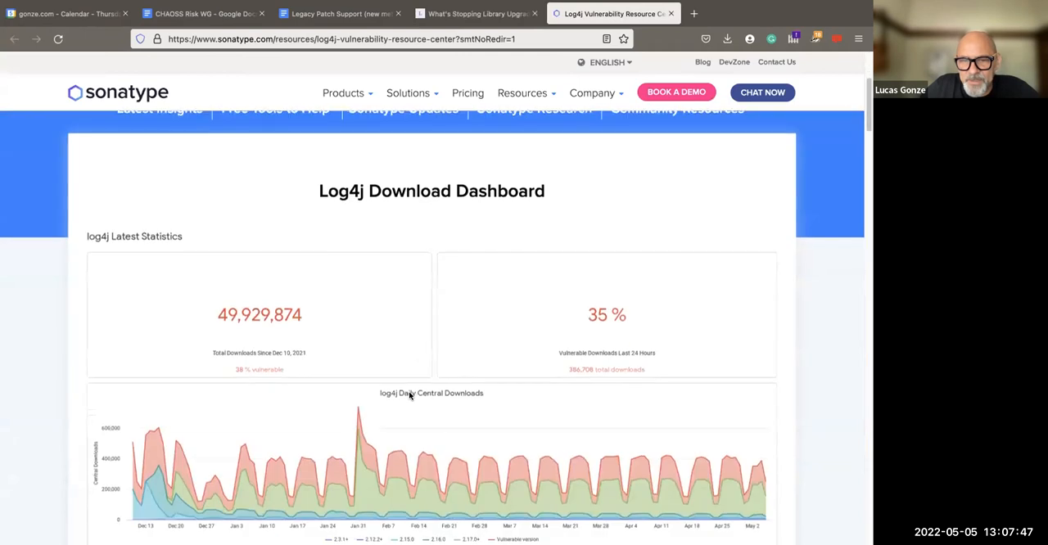
Scroll the Sonatype Log4j page around the Download Dashboard totals and download charts.
scroll(down, 3)
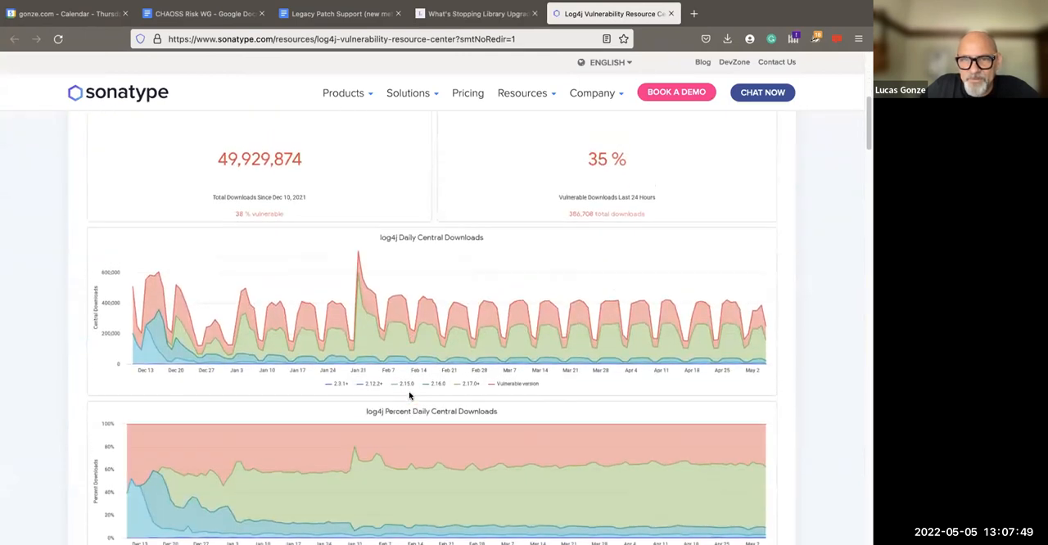
scroll(up, 3)
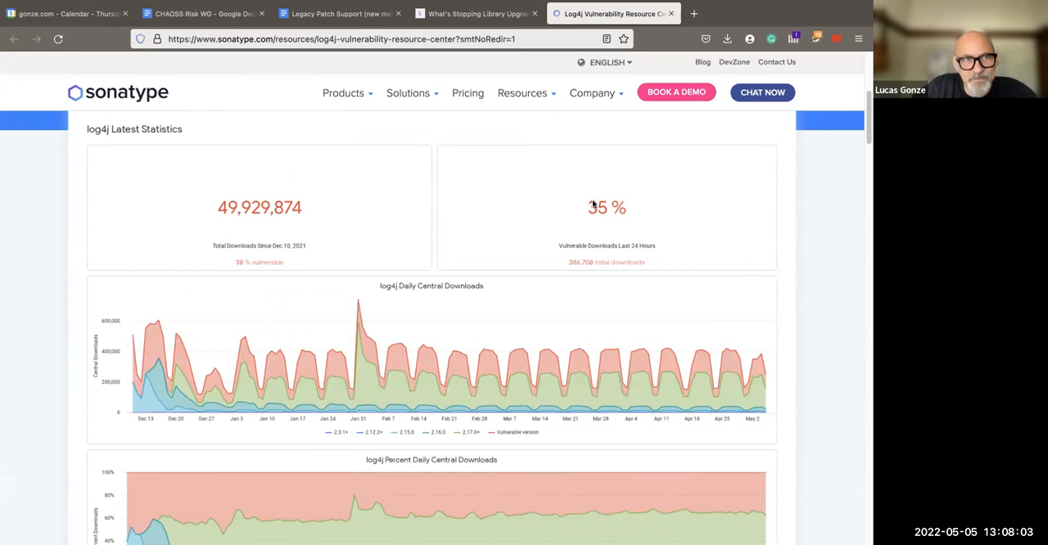
mouse_move(552, 203)
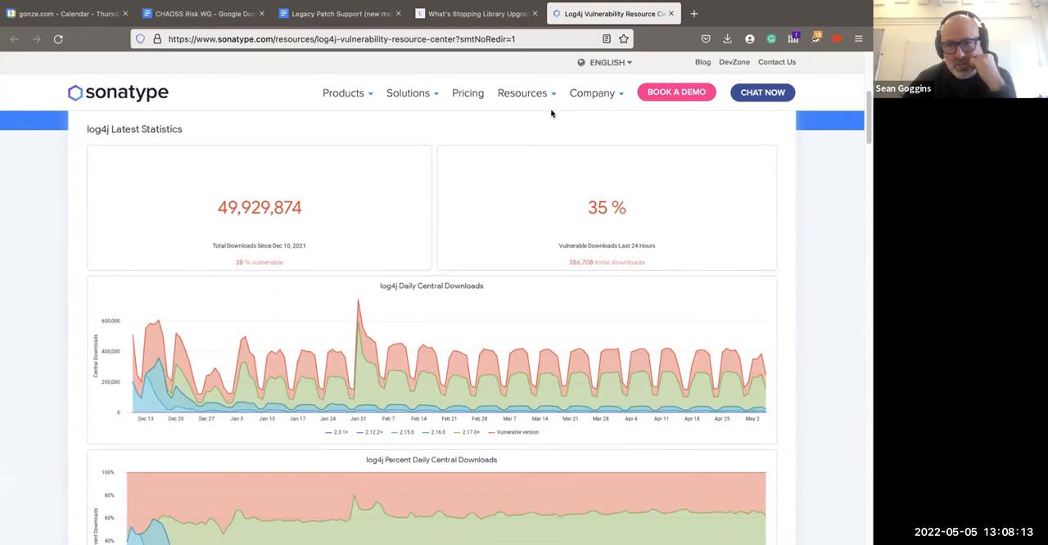
scroll(up, 3)
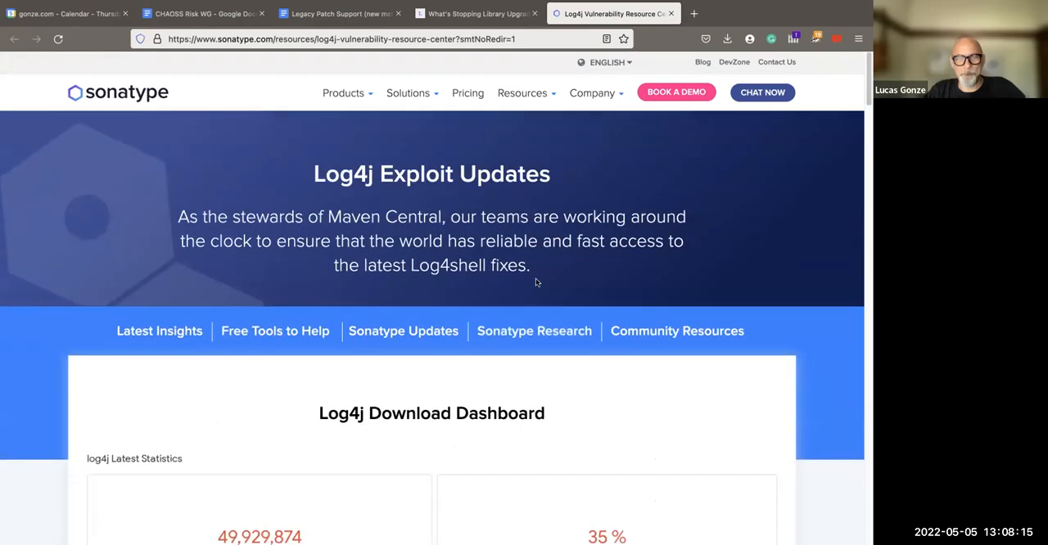
scroll(down, 3)
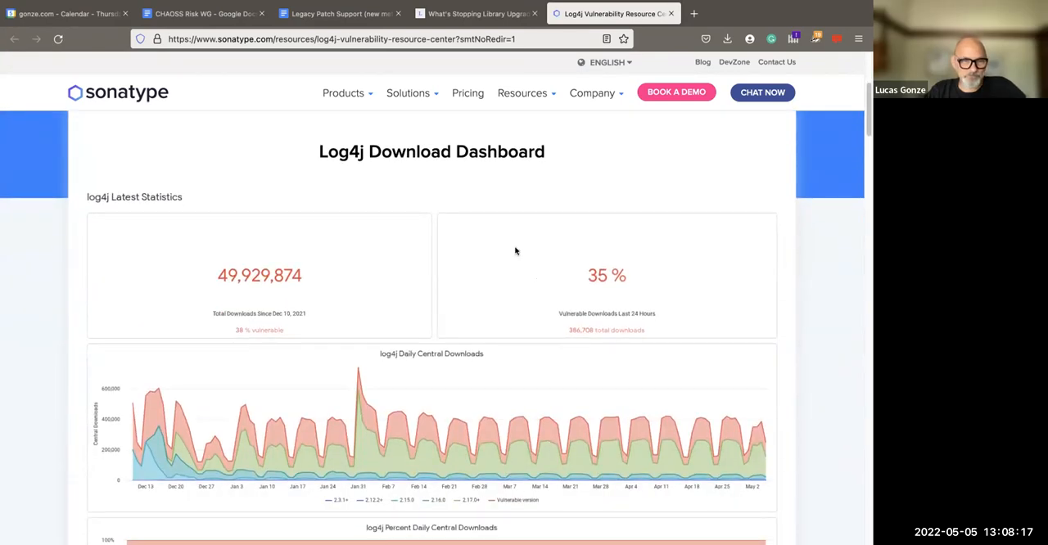
scroll(down, 3)
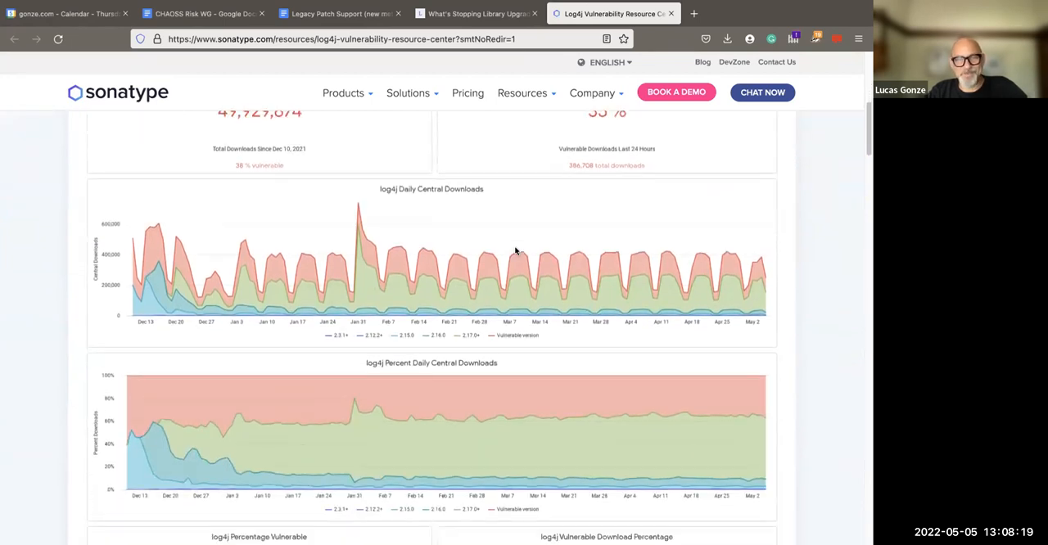
mouse_move(555, 331)
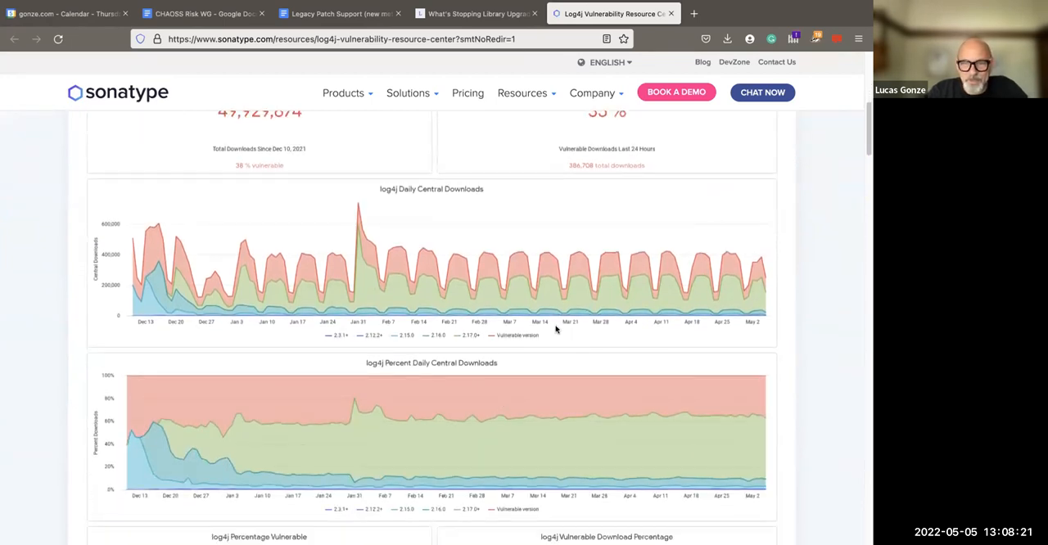
scroll(up, 3)
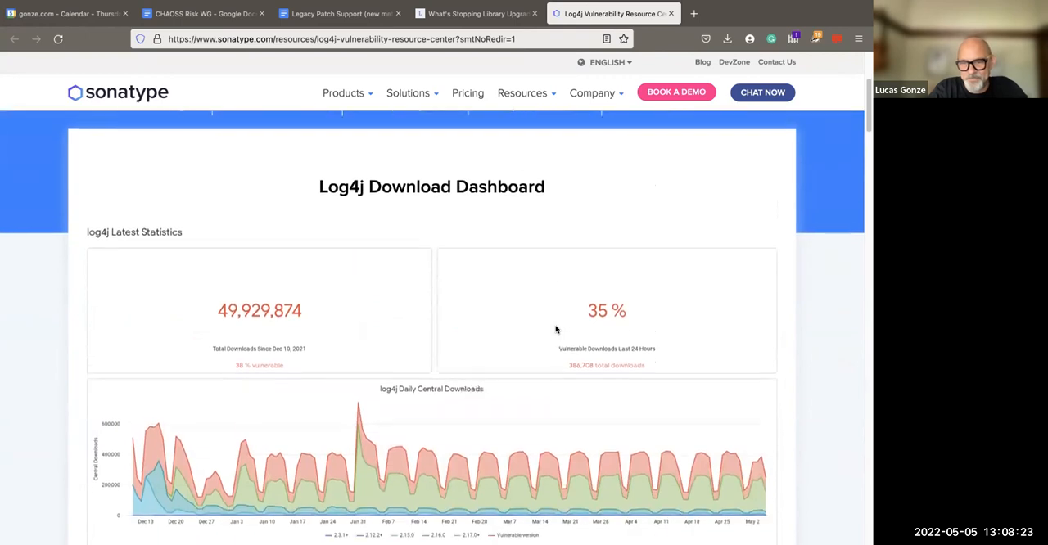
scroll(down, 3)
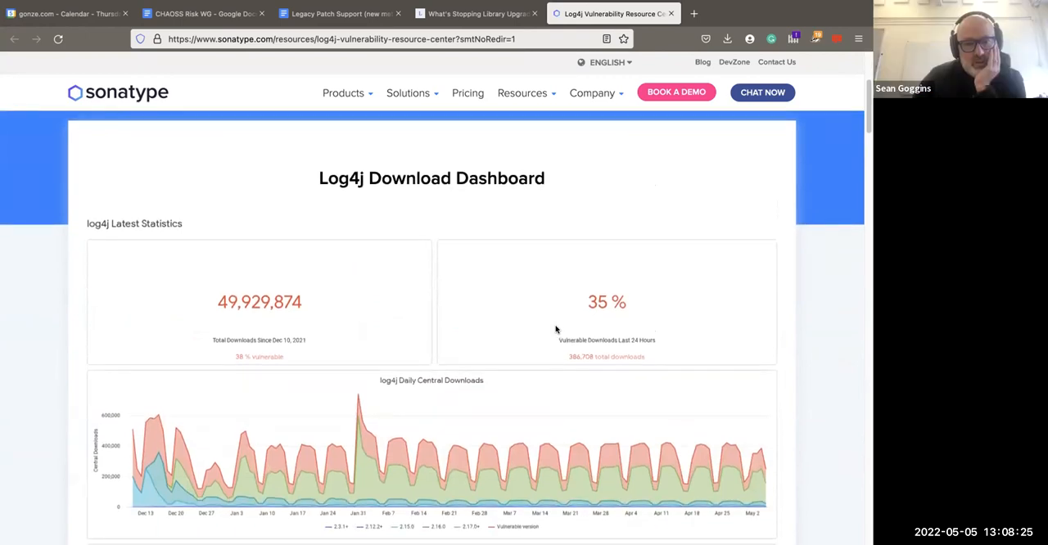
mouse_move(423, 398)
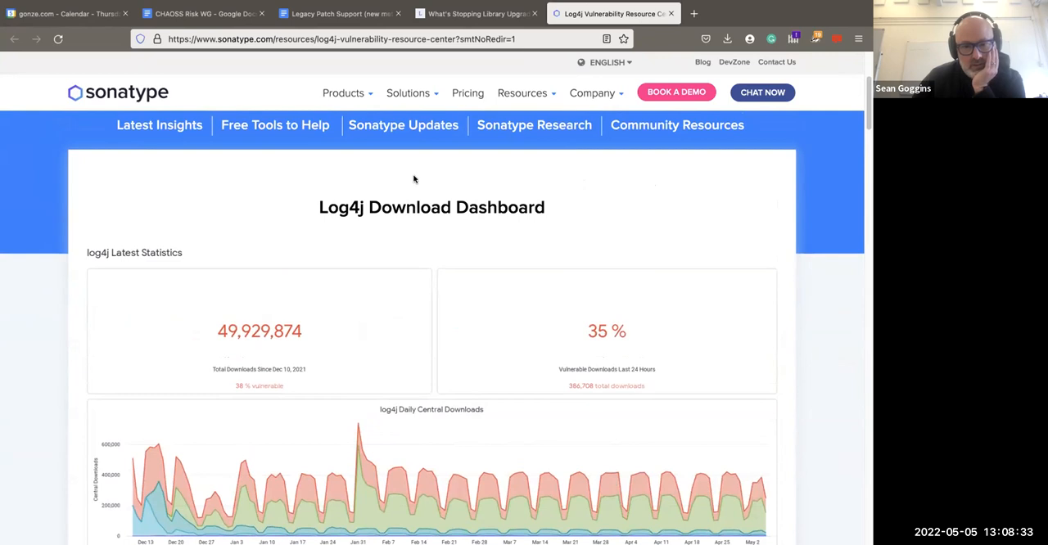
mouse_move(475, 13)
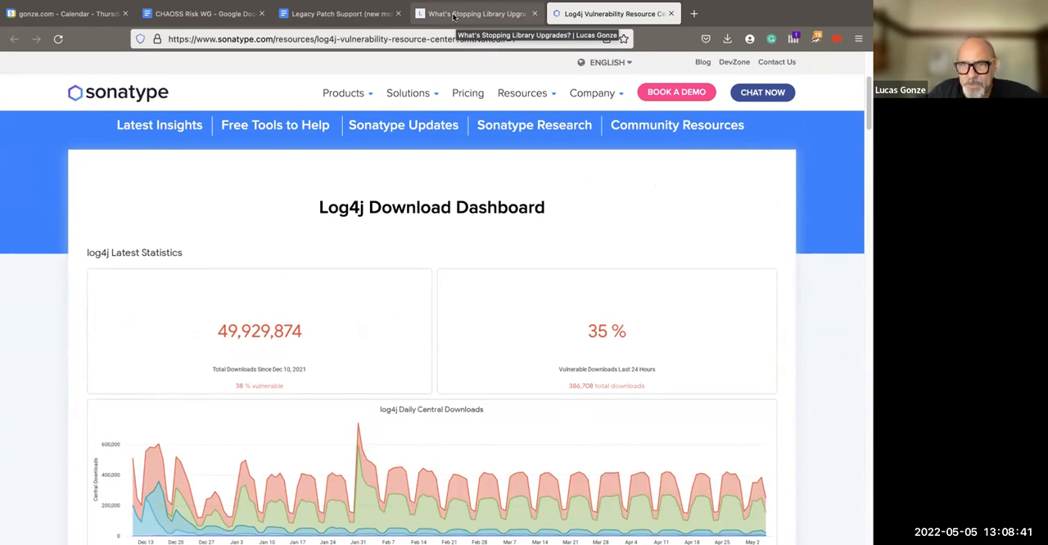
Switch to the 'What's Stopping Library Upgrades?' post, read down, and select its URL.
click(475, 14)
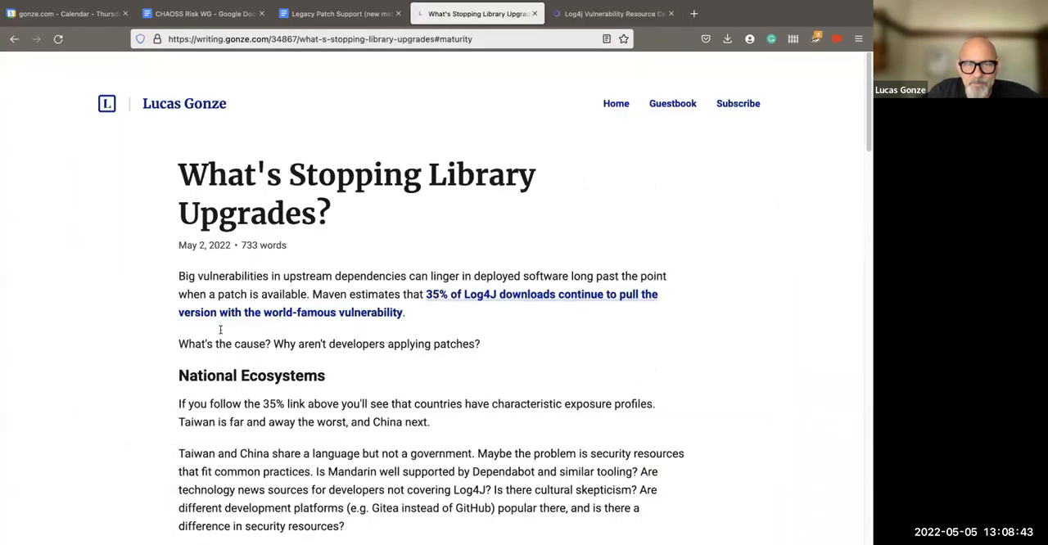
scroll(down, 3)
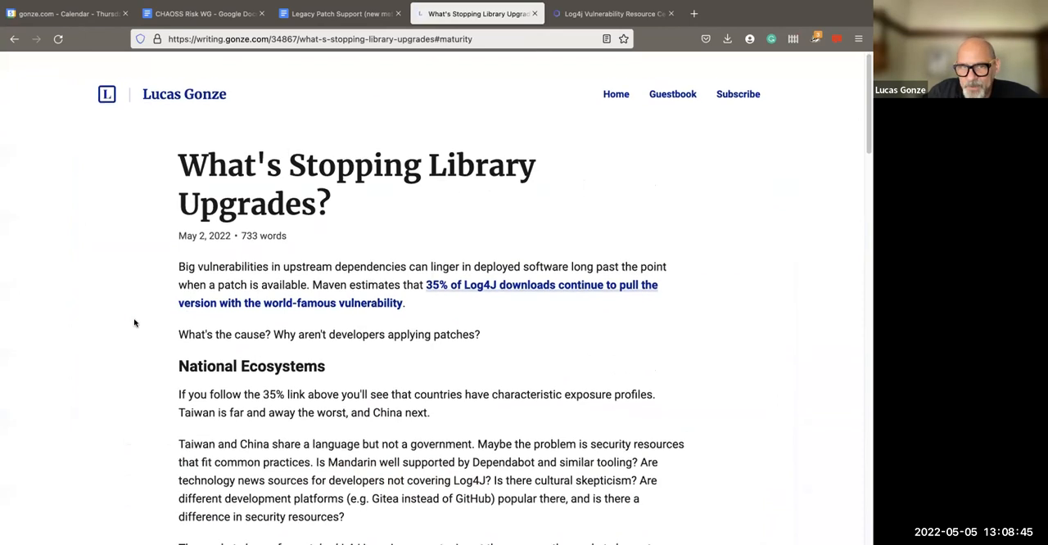
scroll(down, 3)
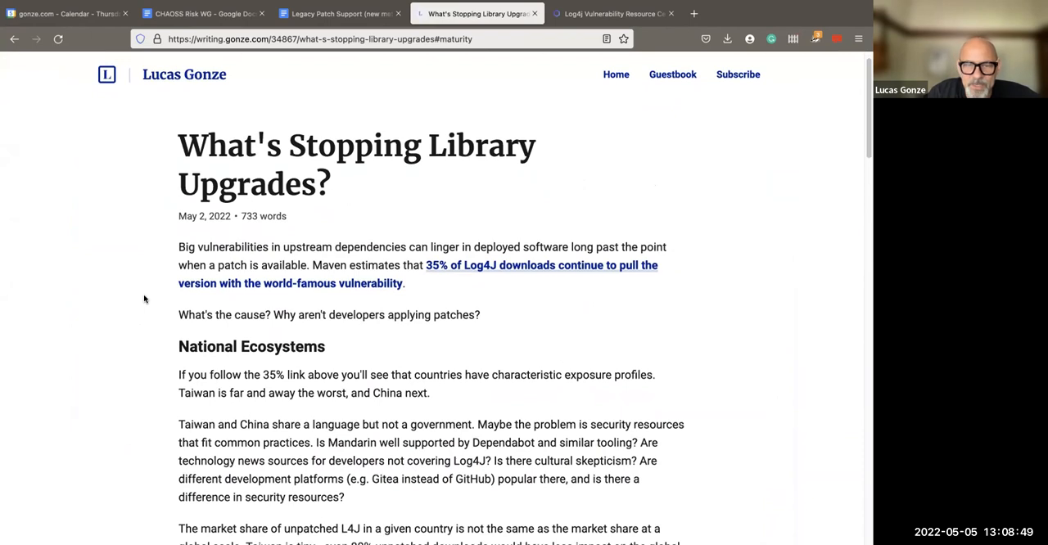
scroll(down, 3)
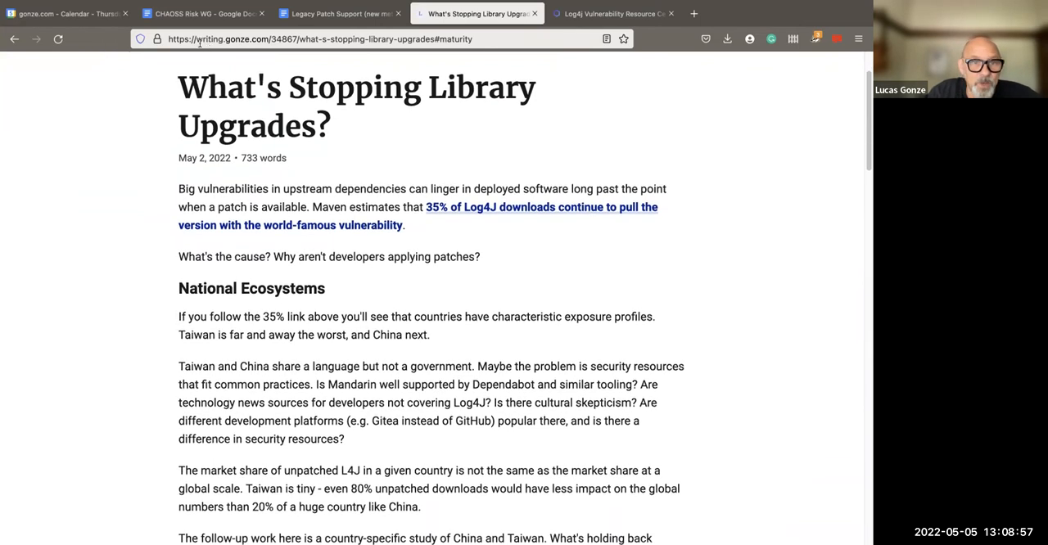
click(319, 39)
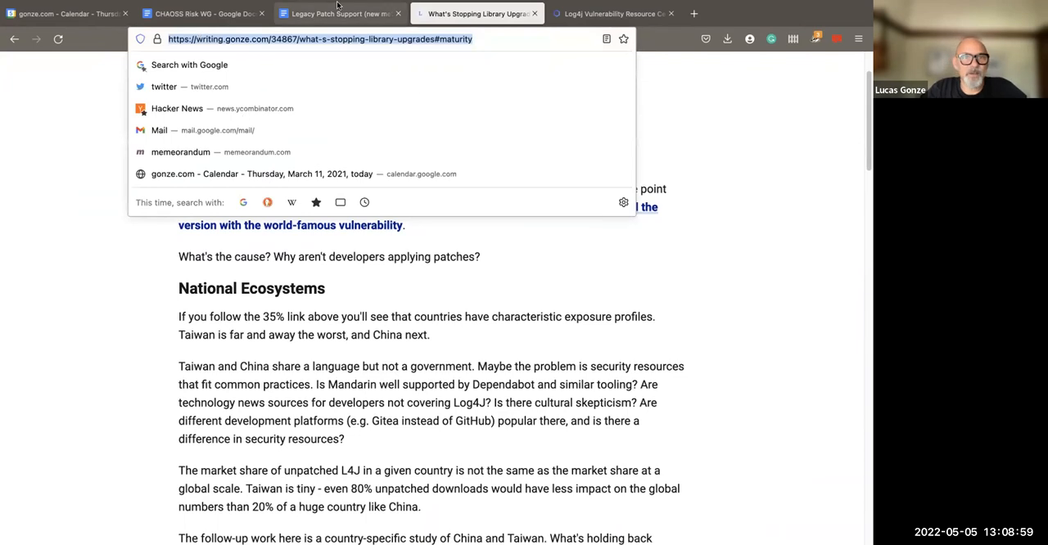
mouse_move(342, 86)
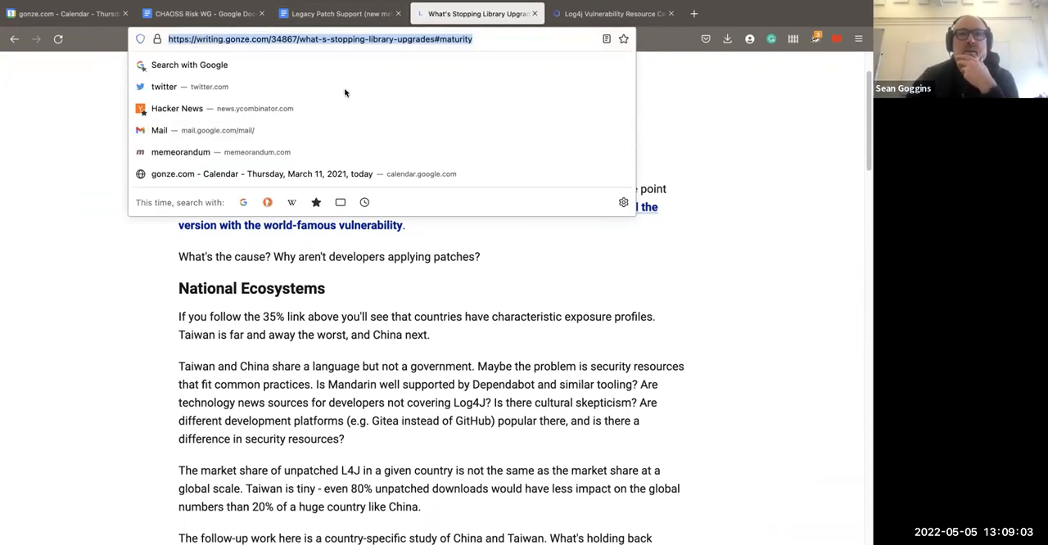
mouse_move(413, 311)
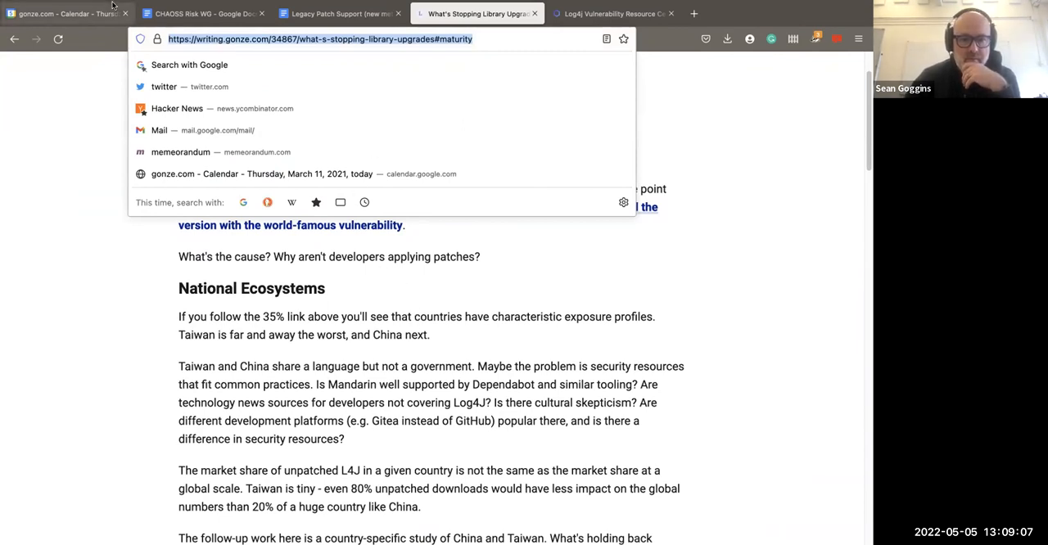
Briefly view the CHAOSS Risk WG notes, then go back to the blog post.
click(201, 13)
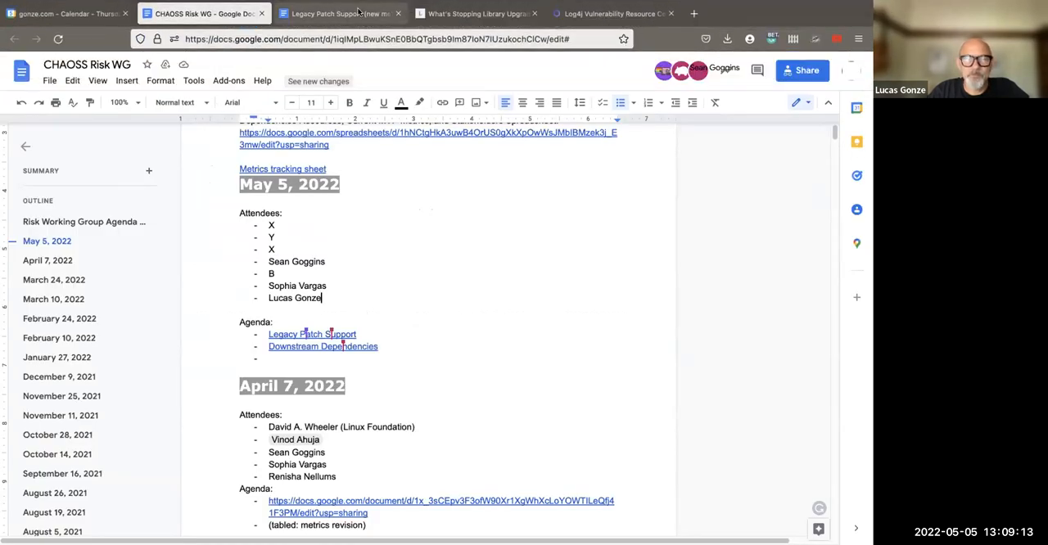
click(477, 13)
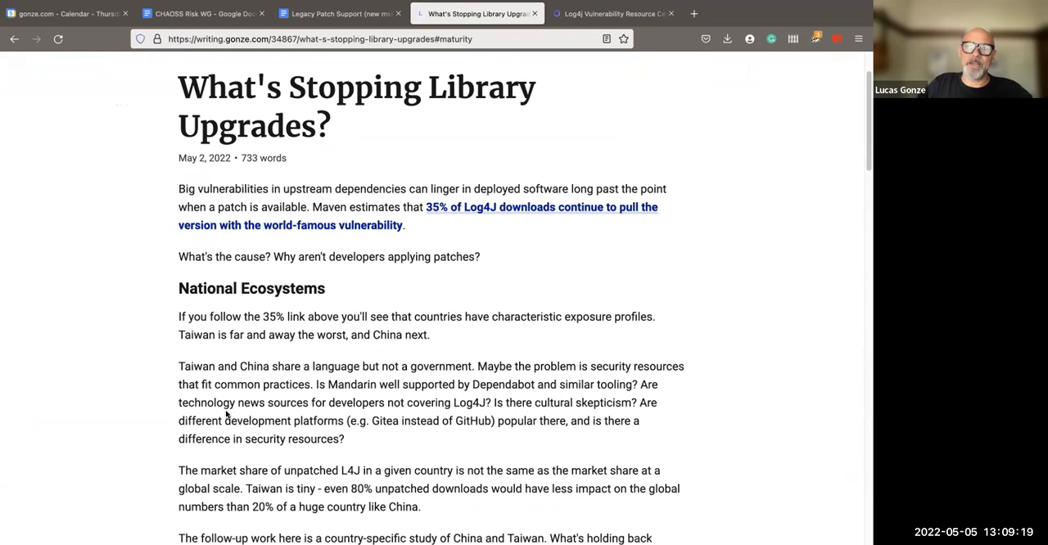
mouse_move(396, 200)
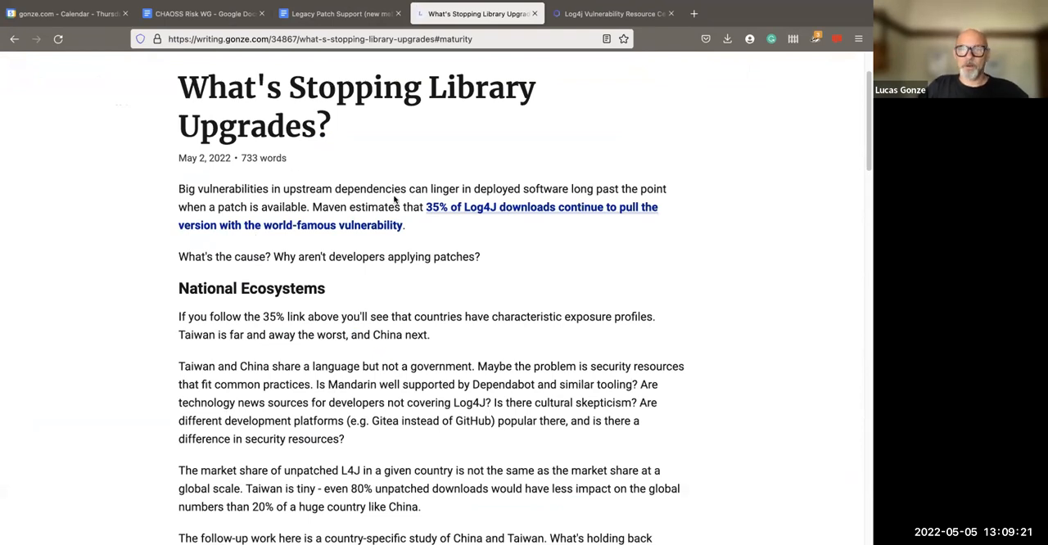
mouse_move(547, 217)
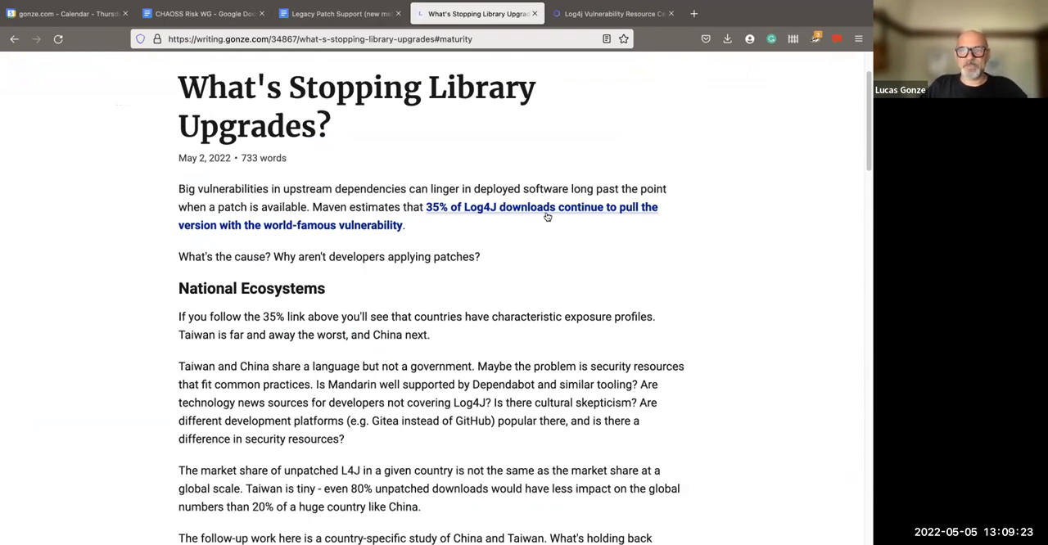
mouse_move(338, 328)
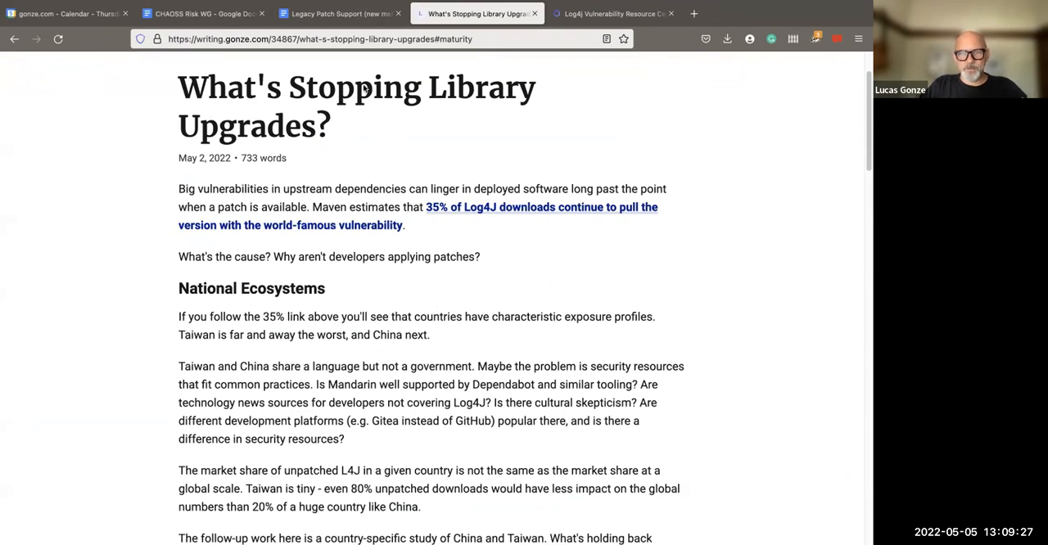
mouse_move(116, 96)
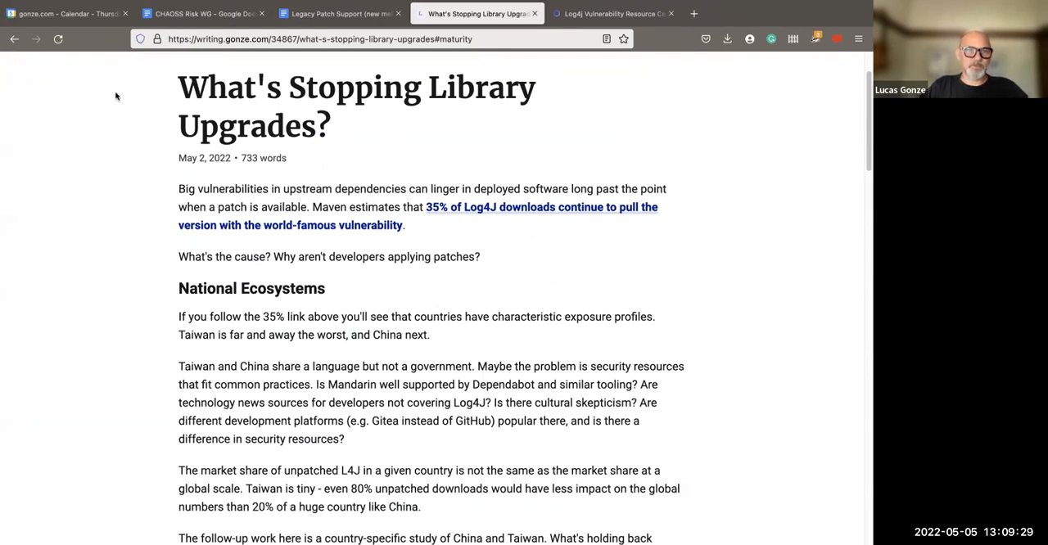
mouse_move(324, 67)
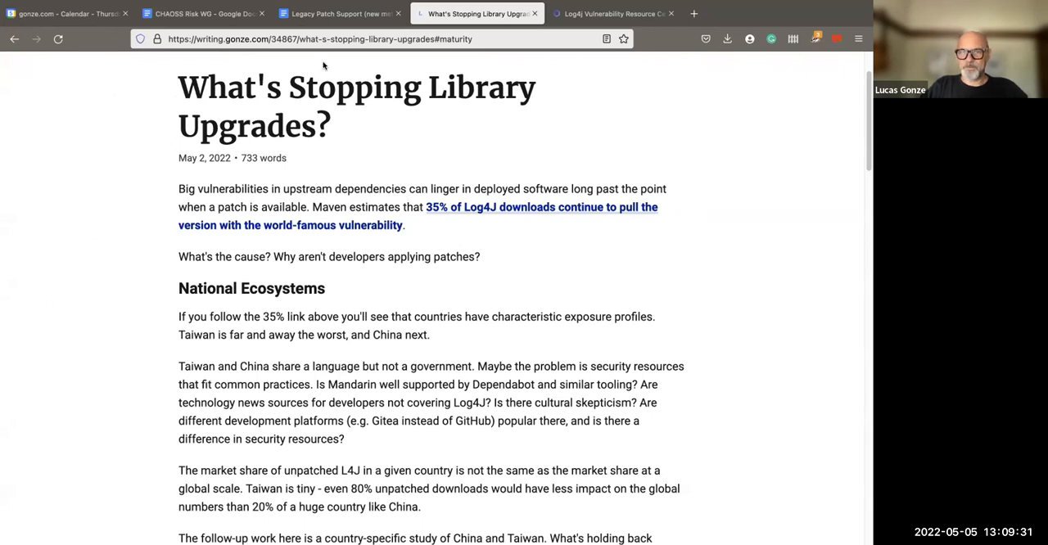
mouse_move(60, 307)
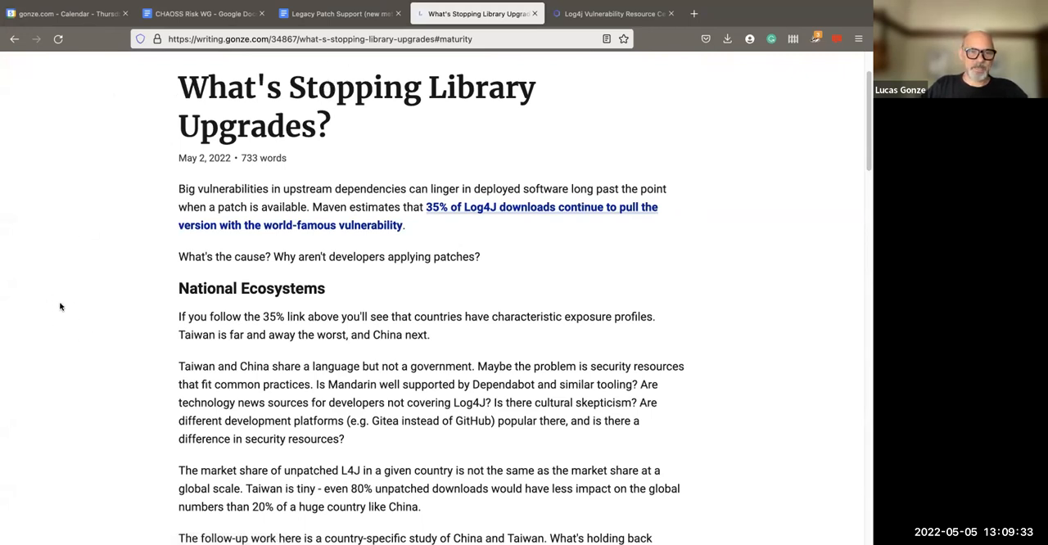
mouse_move(322, 397)
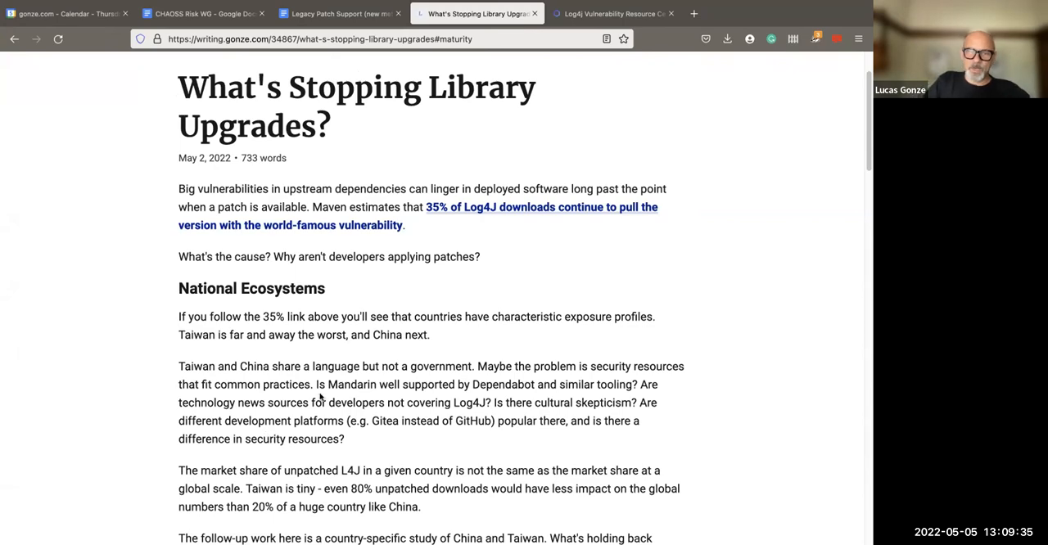
Scroll down to the Maturity Levels section and select its heading.
scroll(down, 3)
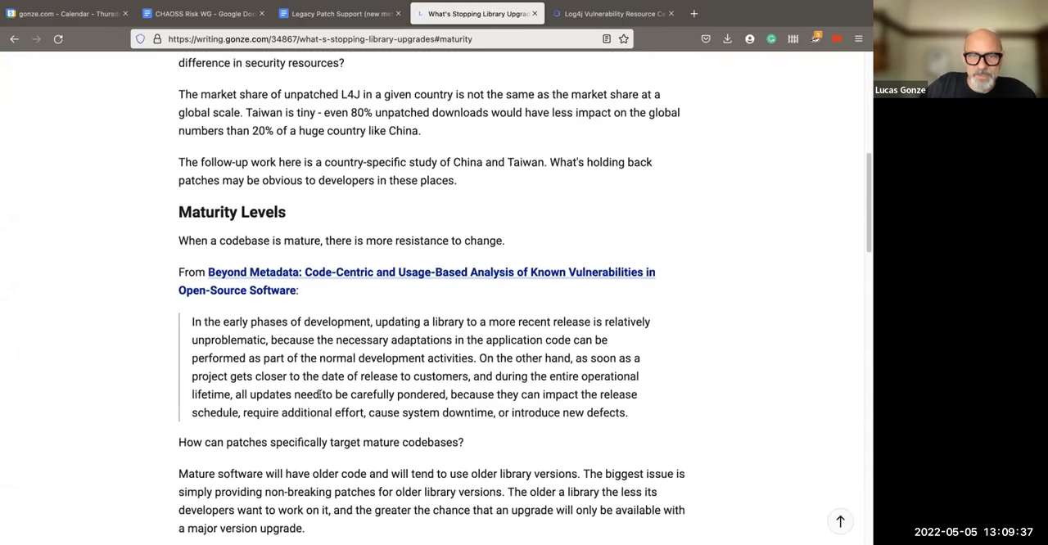
scroll(down, 3)
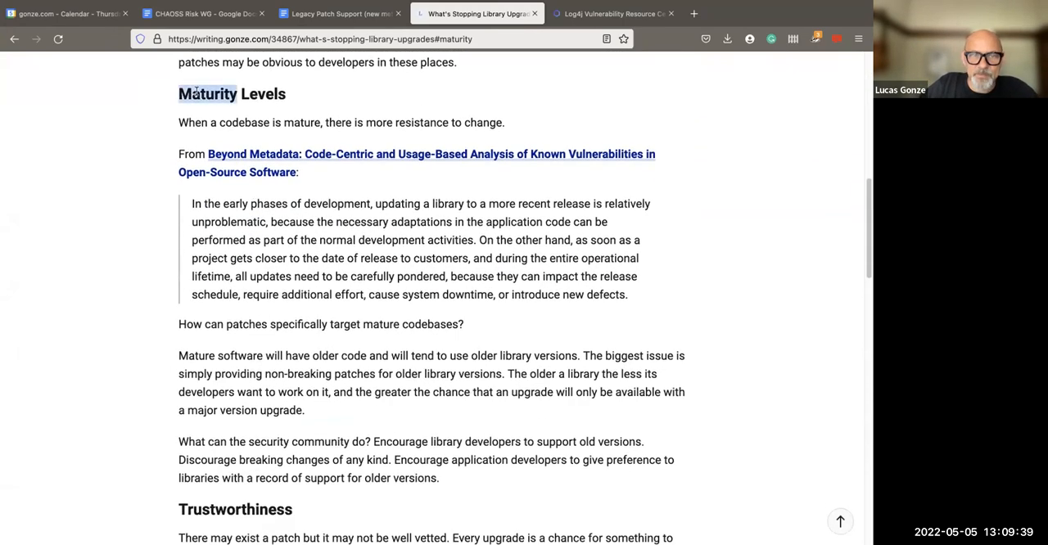
double_click(207, 93)
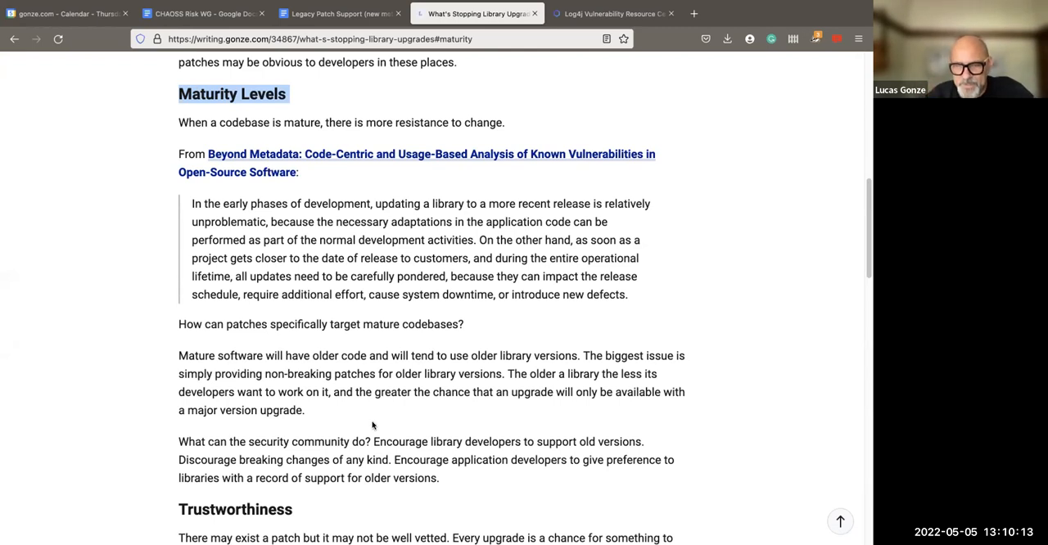
mouse_move(511, 378)
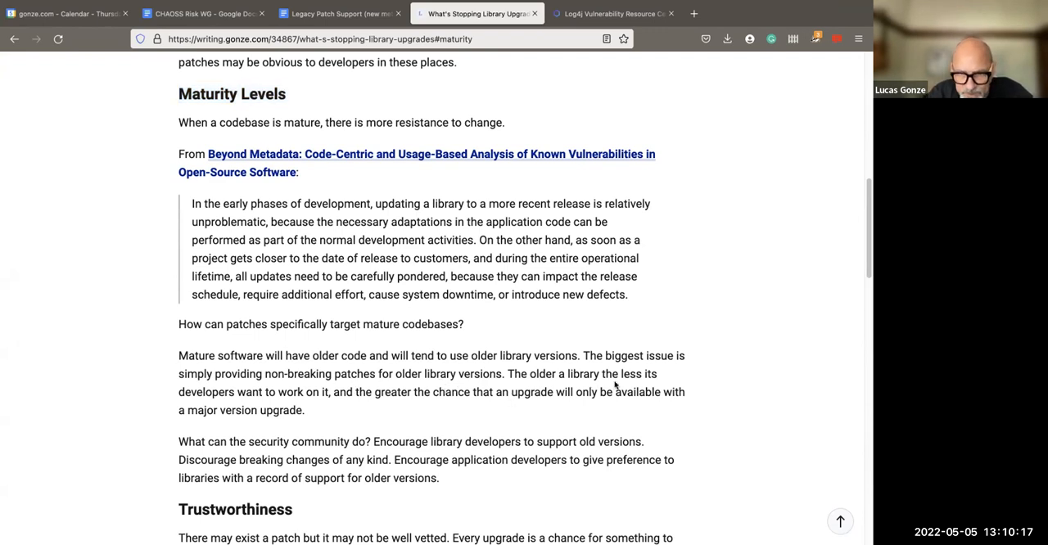
mouse_move(262, 374)
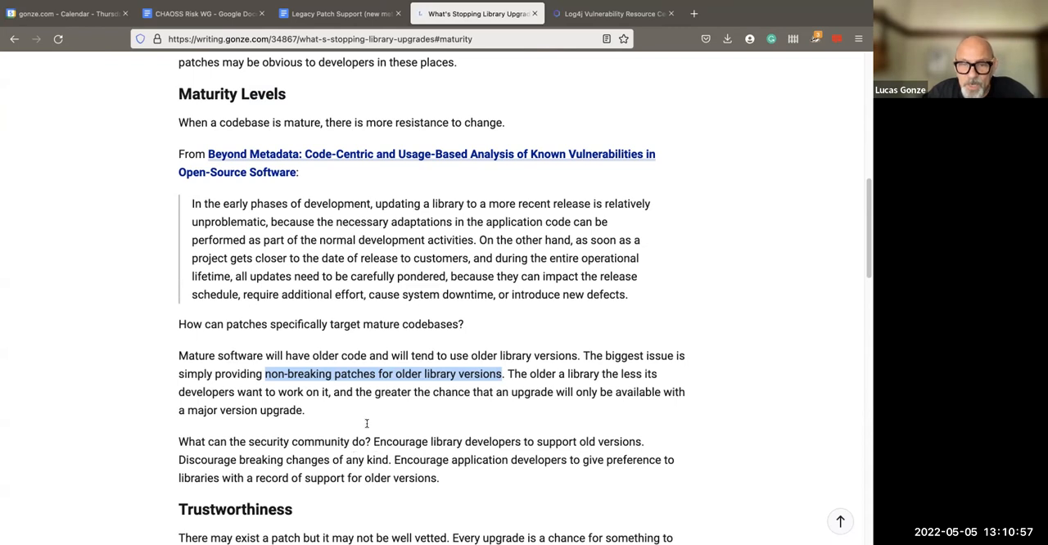
mouse_move(473, 448)
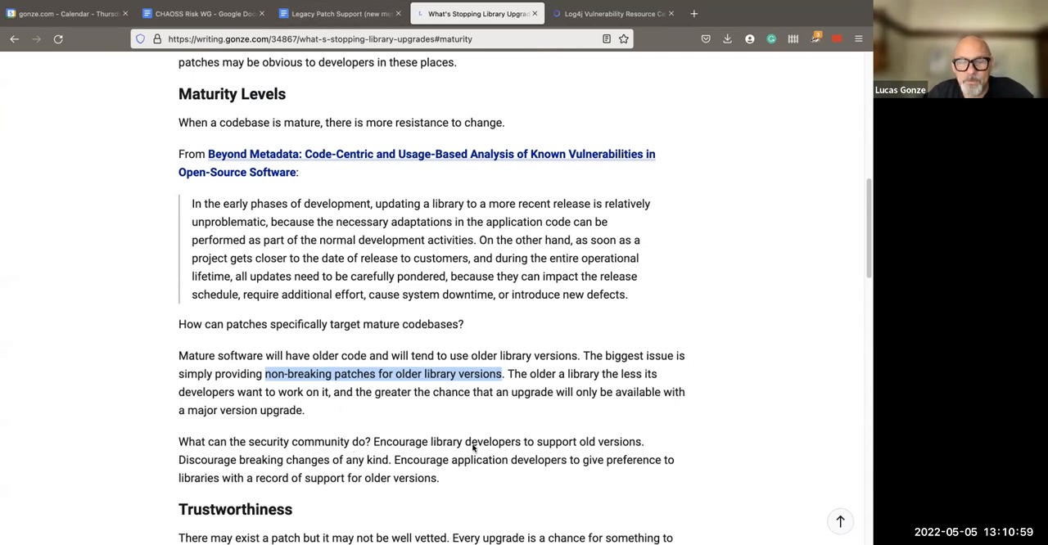
mouse_move(440, 366)
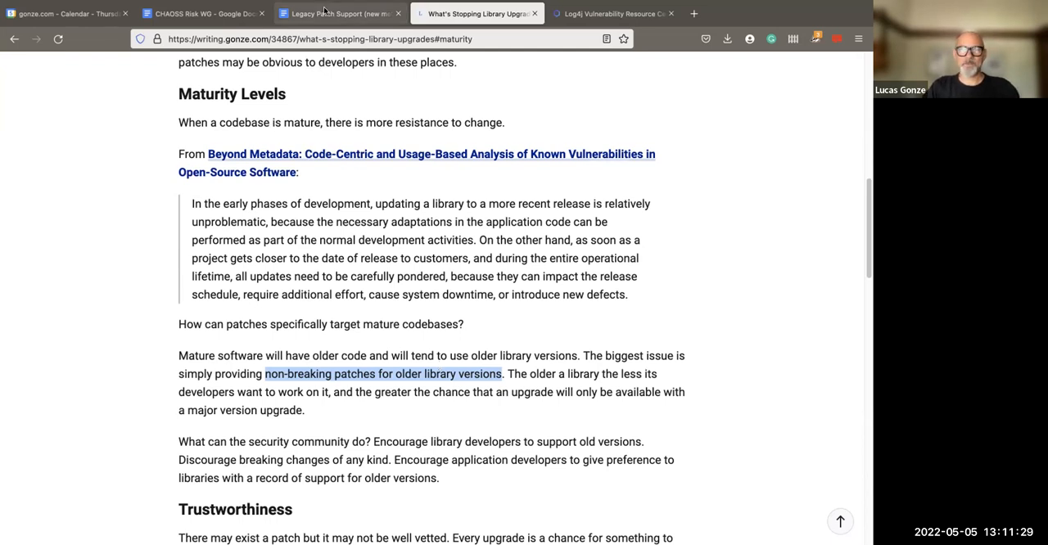
click(335, 13)
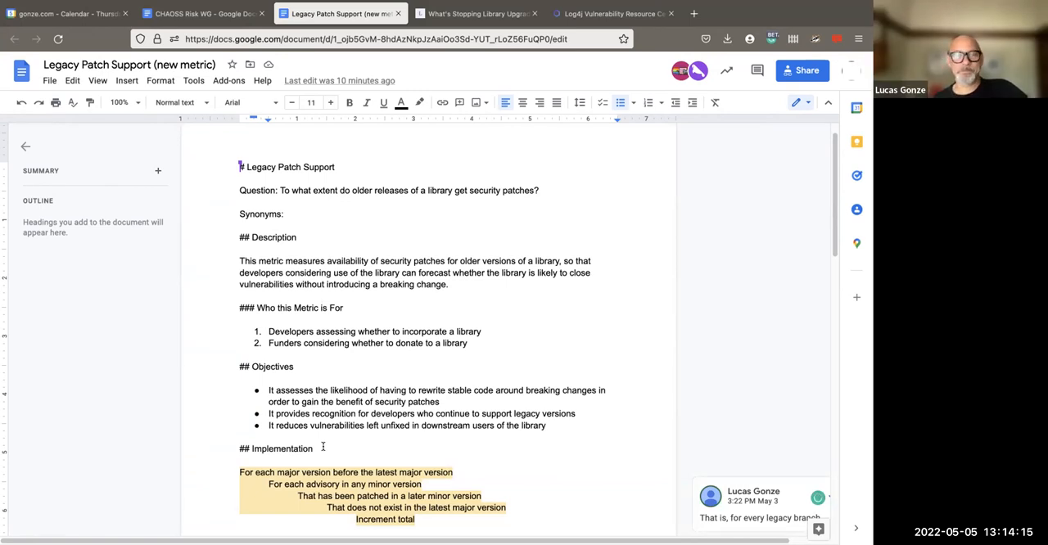
mouse_move(307, 96)
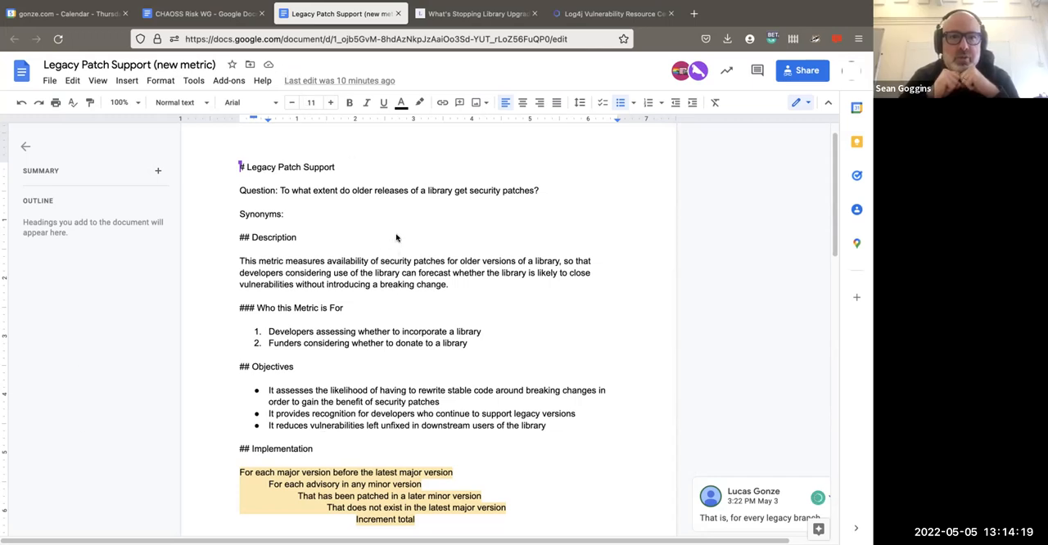
mouse_move(531, 132)
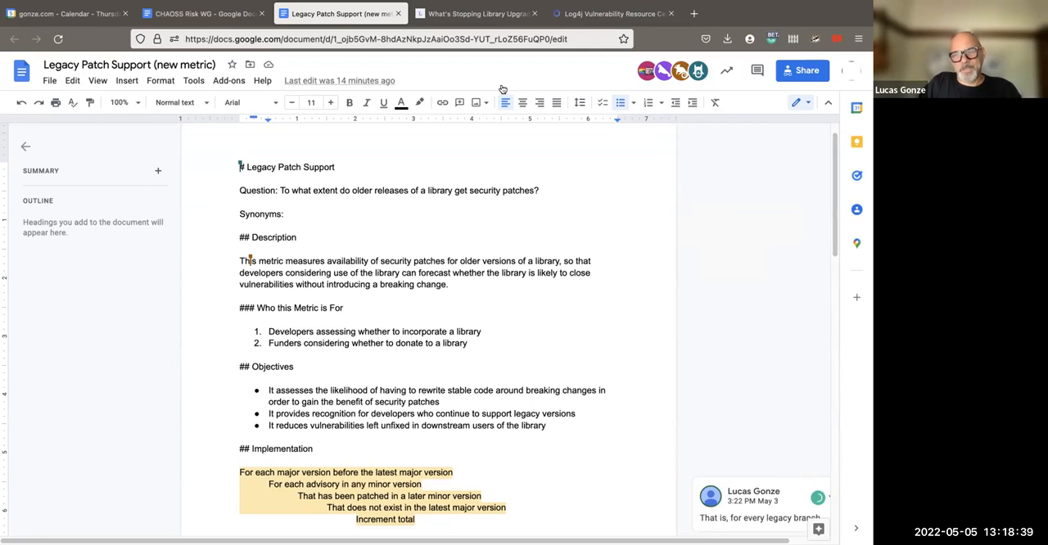
mouse_move(578, 202)
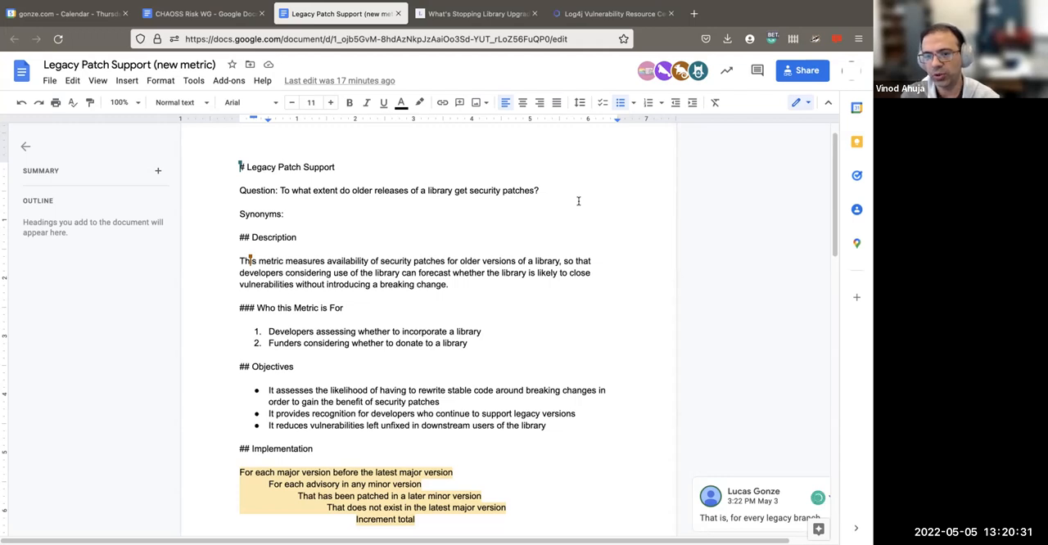
mouse_move(442, 127)
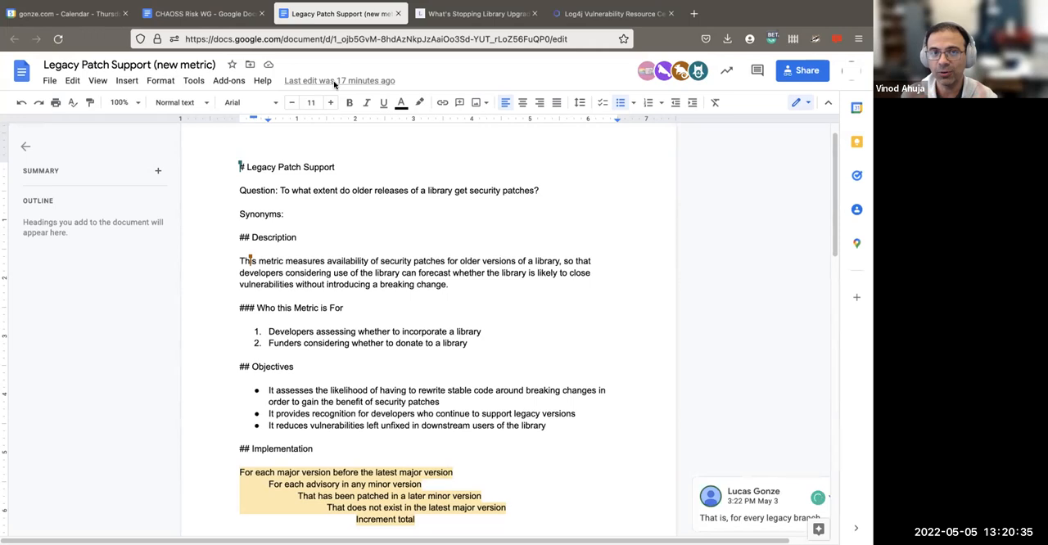
Scroll the draft to its optional Filters, Visualizations and Tools sections.
scroll(down, 3)
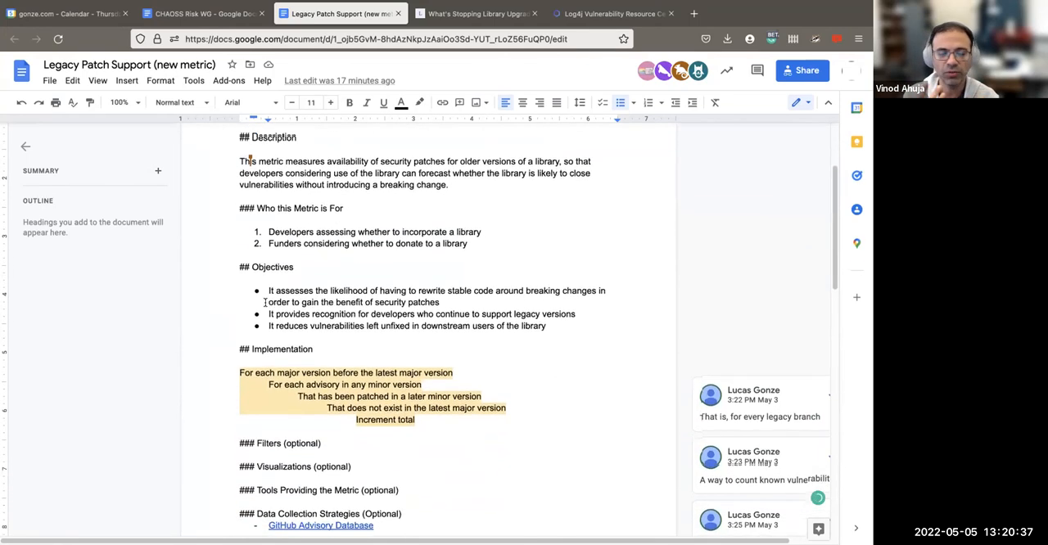
scroll(down, 3)
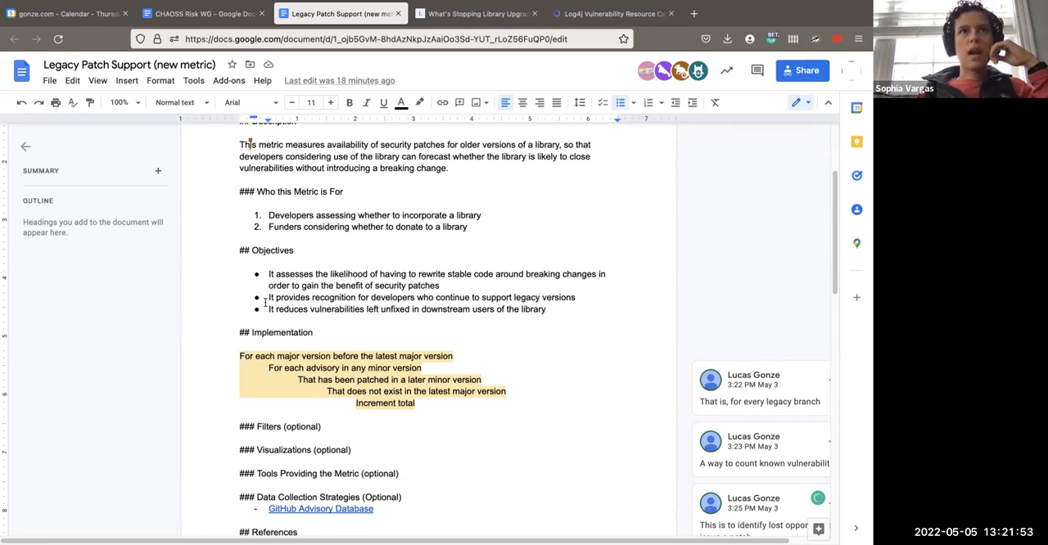
mouse_move(329, 324)
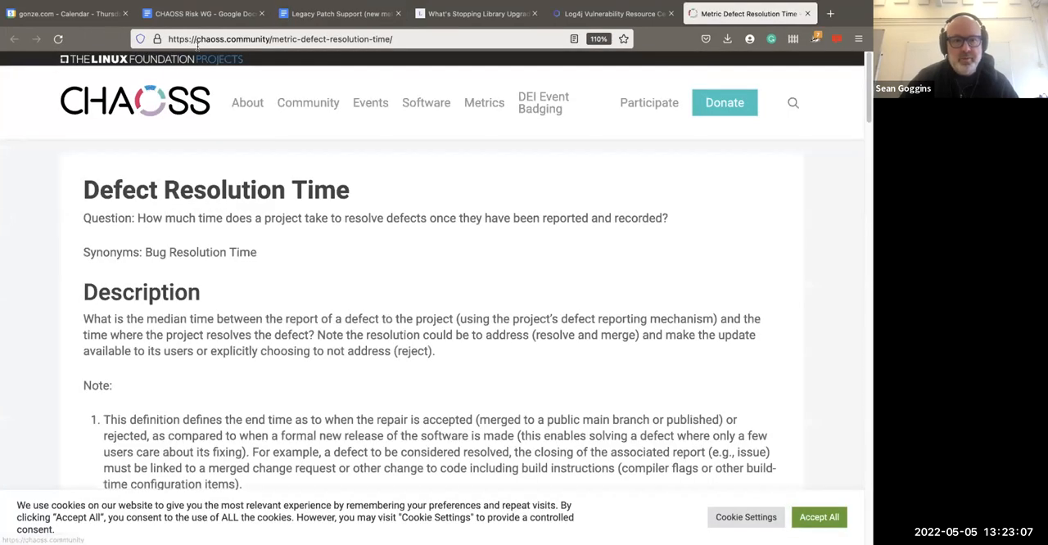
click(278, 38)
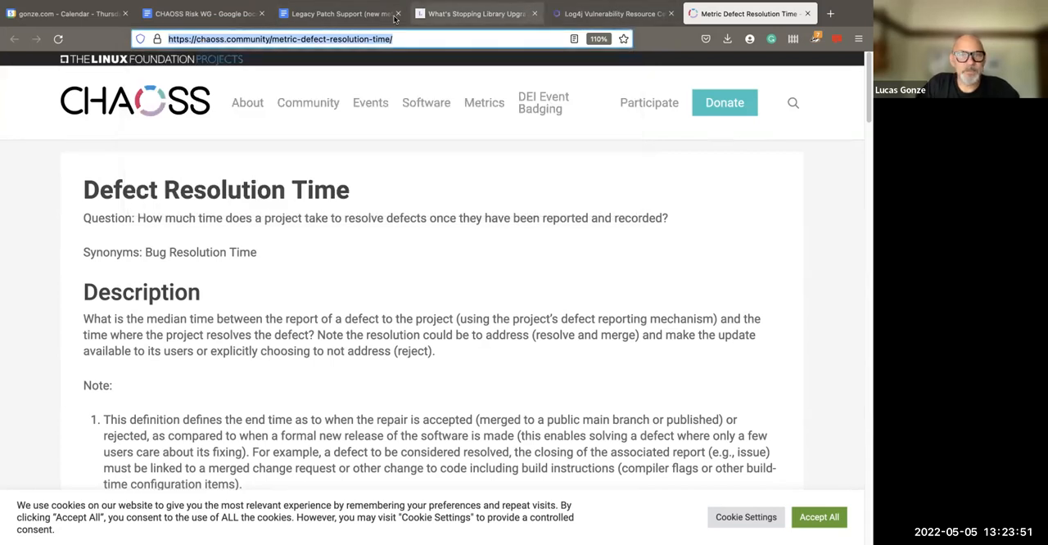
Return to the library-upgrades post and scroll up to the Taiwan and China discussion.
click(475, 13)
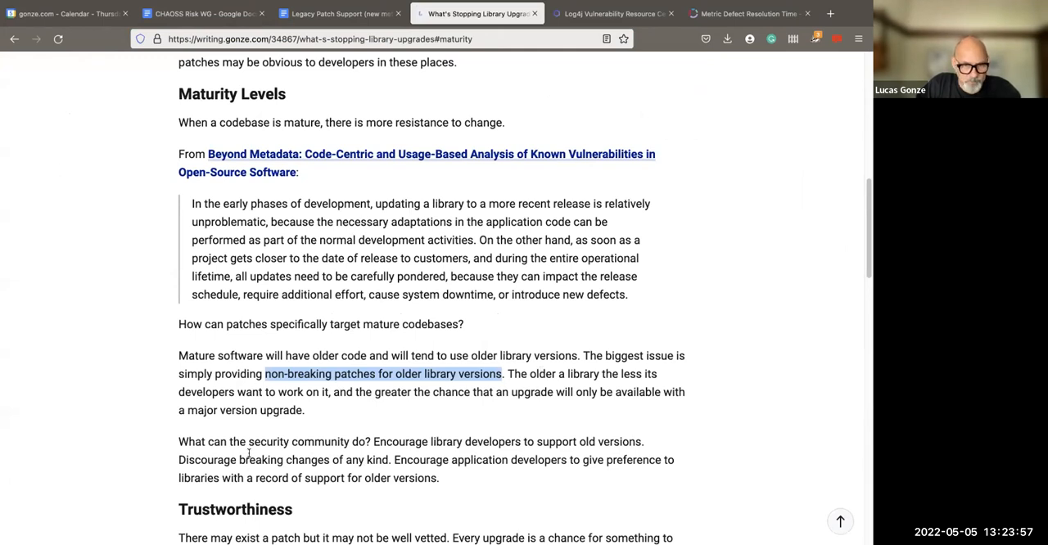
mouse_move(459, 386)
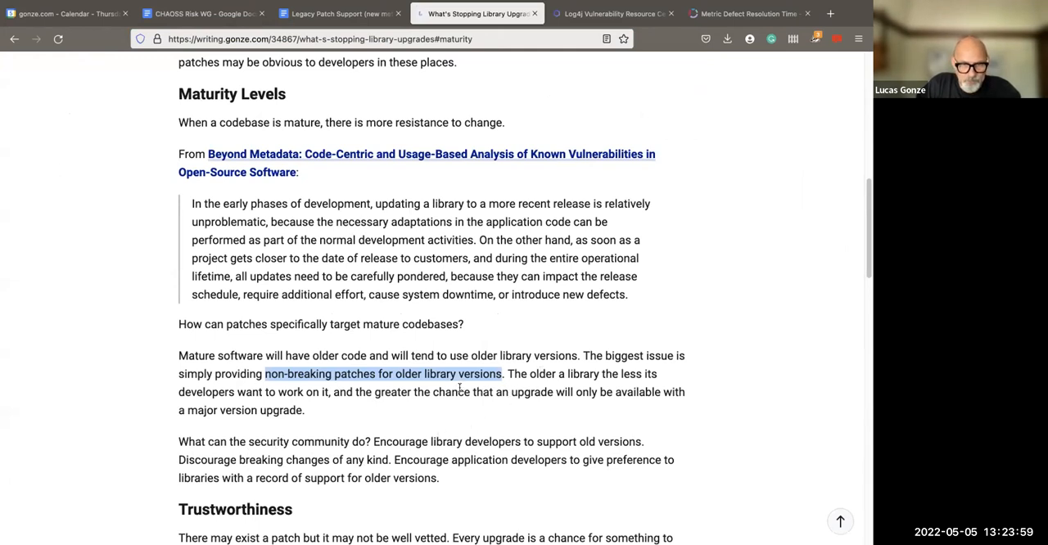
scroll(up, 3)
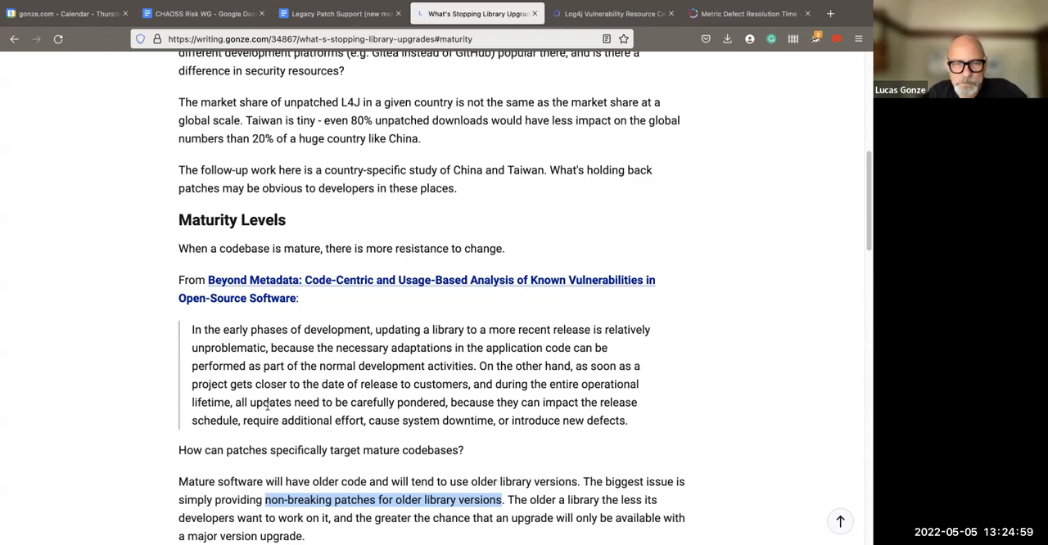
scroll(up, 3)
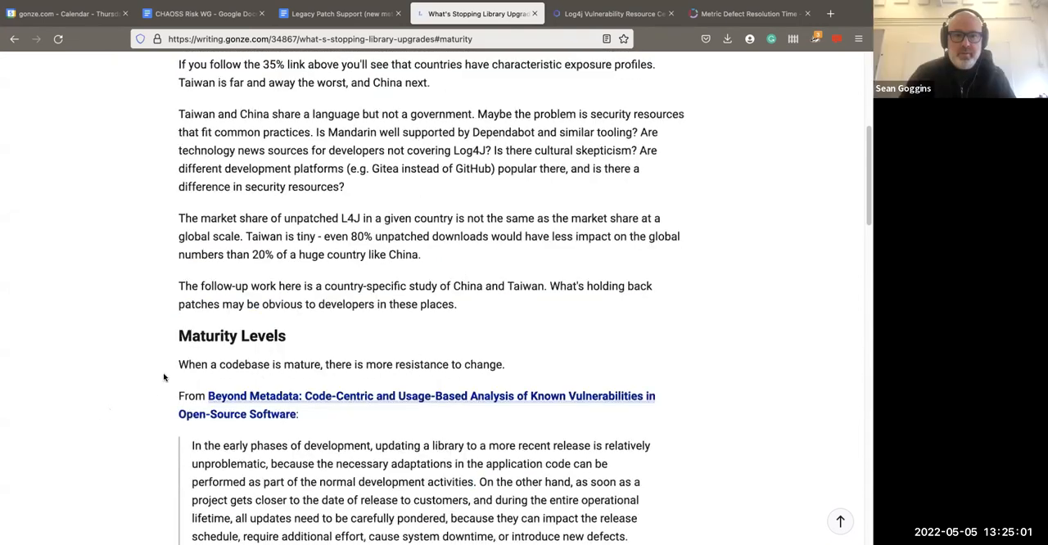
Scroll further up the post, then switch to the Legacy Patch Support (new metric) draft.
scroll(up, 3)
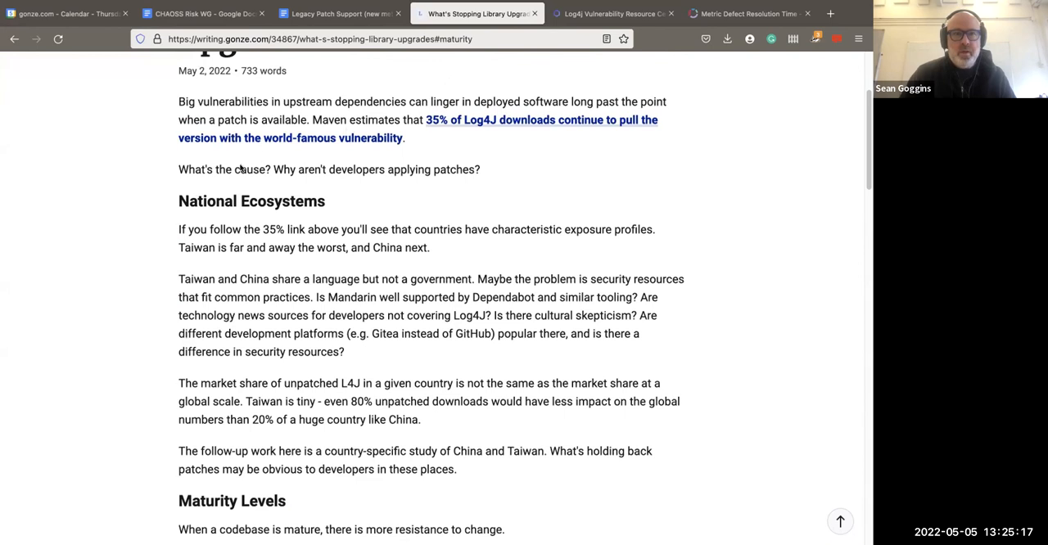
mouse_move(246, 369)
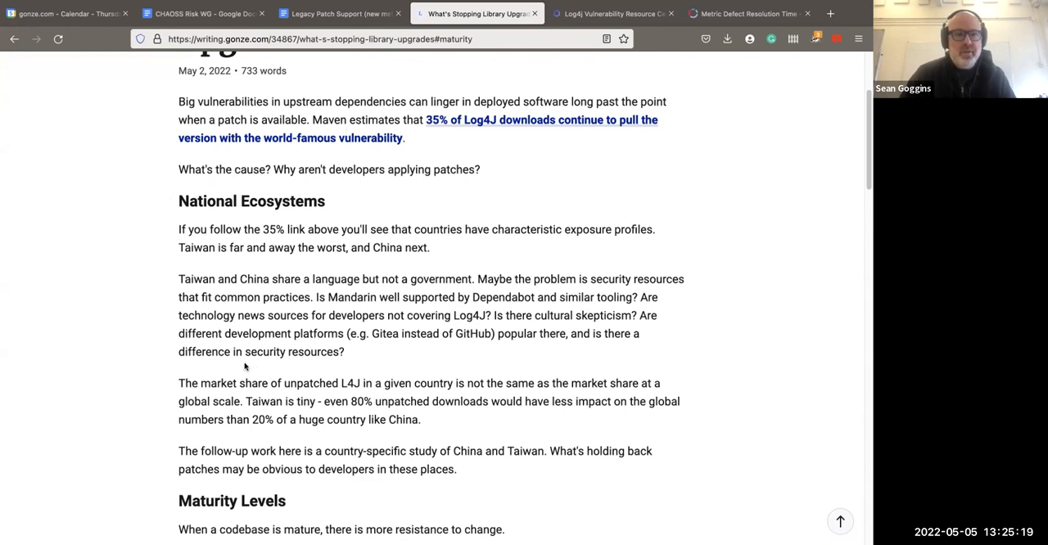
mouse_move(104, 181)
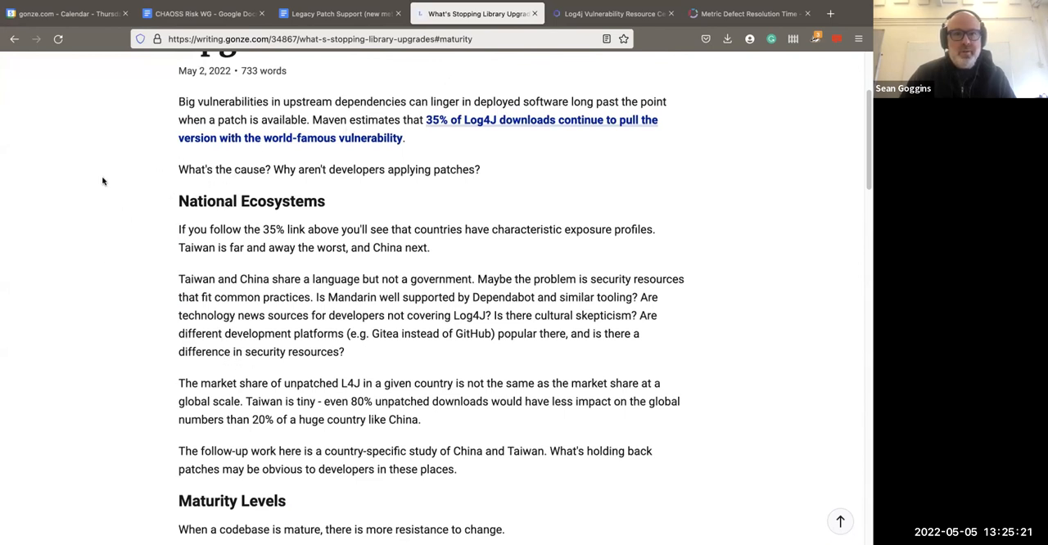
mouse_move(94, 183)
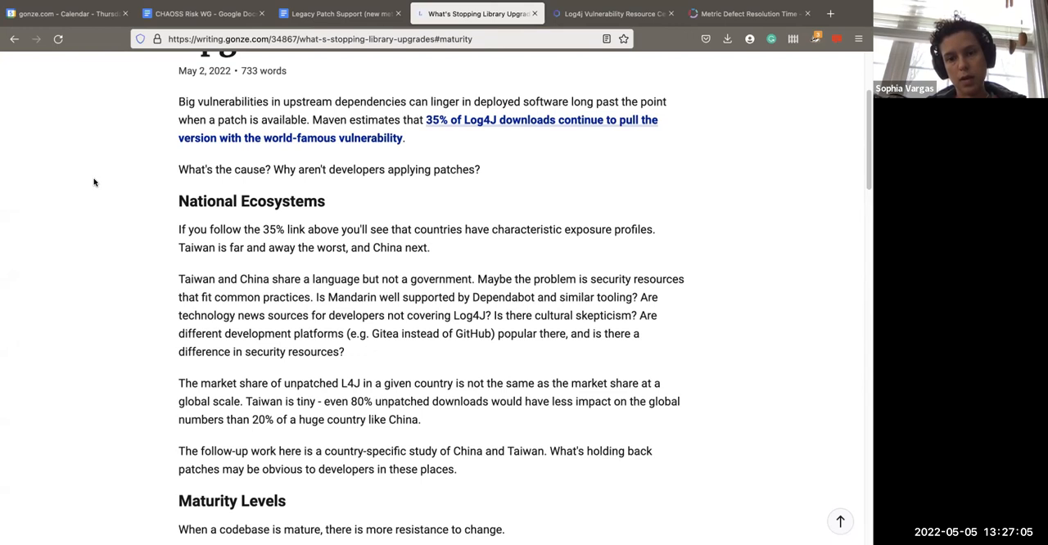
mouse_move(435, 348)
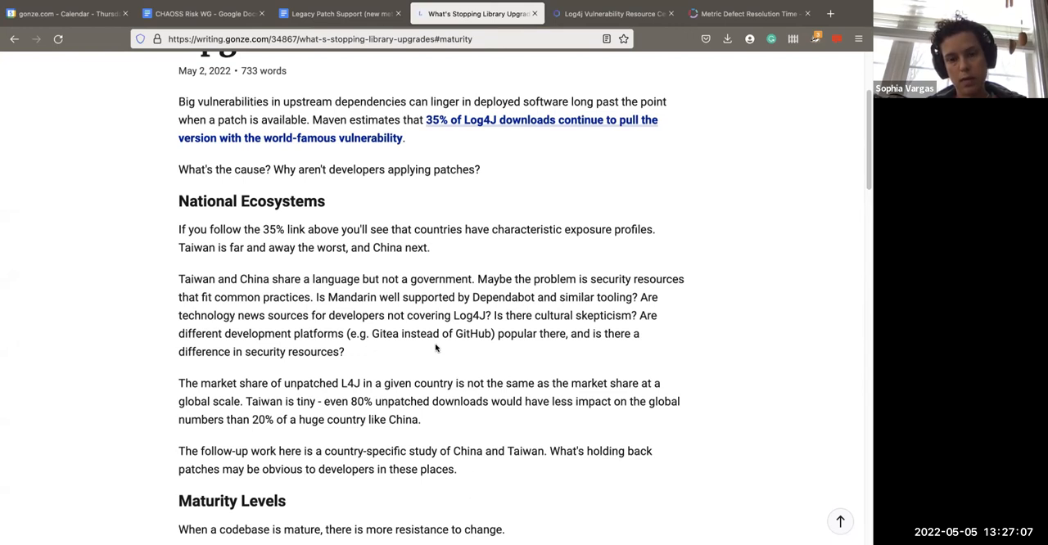
mouse_move(424, 311)
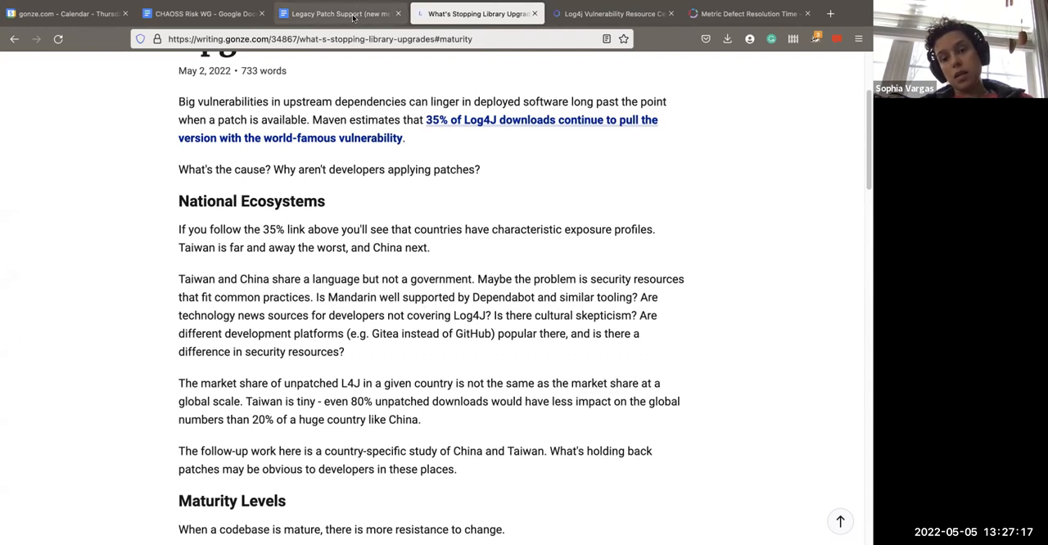
click(336, 13)
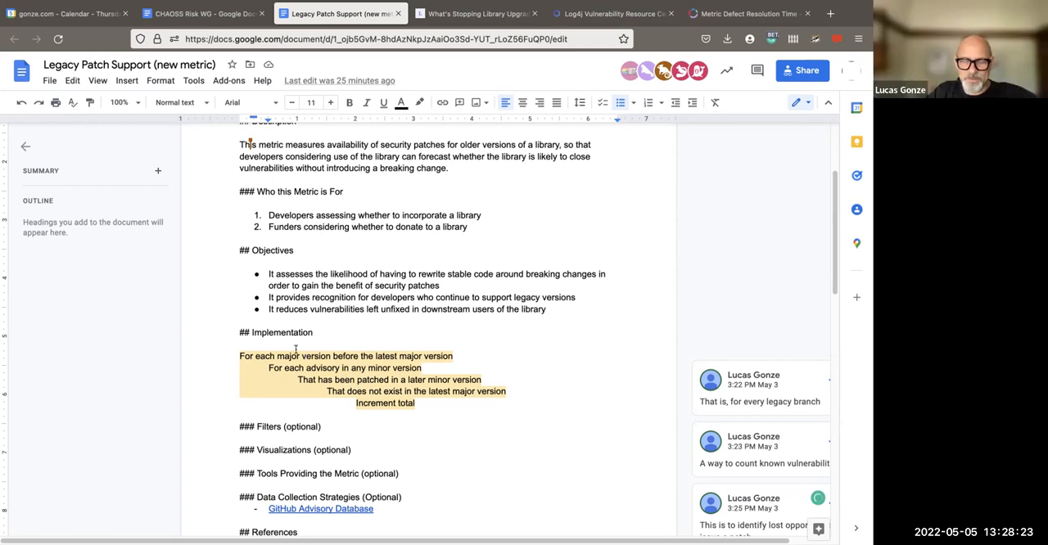
mouse_move(351, 370)
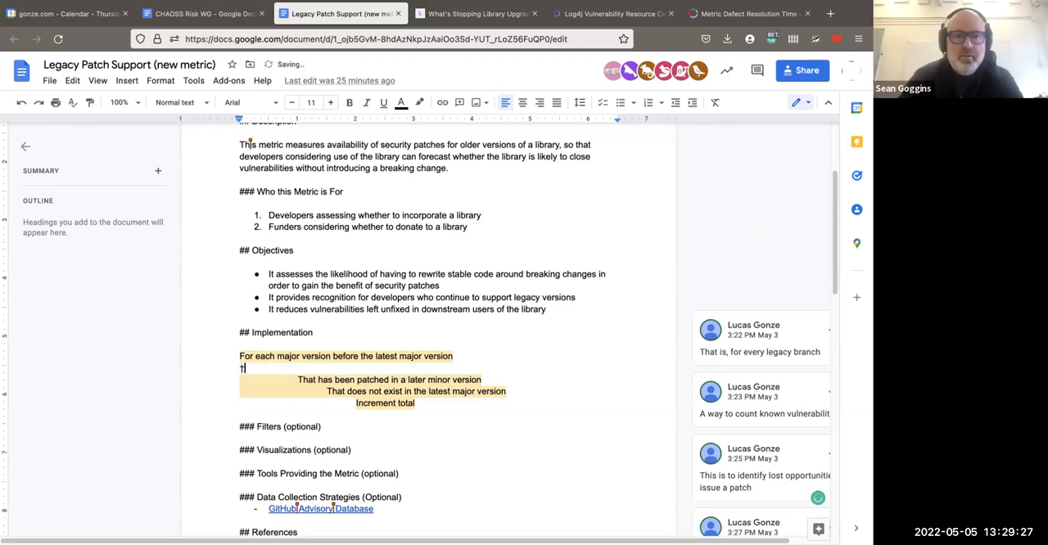
Search for security advisory guidance and scroll CodeAurora's guide to the header field definitions.
text(For each advisory in any minor version)
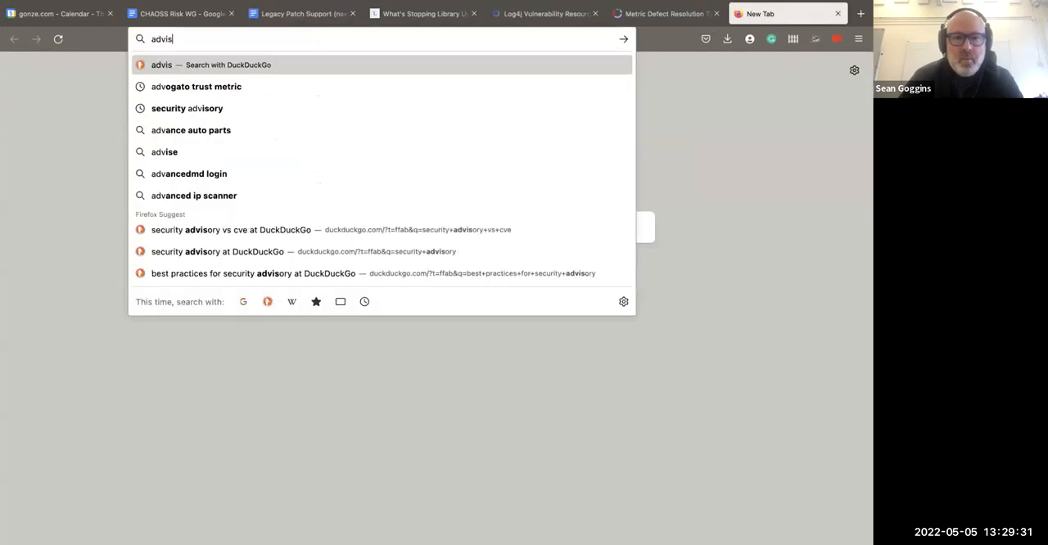
text(ory)
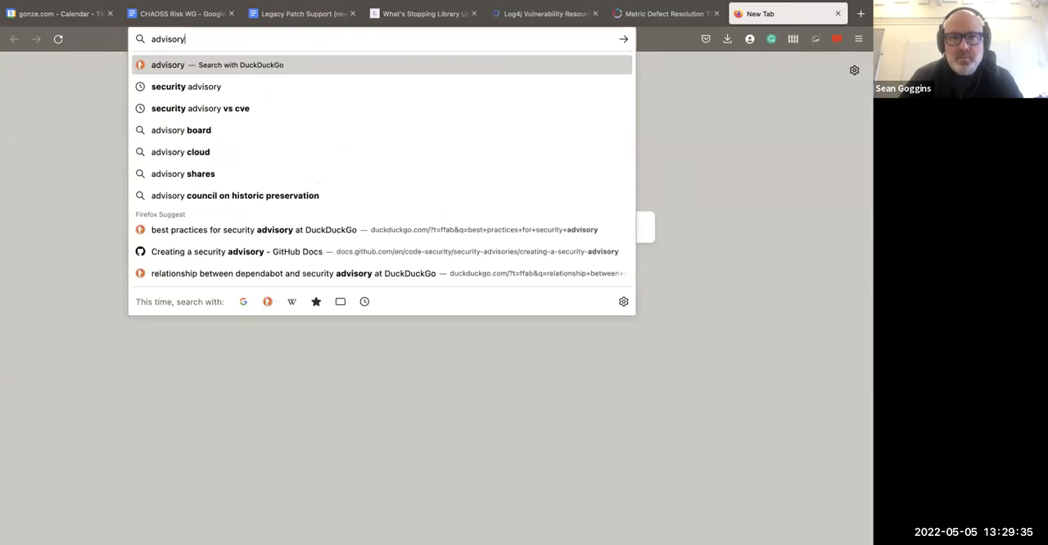
mouse_move(209, 152)
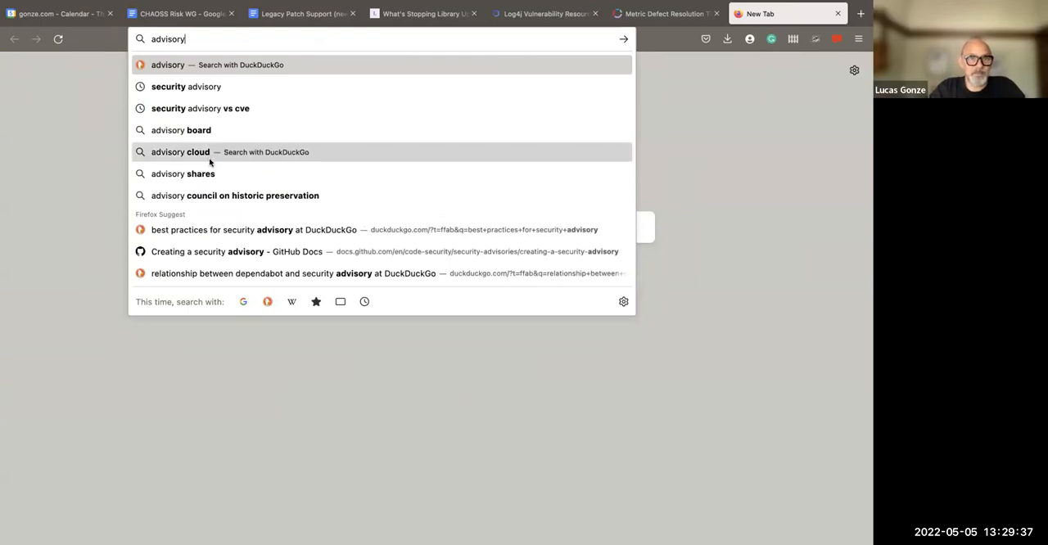
text(security-advisories/how-to-publish-a-security-)
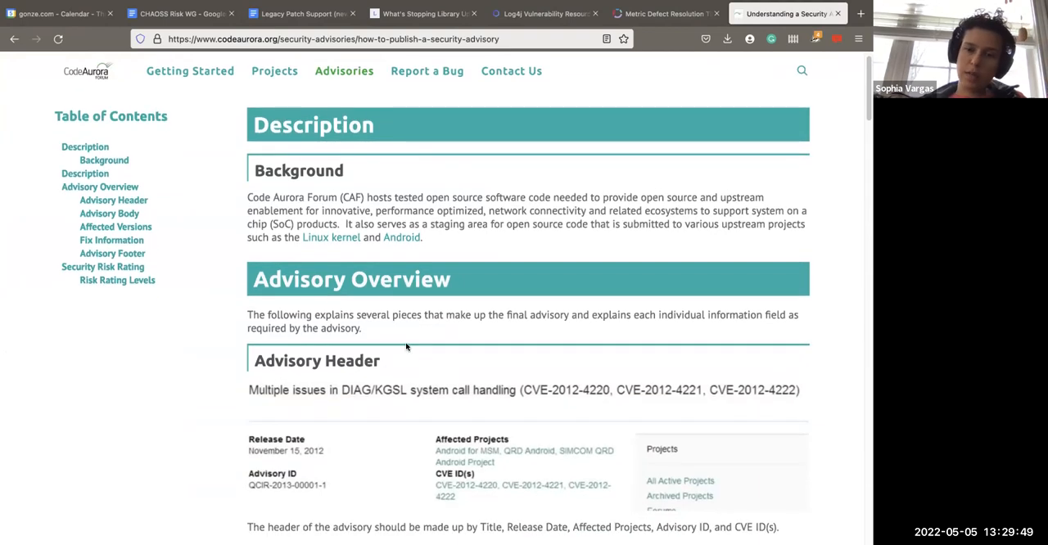
scroll(down, 3)
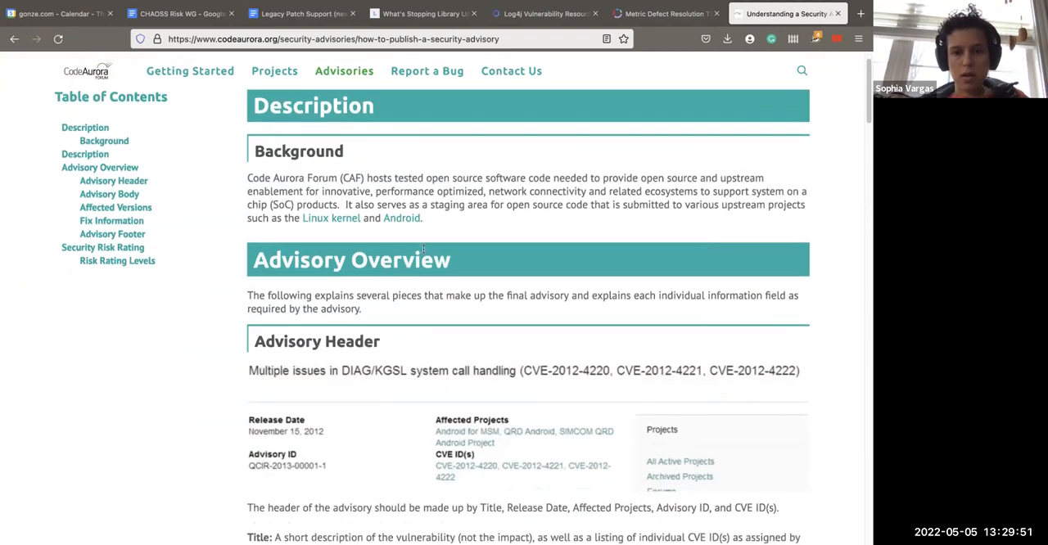
scroll(down, 3)
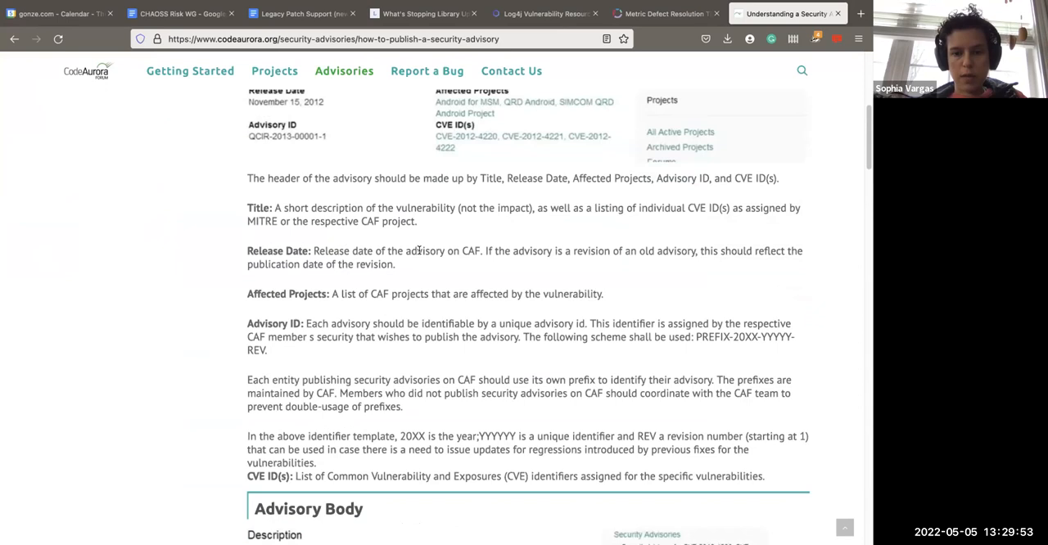
Search DuckDuckGo for 'log4j advisory' and open CISA's Apache Log4j Vulnerability Guidance result.
text(log4j)
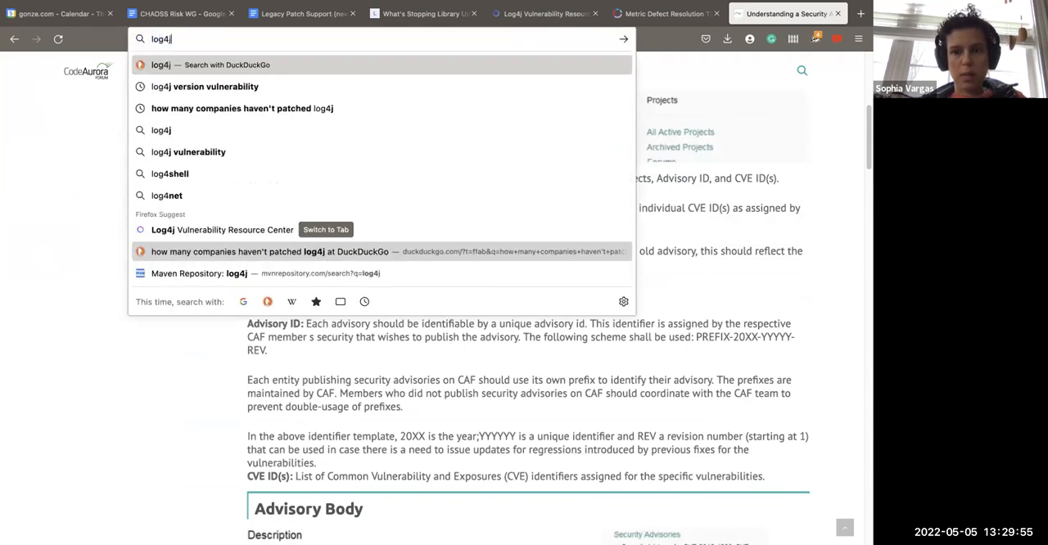
text(adviso)
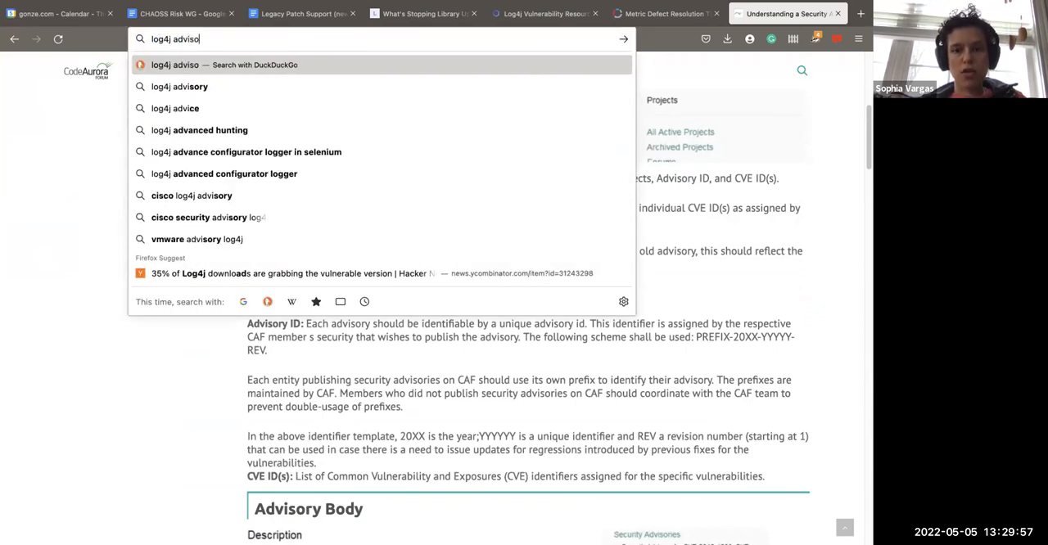
click(179, 86)
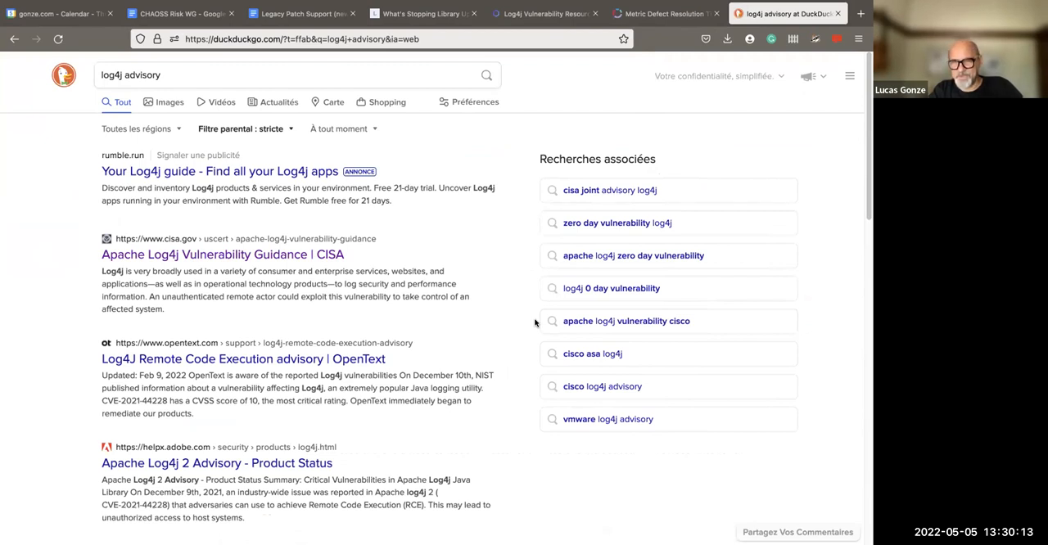
mouse_move(193, 217)
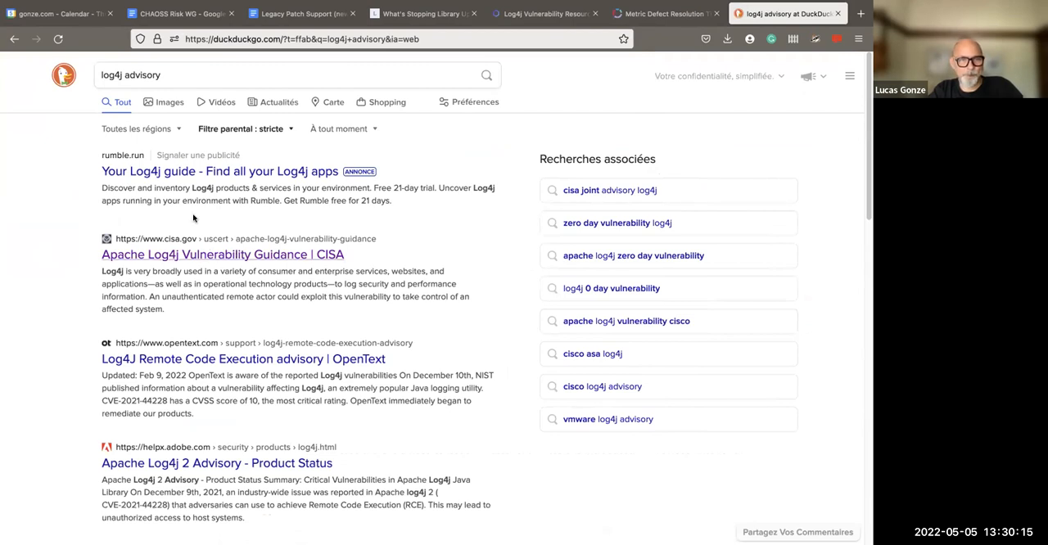
mouse_move(210, 265)
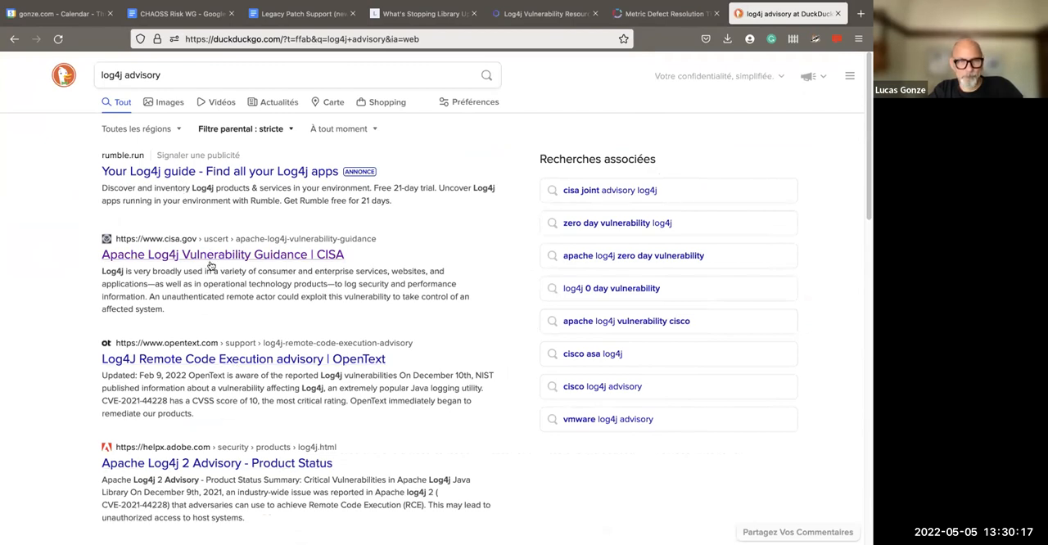
mouse_move(221, 254)
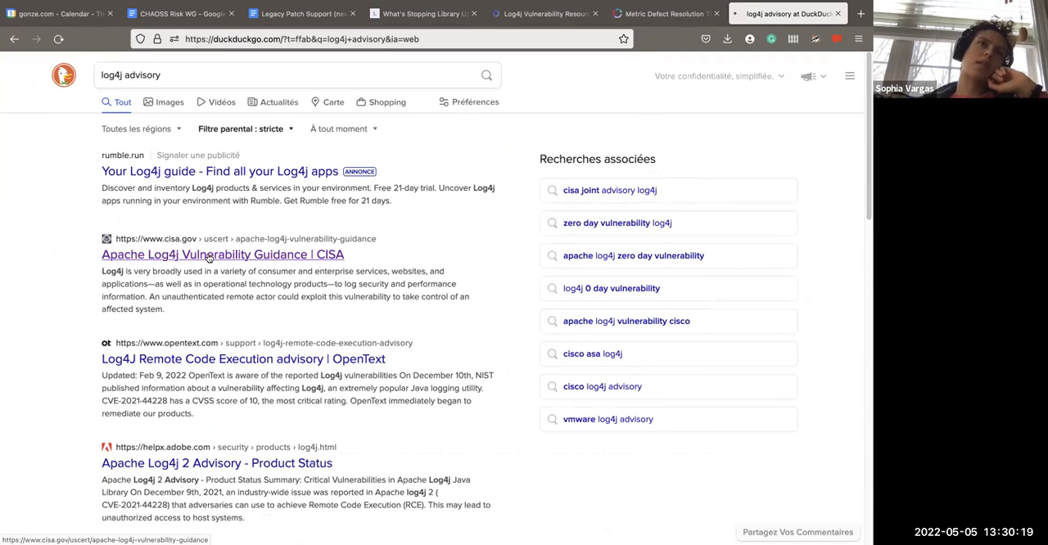
click(222, 254)
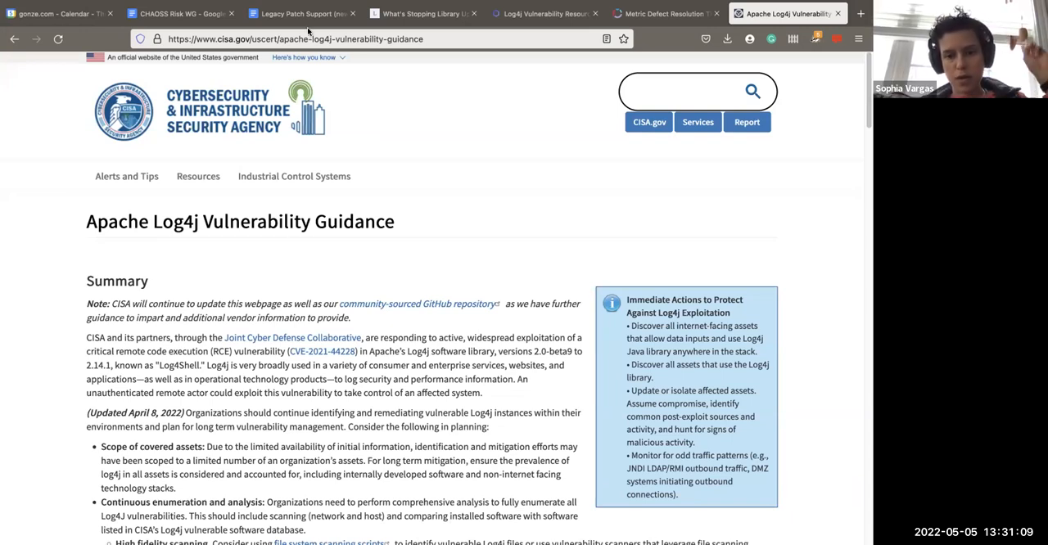
Return to the Legacy Patch Support (new metric) document tab, leaving the CISA page open.
click(299, 13)
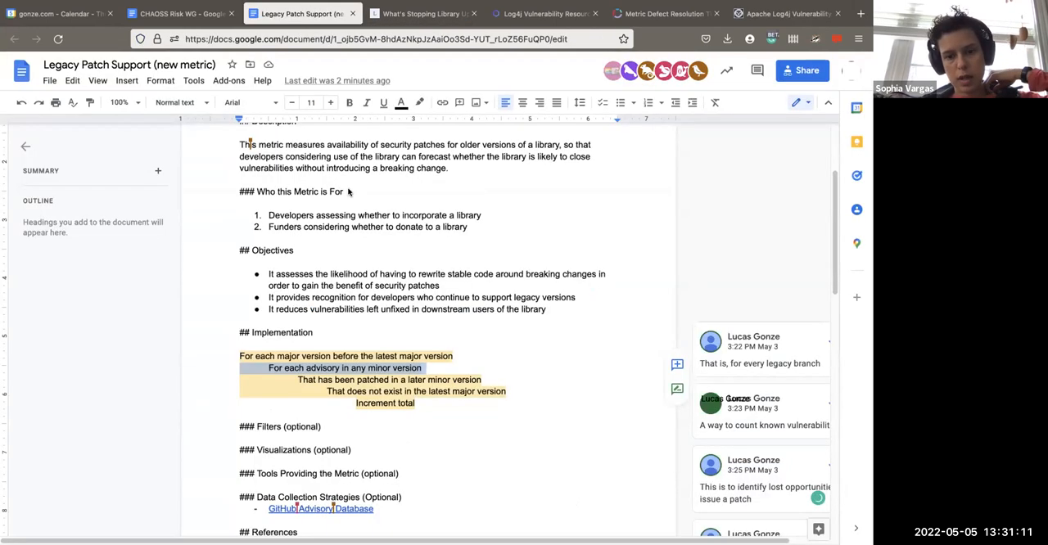
mouse_move(361, 366)
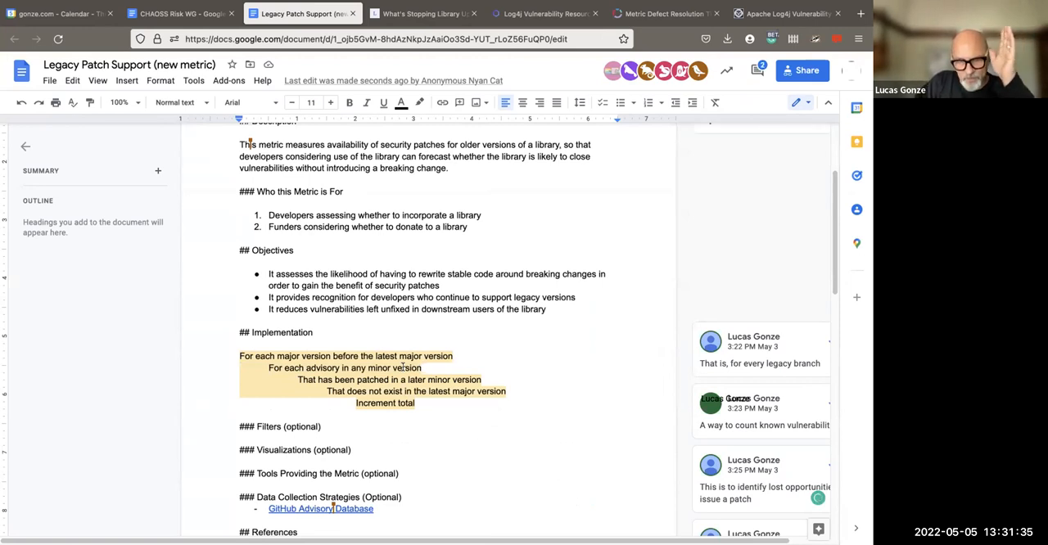
Scroll back up through the Legacy Patch Support draft's description, objectives and implementation.
scroll(up, 3)
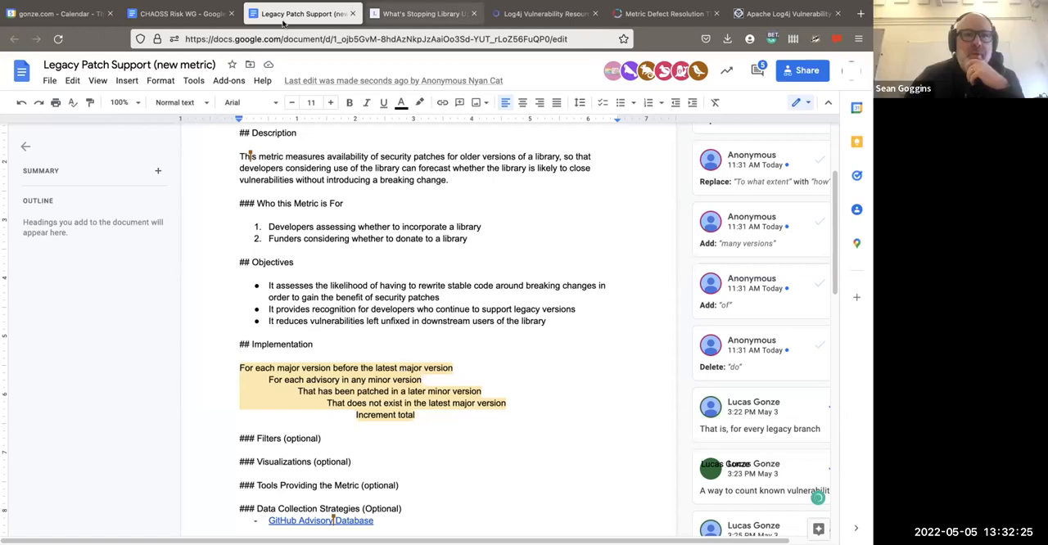
mouse_move(194, 321)
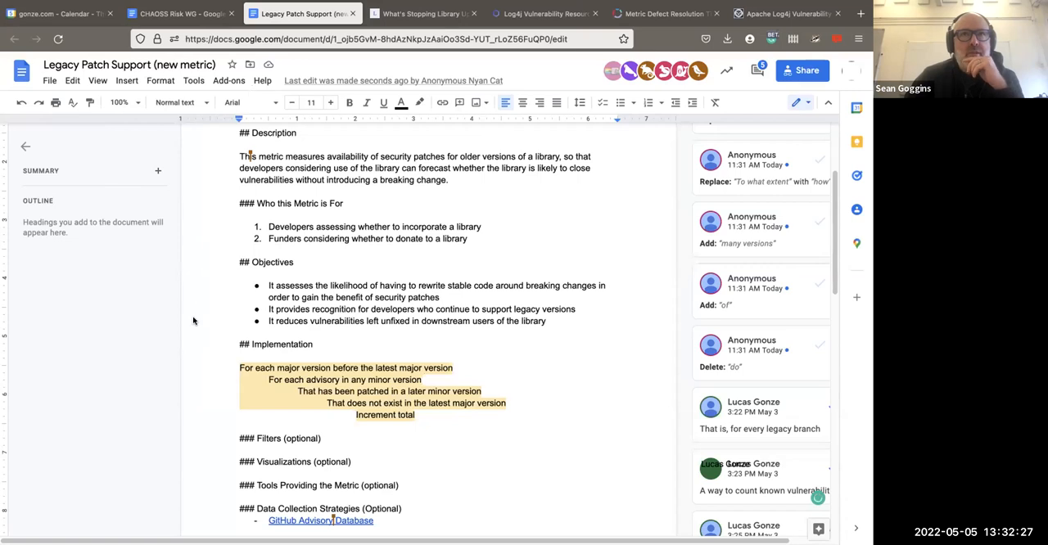
mouse_move(176, 240)
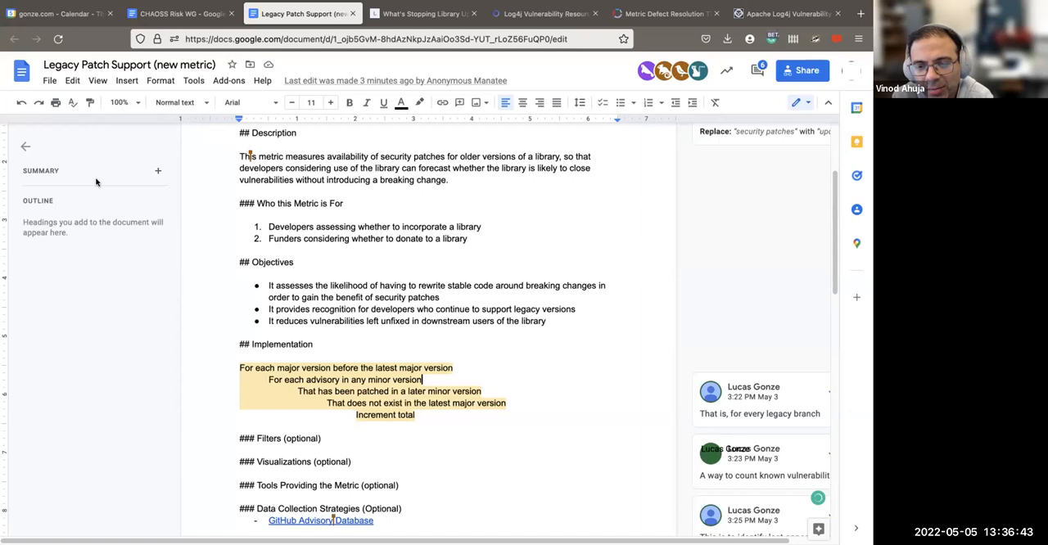
scroll(up, 3)
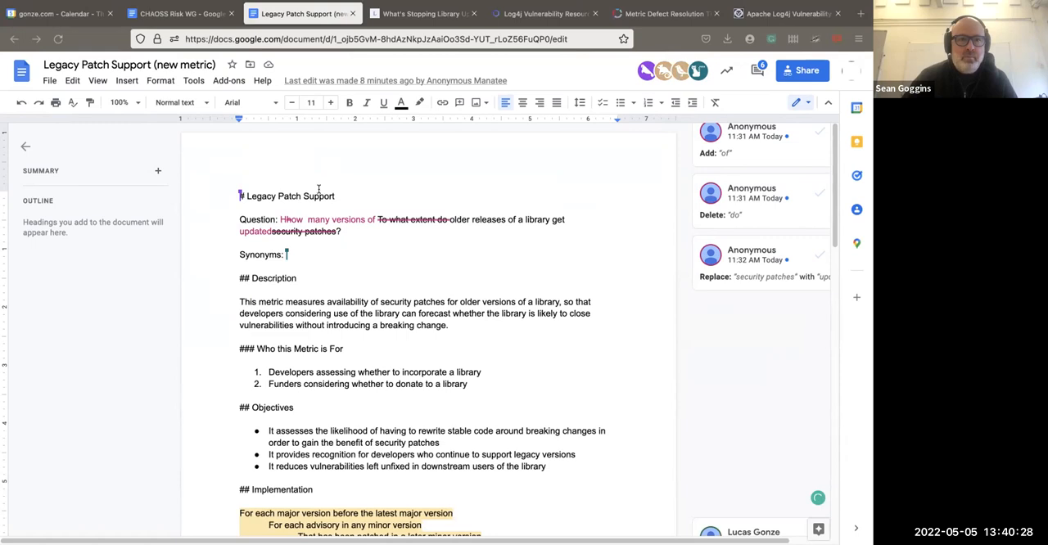
Bring up the closed 'chore: bump jspdf #9' issue and scroll down its comments.
click(860, 14)
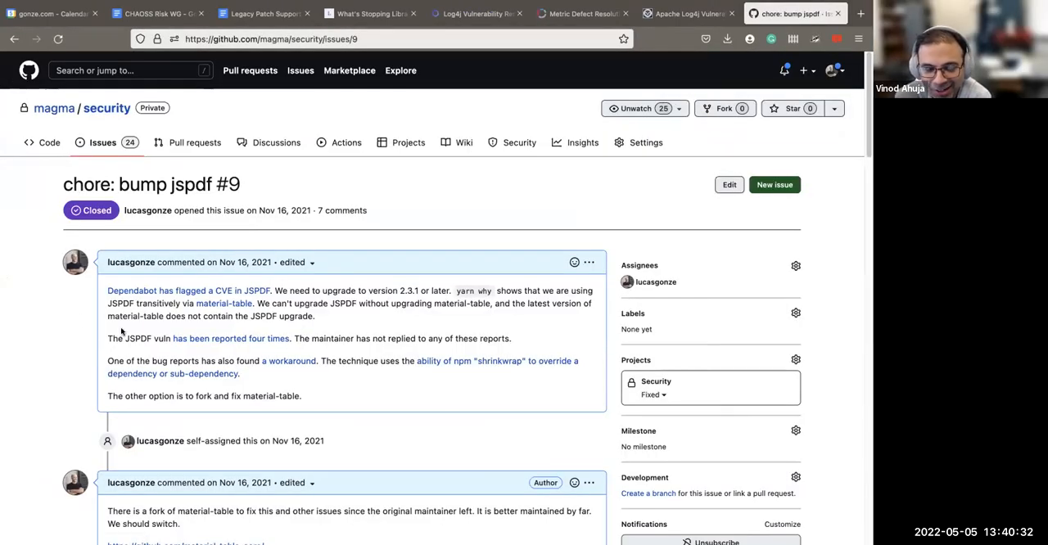
scroll(down, 3)
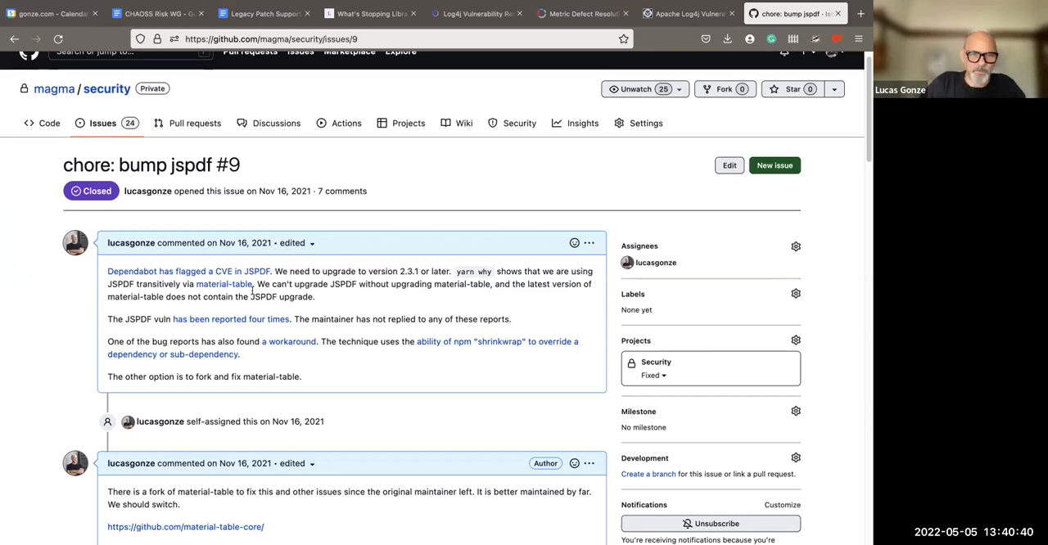
mouse_move(226, 284)
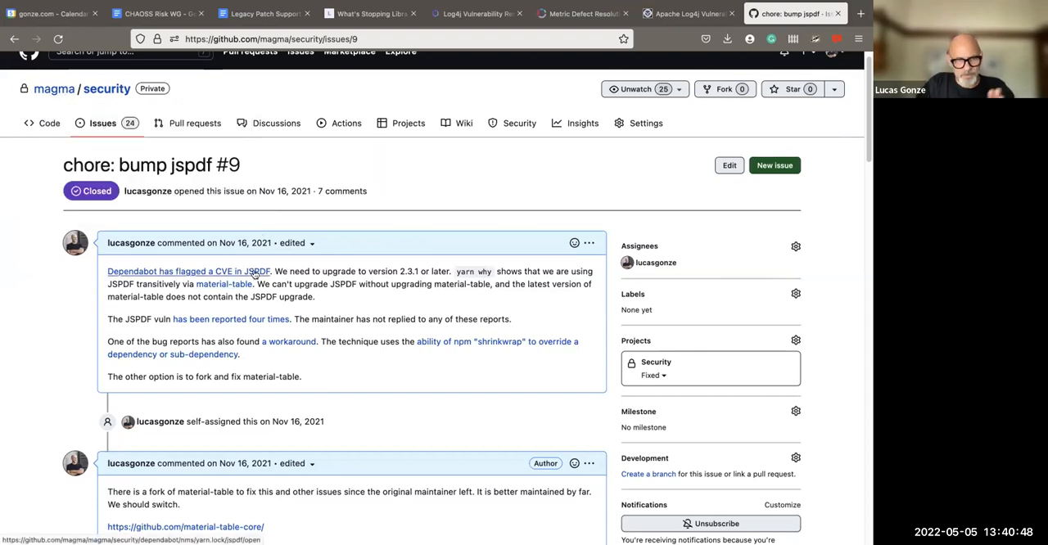
mouse_move(225, 284)
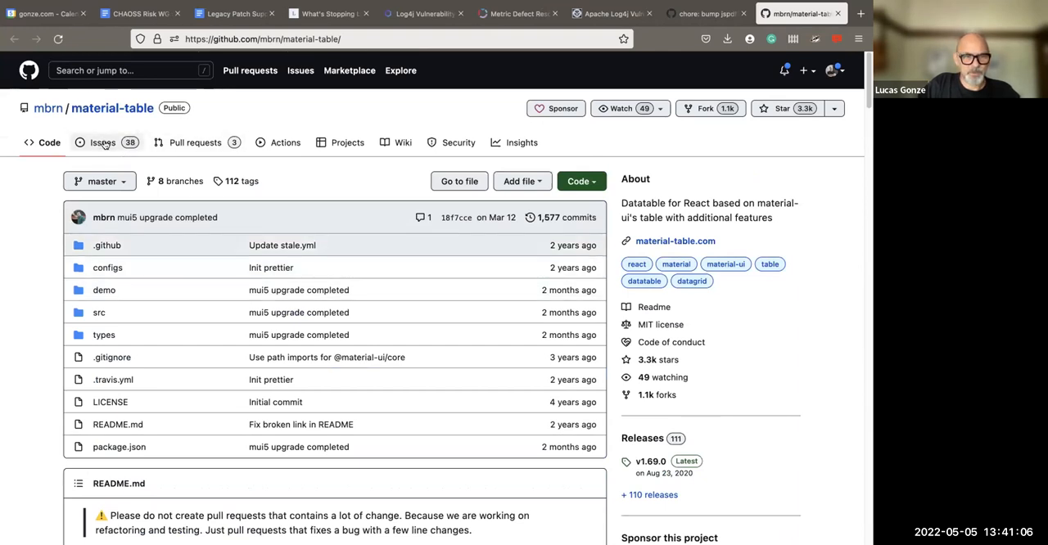
Go to the material-table repository and browse its issue list.
click(102, 142)
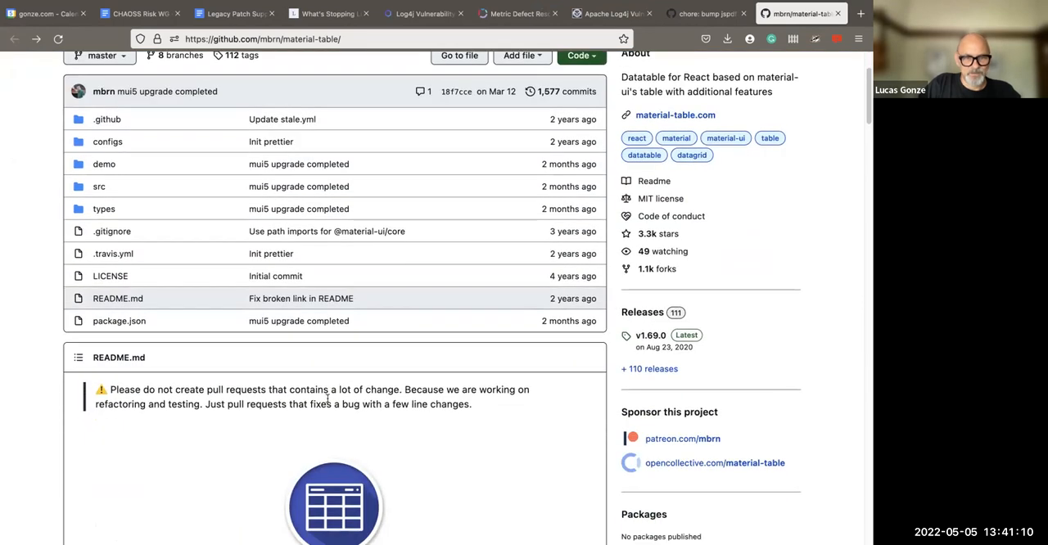
scroll(up, 3)
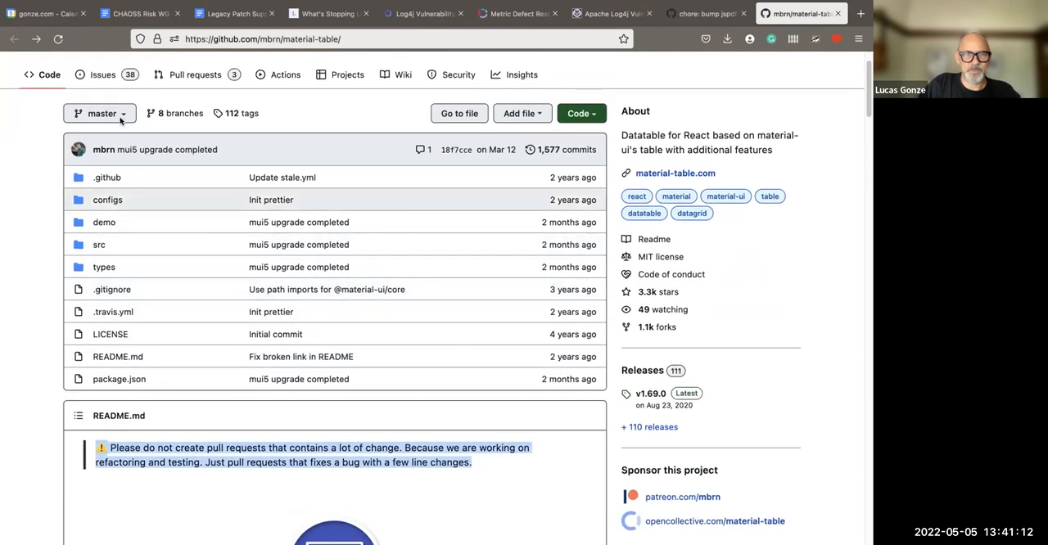
scroll(up, 3)
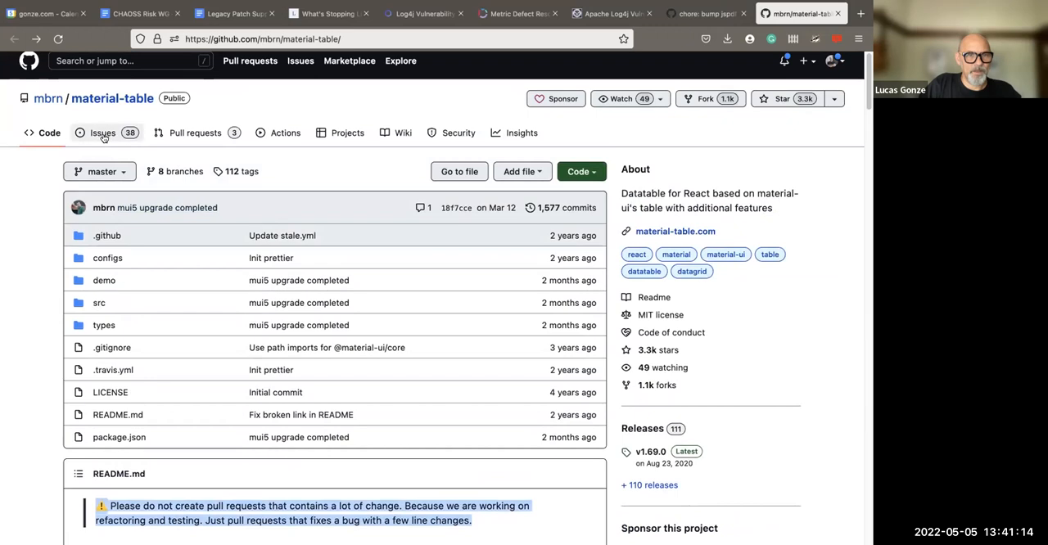
click(101, 132)
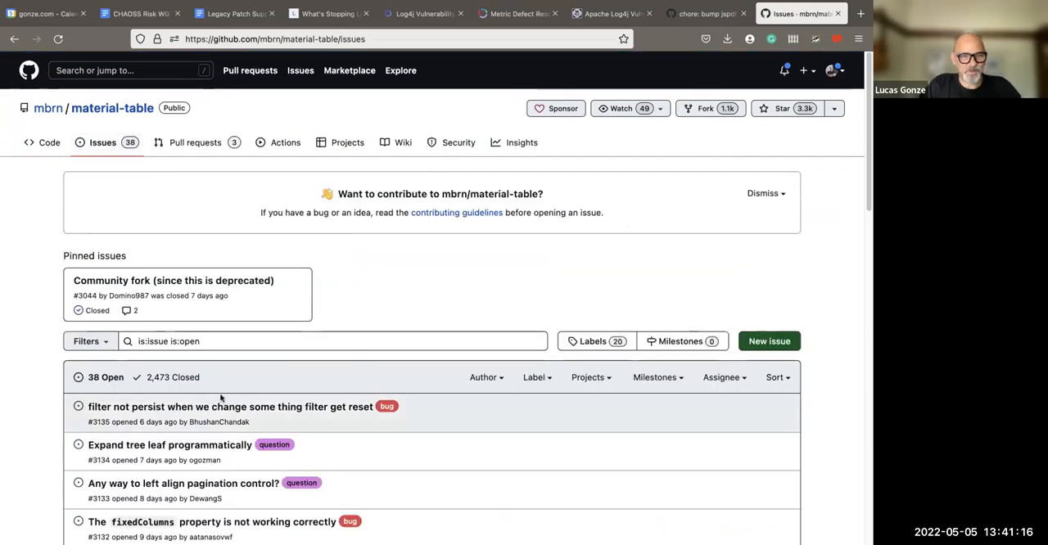
scroll(down, 3)
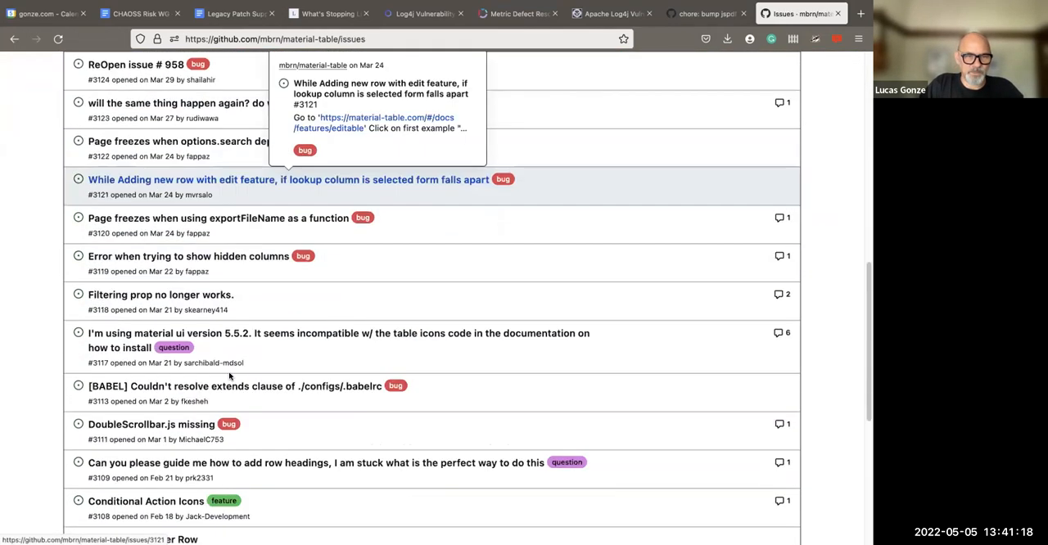
scroll(down, 3)
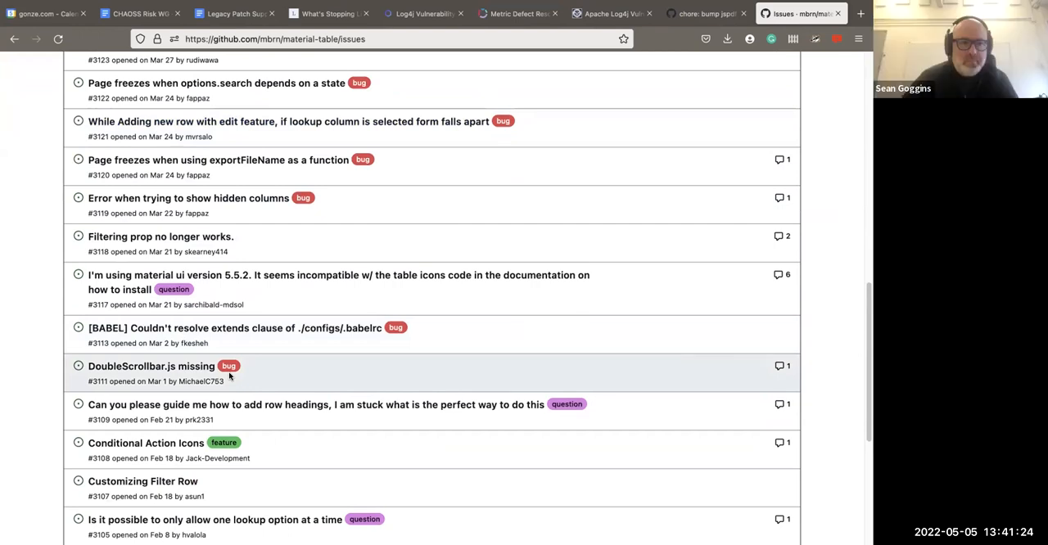
scroll(down, 3)
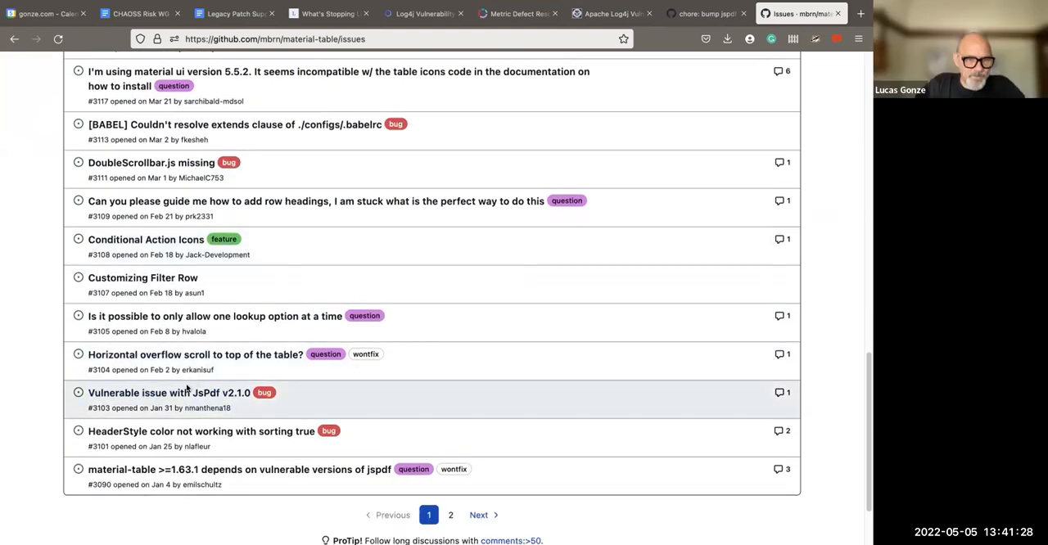
mouse_move(169, 393)
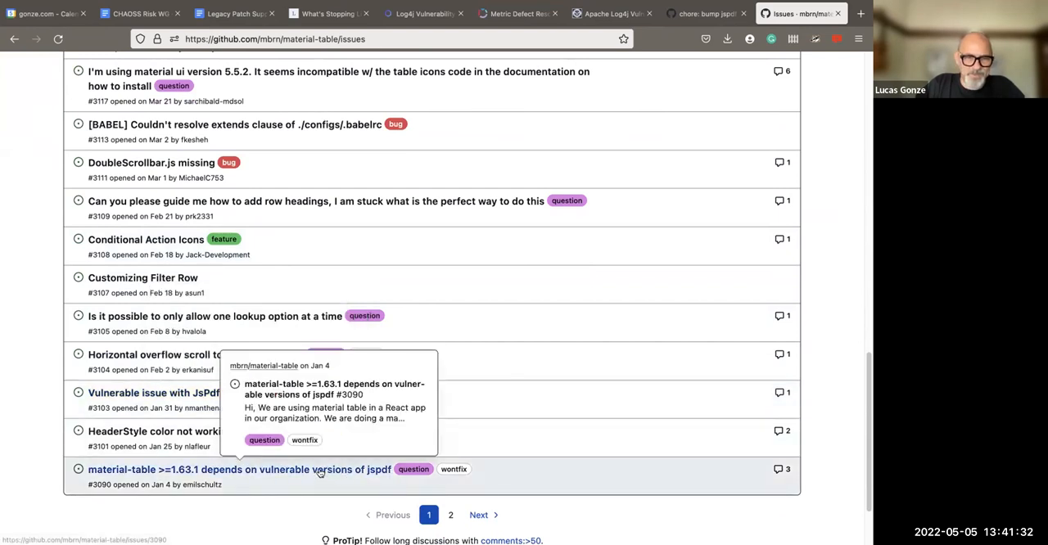
Open issue #3090 on vulnerable jspdf versions and read its fork and wontfix comments.
click(239, 469)
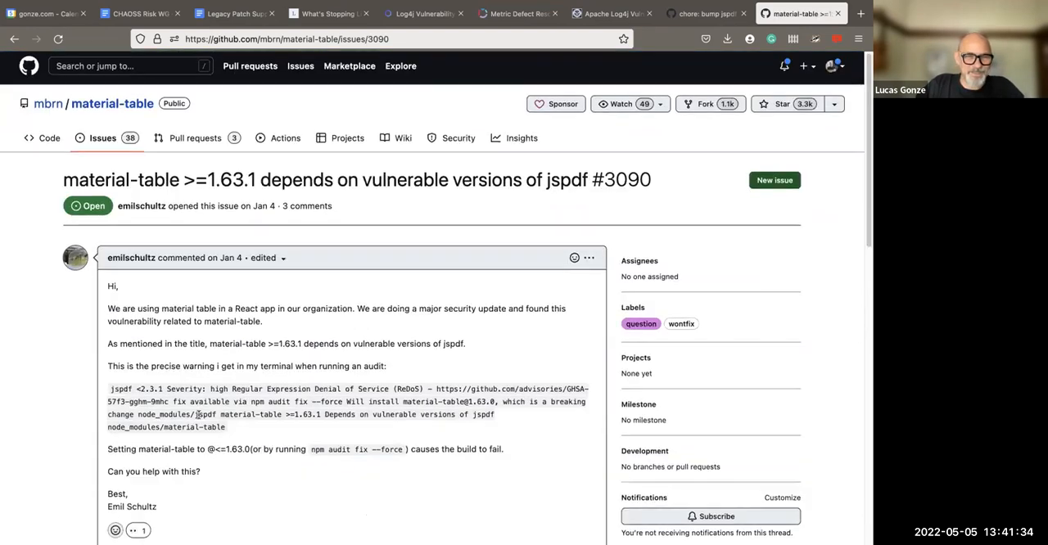
scroll(down, 3)
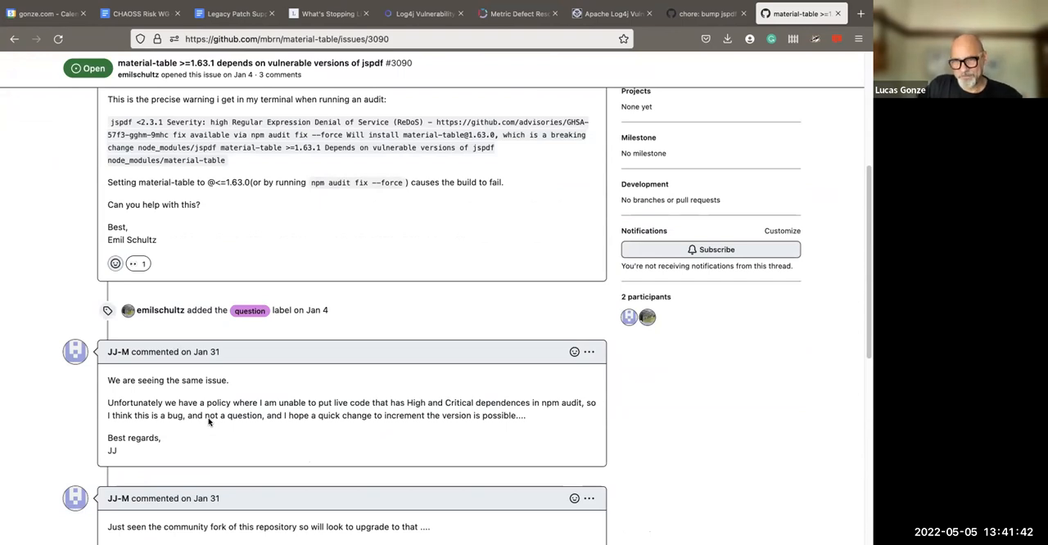
mouse_move(267, 440)
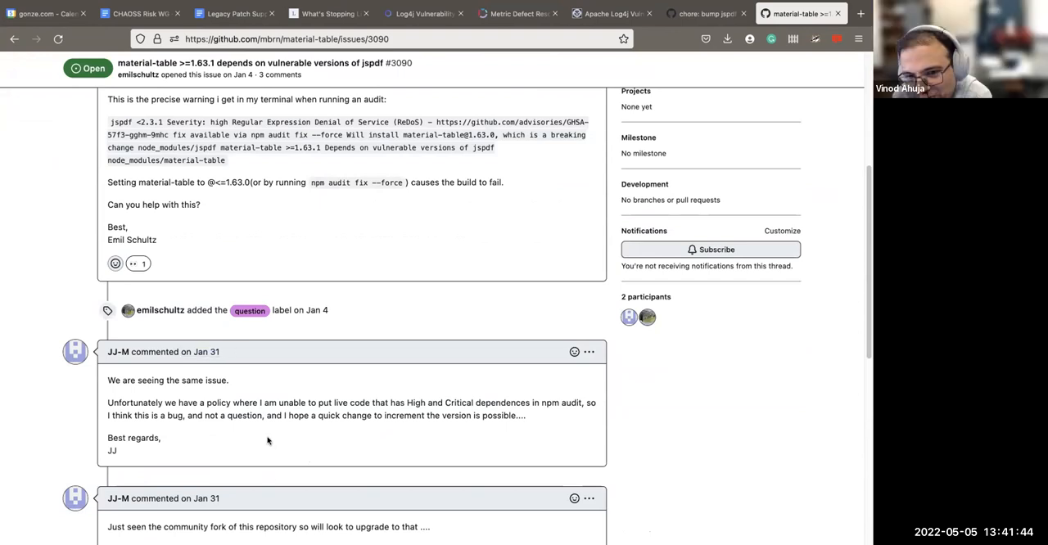
scroll(down, 3)
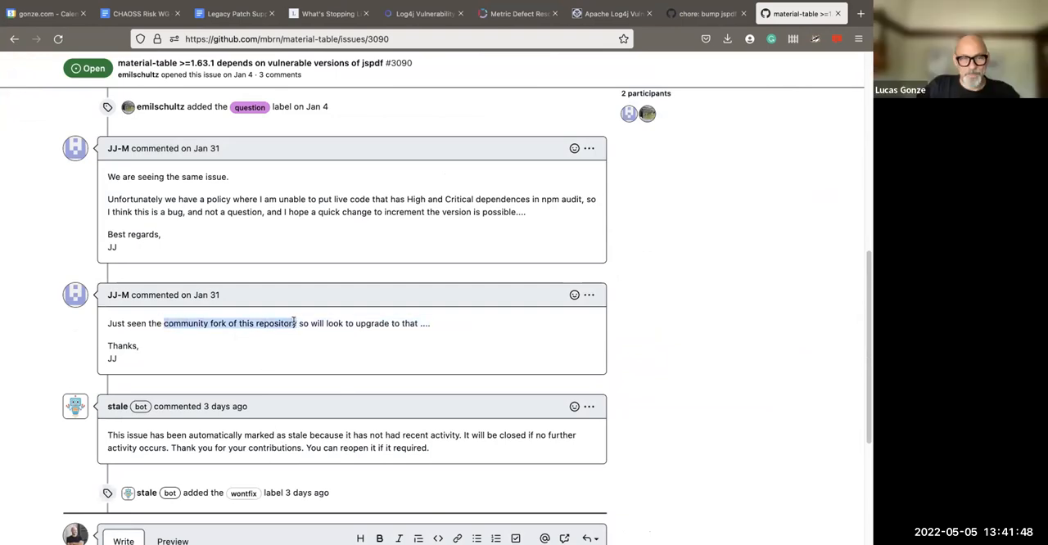
scroll(down, 3)
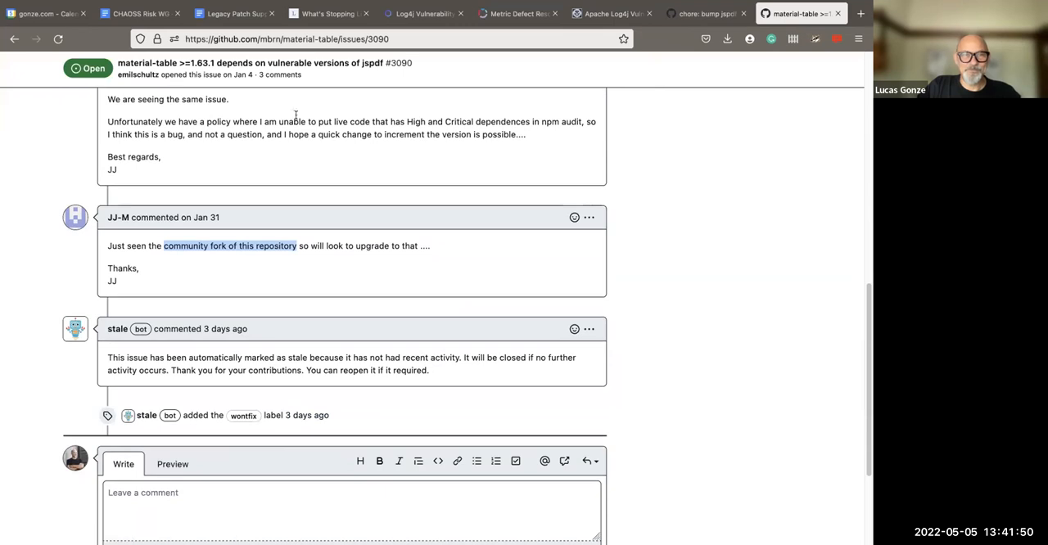
Return to the 'chore: bump jspdf #9' issue and follow its material-table-core fork link.
click(702, 13)
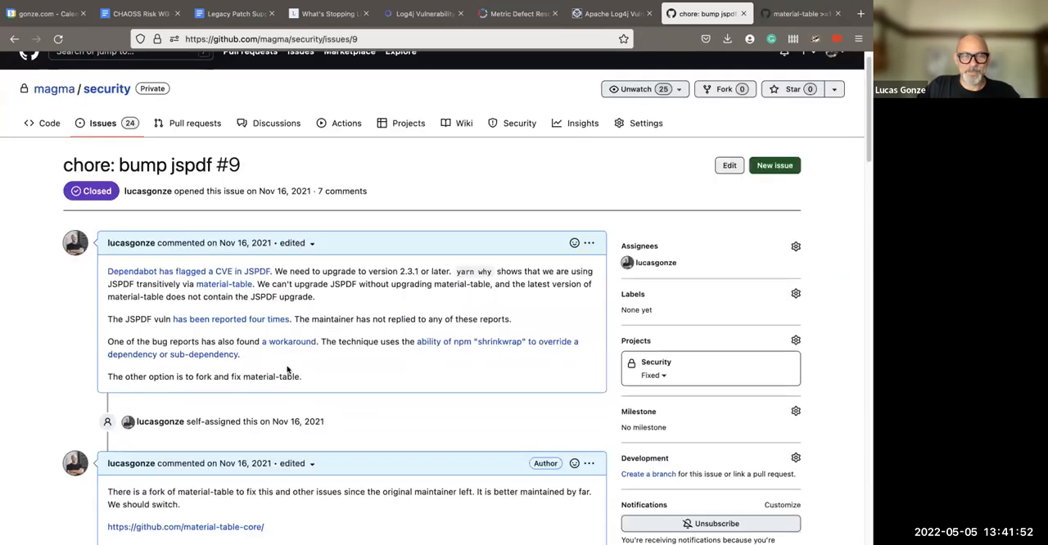
scroll(down, 3)
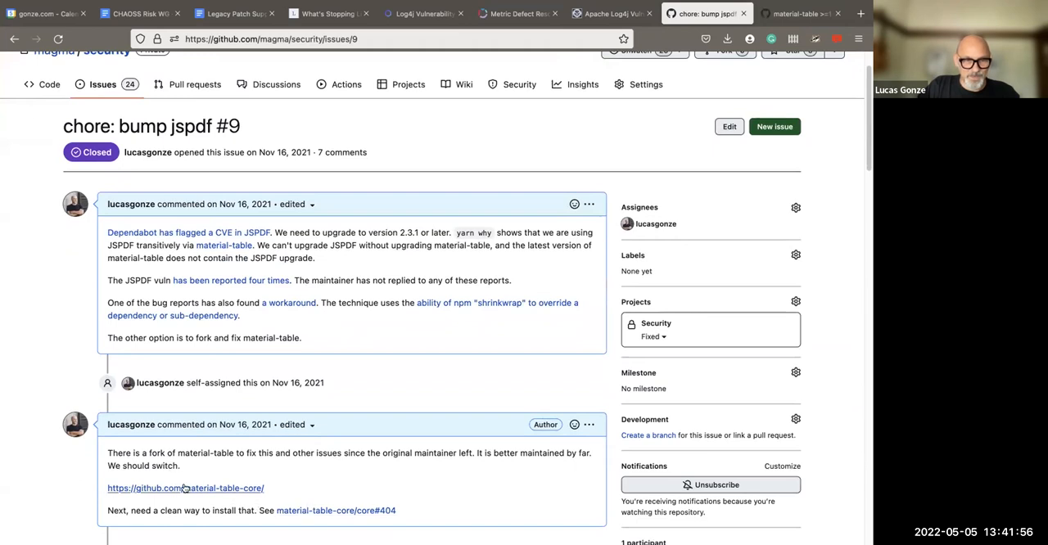
click(186, 488)
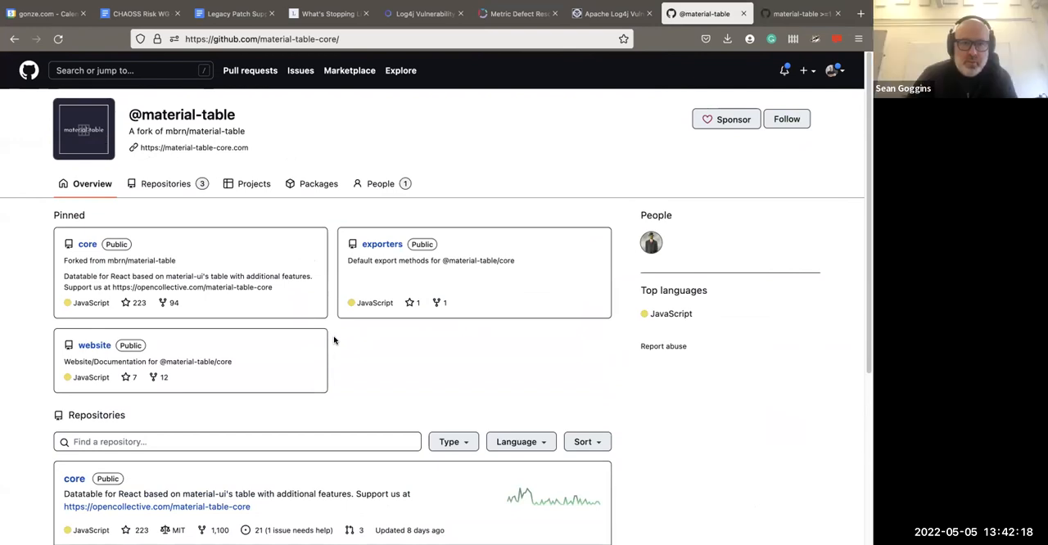
mouse_move(259, 361)
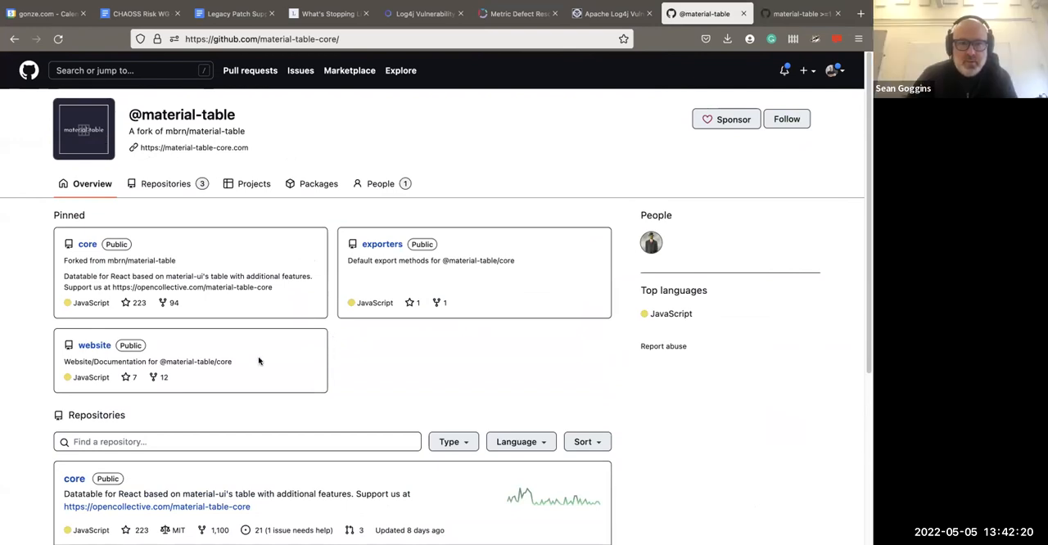
scroll(down, 3)
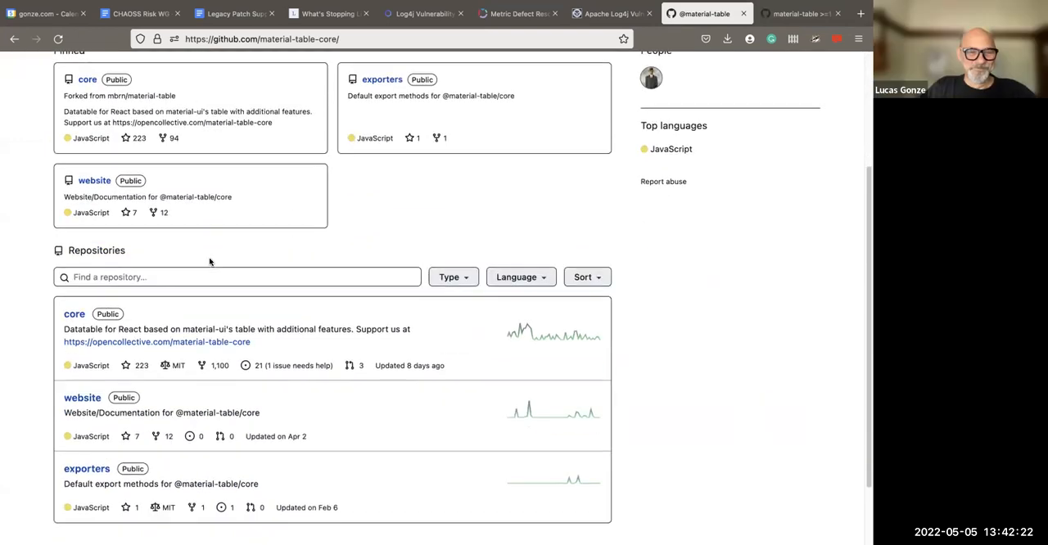
scroll(down, 3)
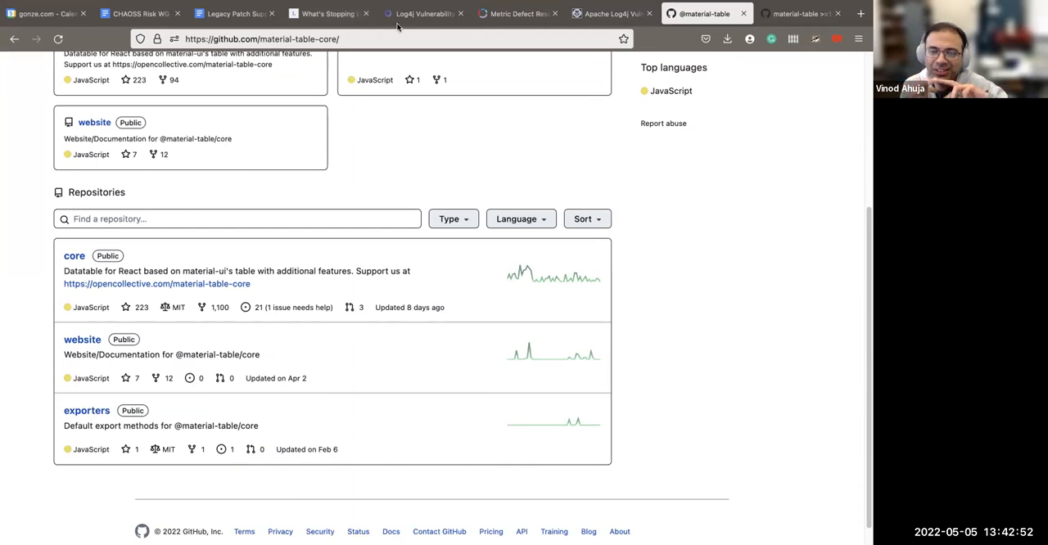
mouse_move(424, 14)
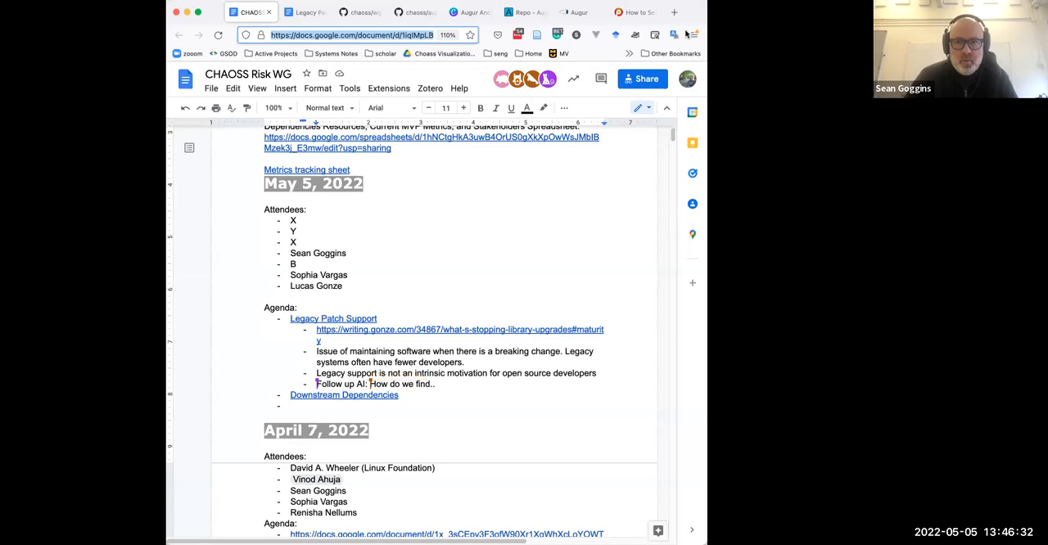
mouse_move(546, 254)
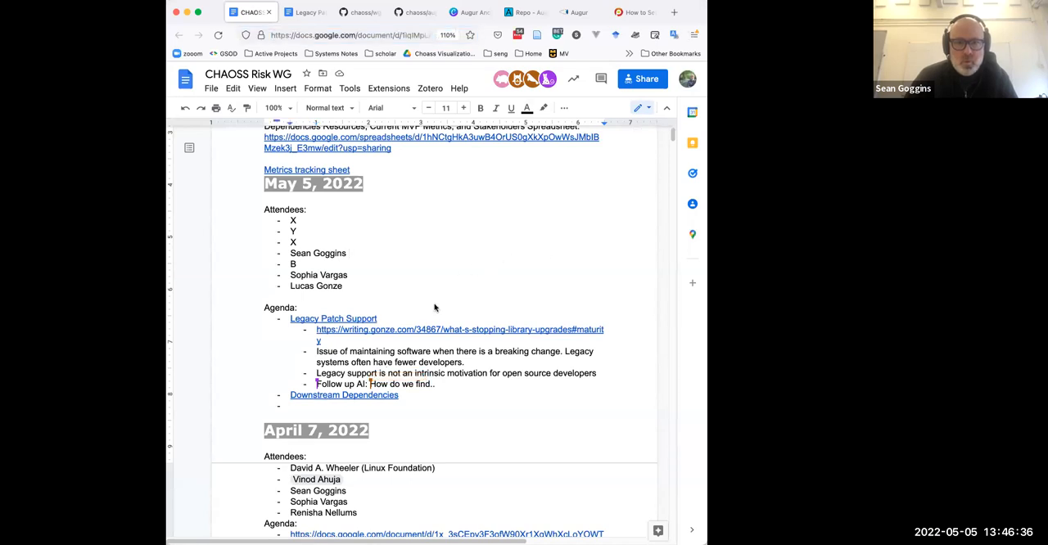
Add 'Ayush' as a new name at the end of the May 5 attendee list.
scroll(down, 3)
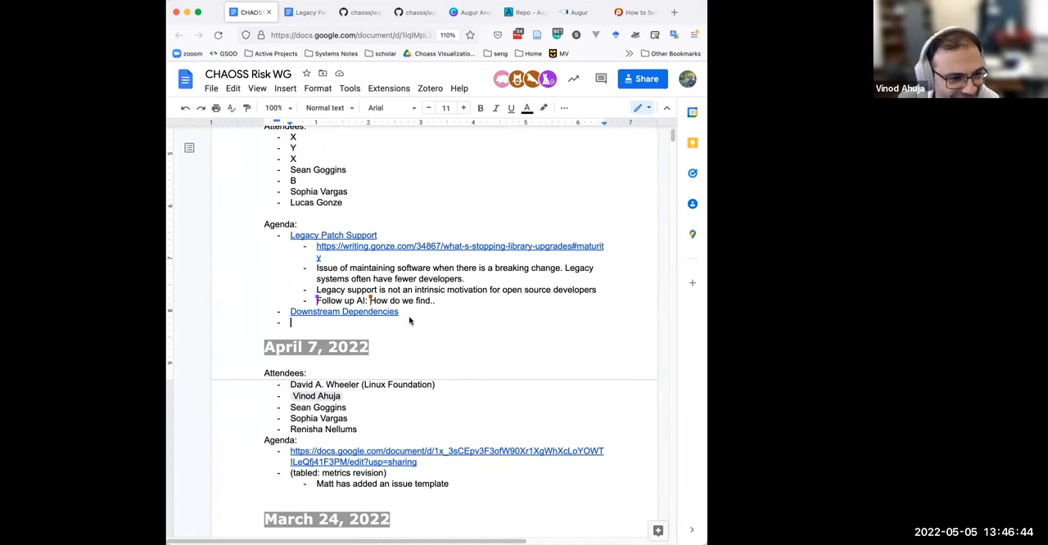
mouse_move(471, 243)
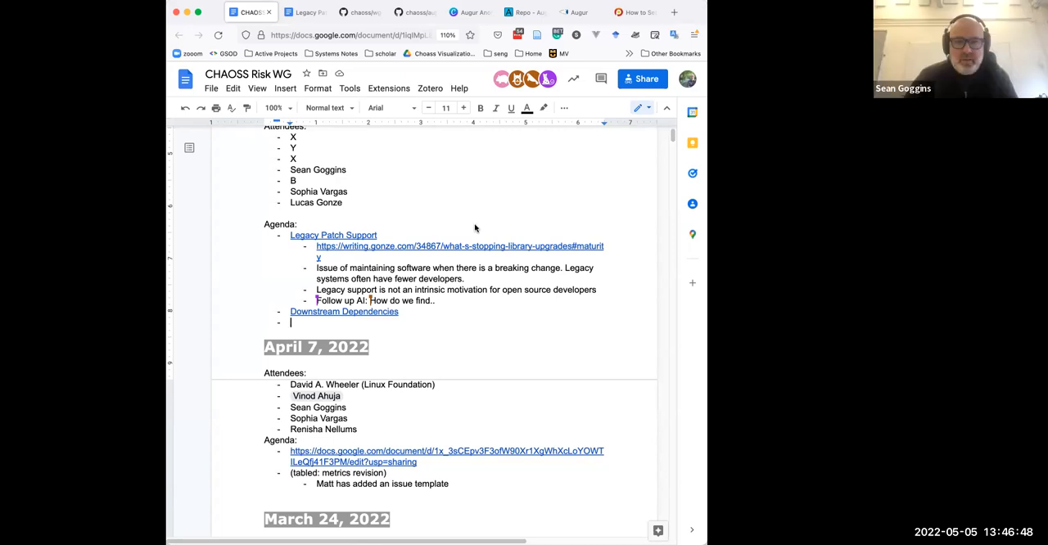
mouse_move(505, 144)
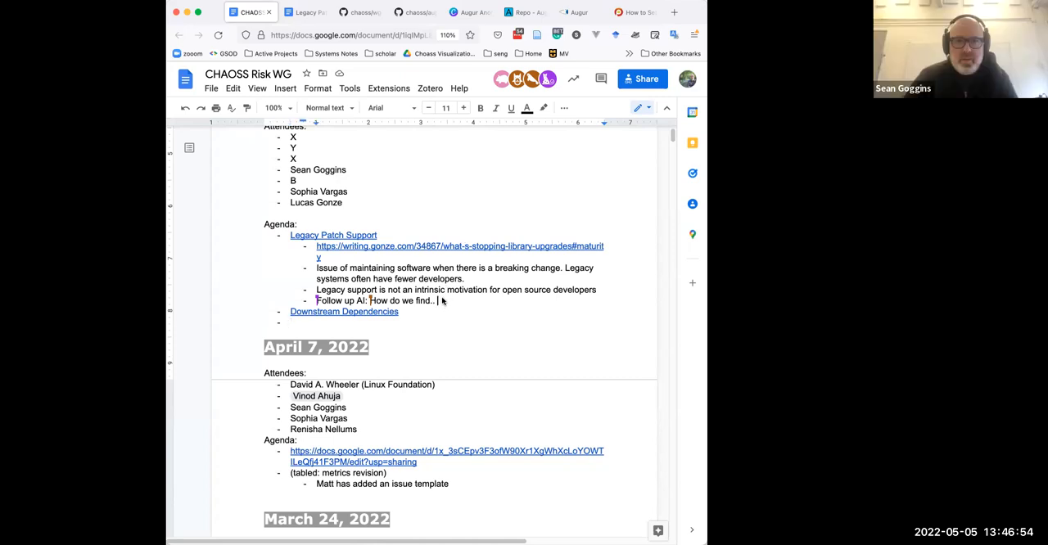
mouse_move(424, 210)
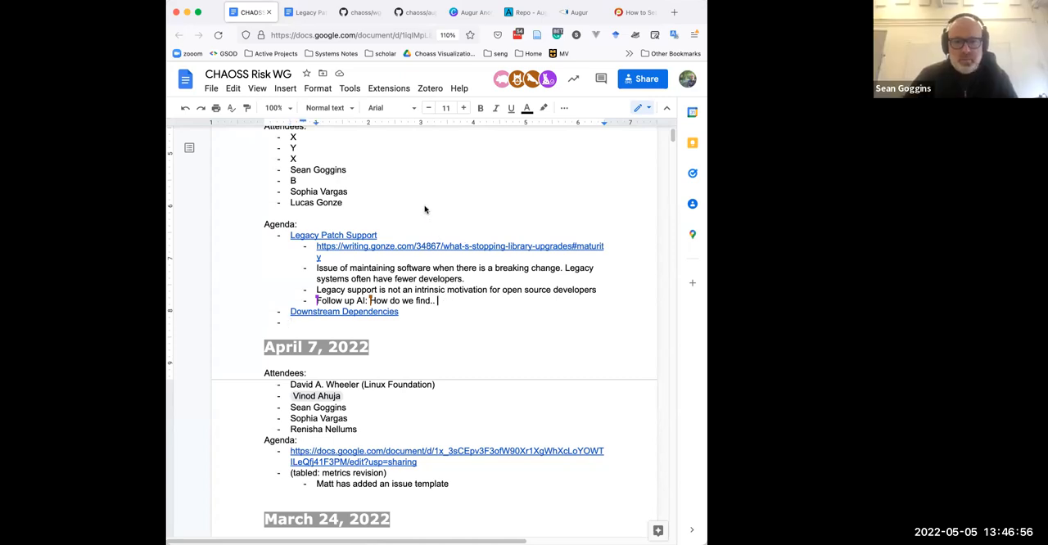
mouse_move(442, 185)
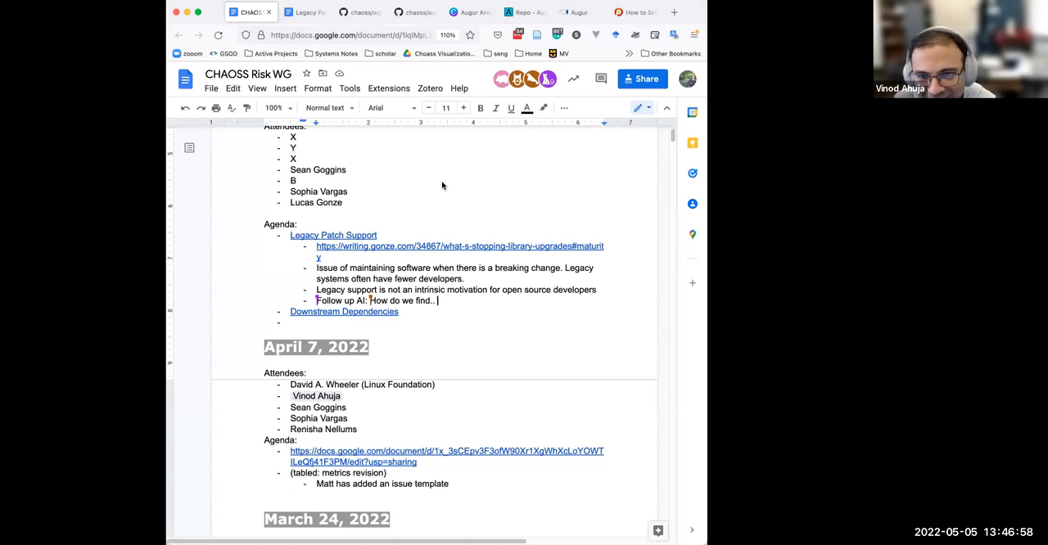
mouse_move(441, 176)
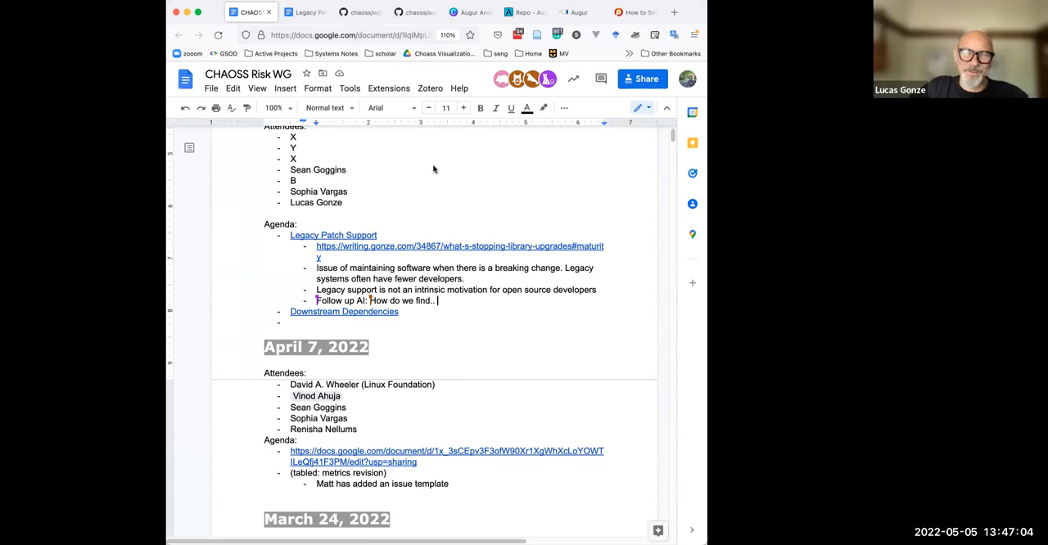
mouse_move(445, 151)
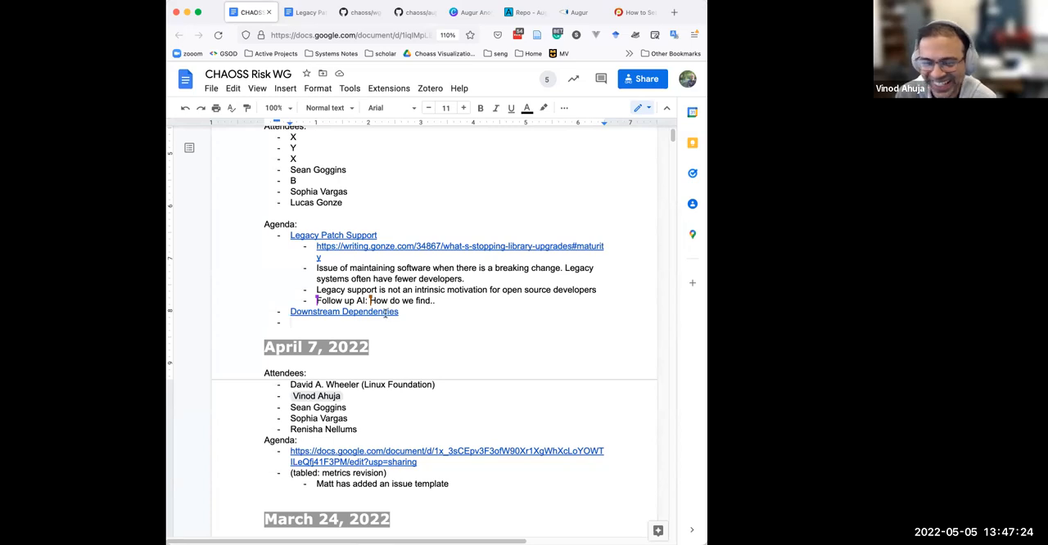
text(Ayush)
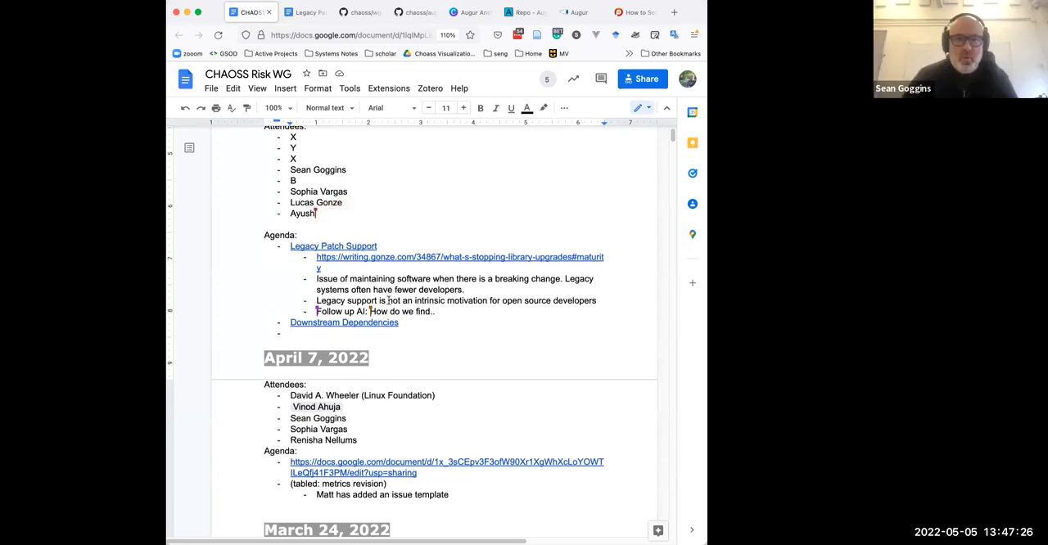
Browse chaoss/wg-risk's open issues on GitHub, then return to the meeting notes.
click(360, 11)
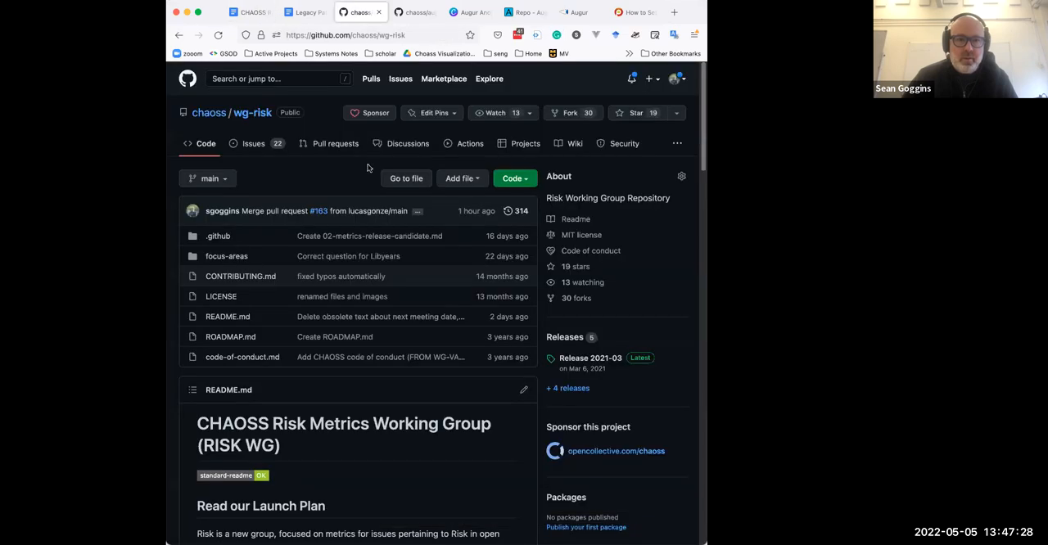
mouse_move(268, 168)
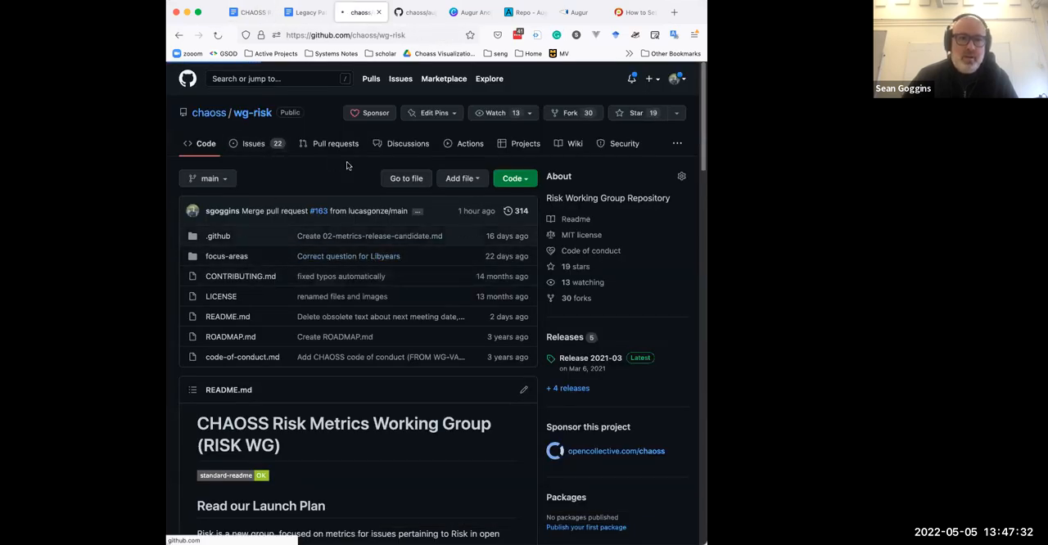
click(253, 143)
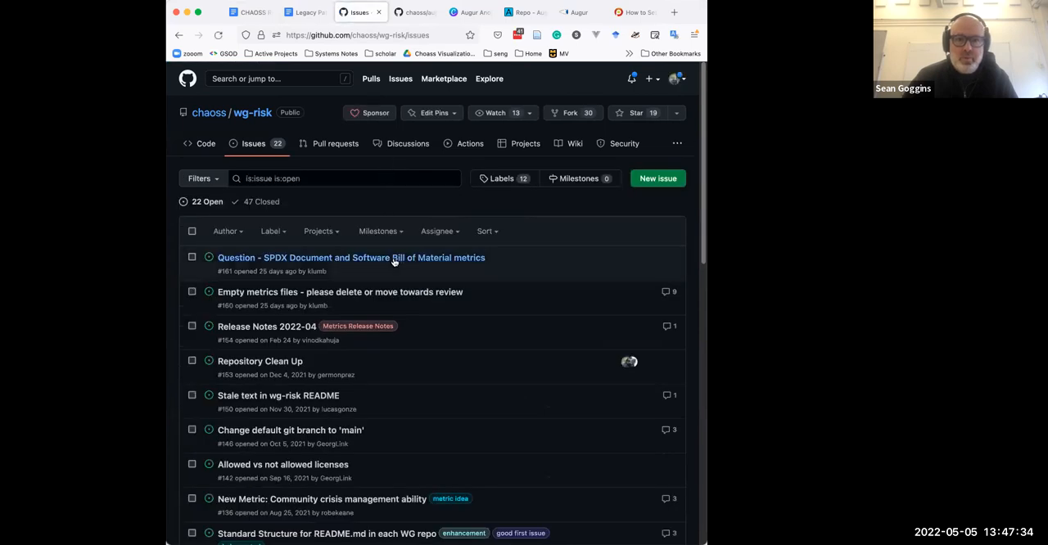
mouse_move(390, 271)
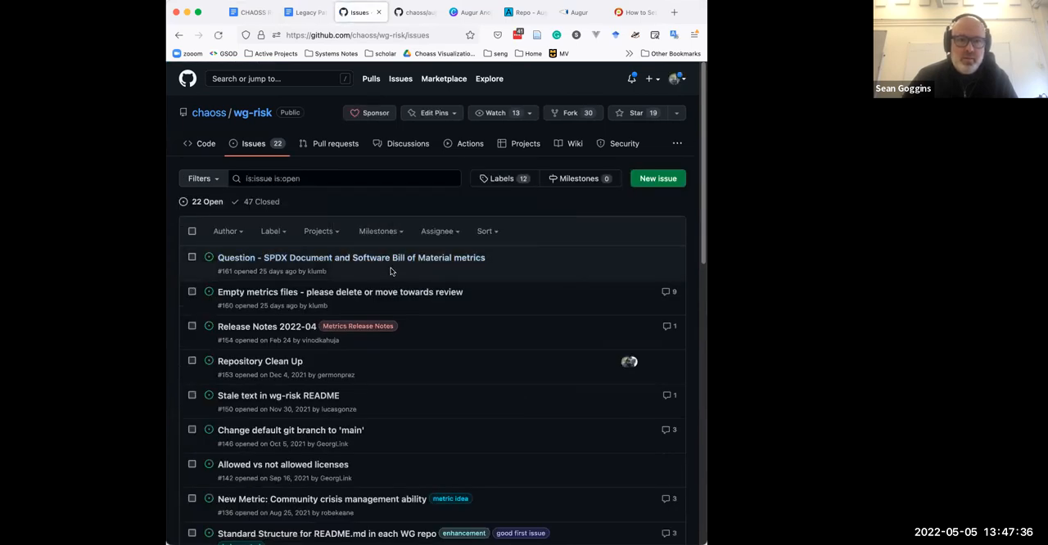
scroll(down, 3)
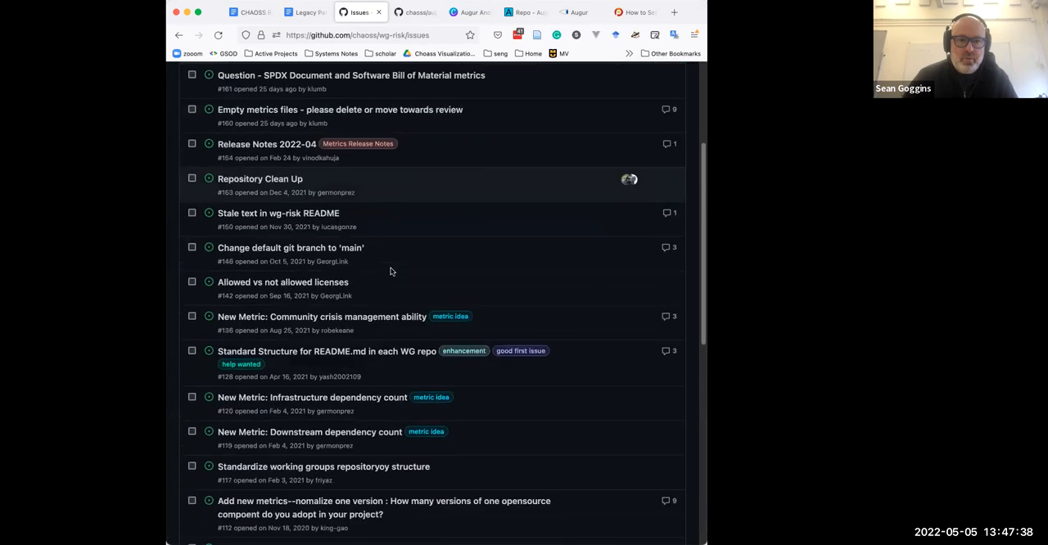
scroll(down, 3)
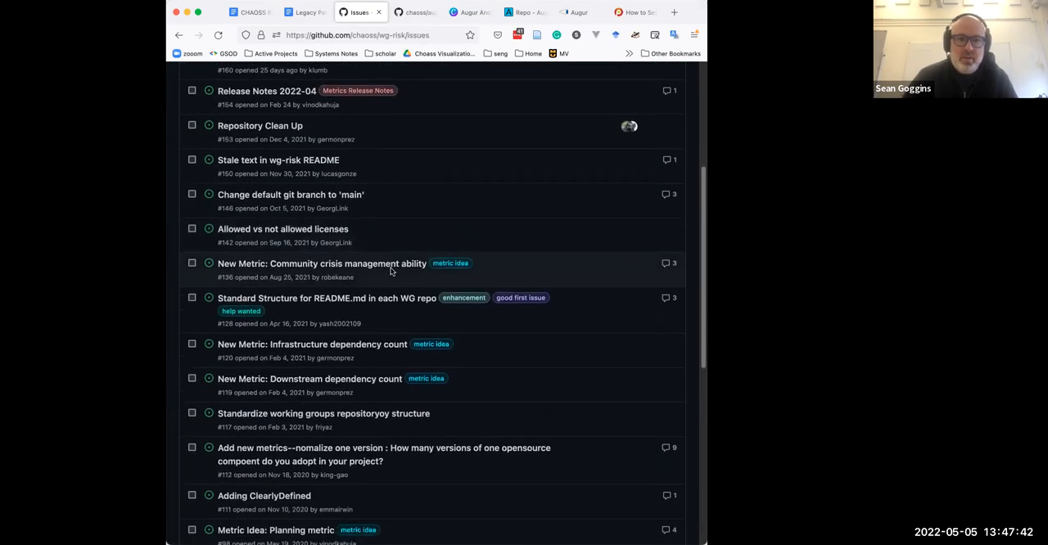
scroll(up, 3)
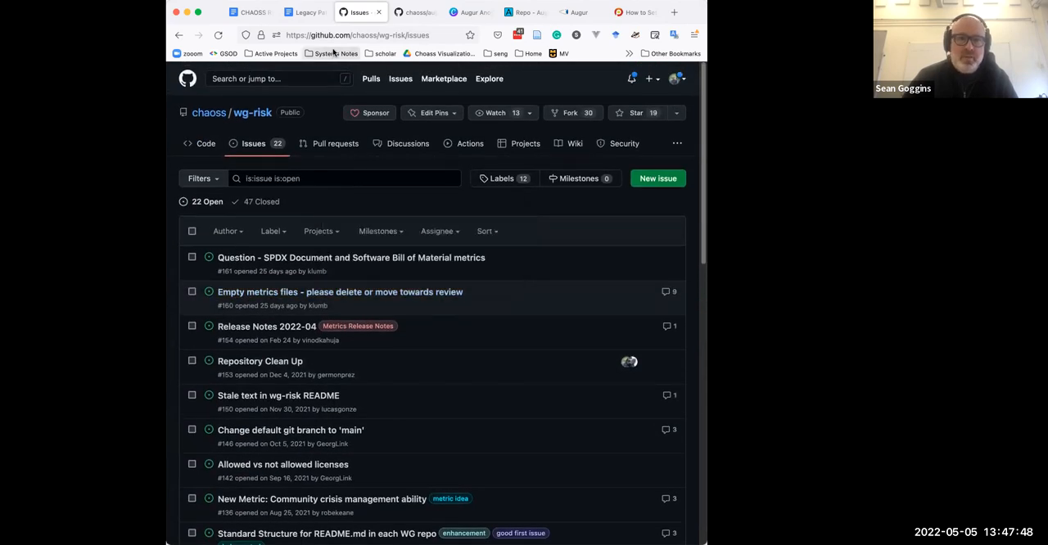
click(250, 11)
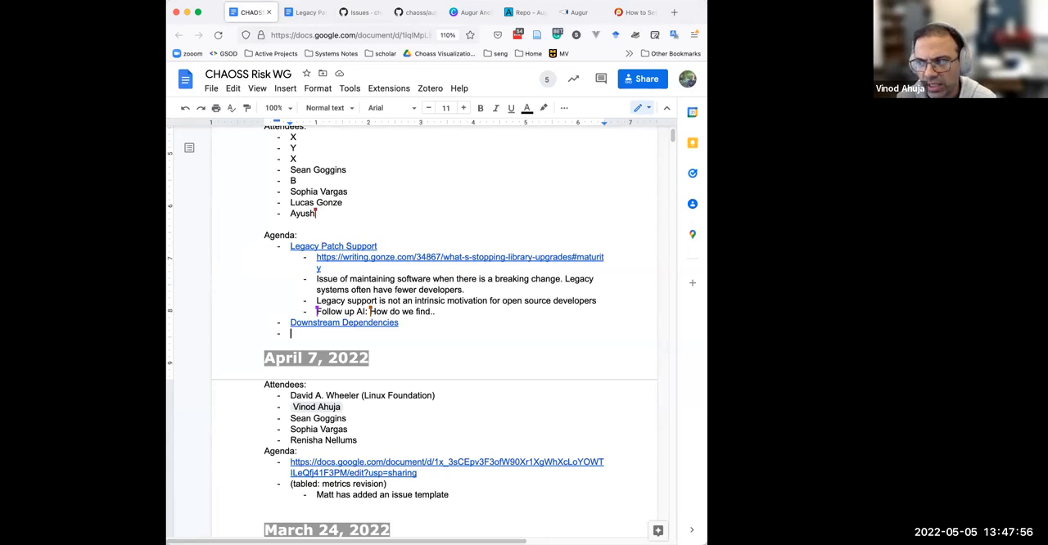
Type 'Metrics update' as a May 5 agenda item and clear the stray letter below.
text(Metrics update)
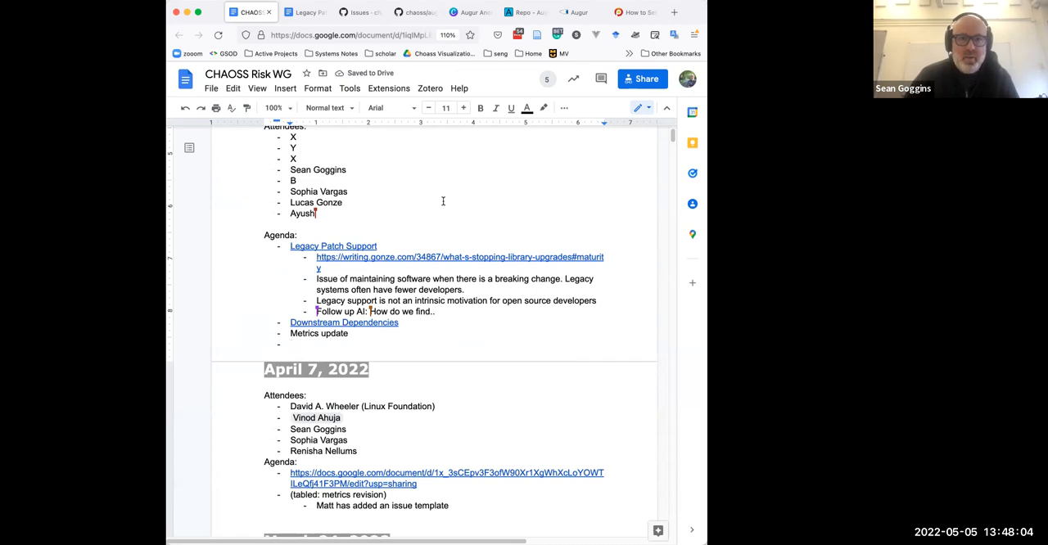
text(a)
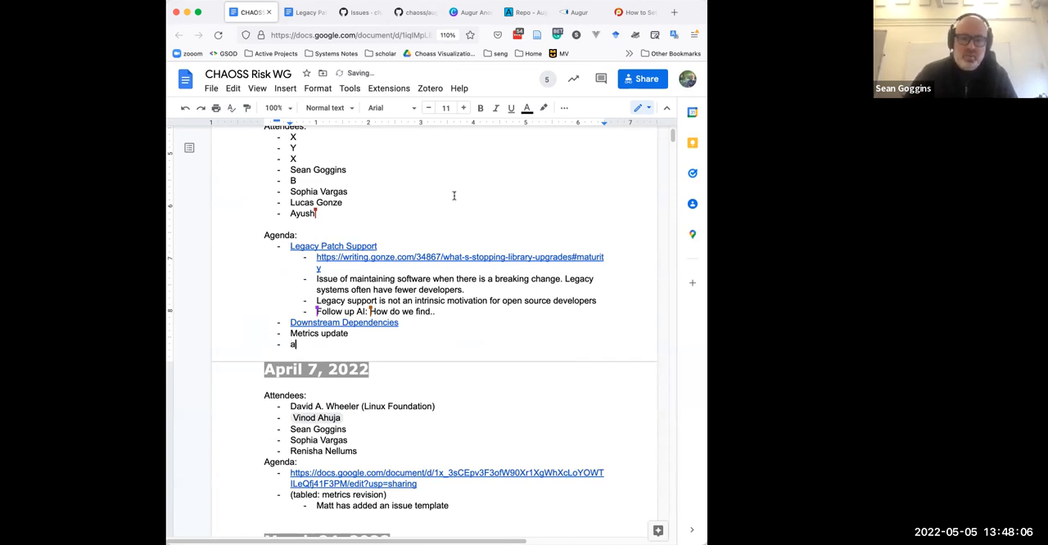
key(Backspace)
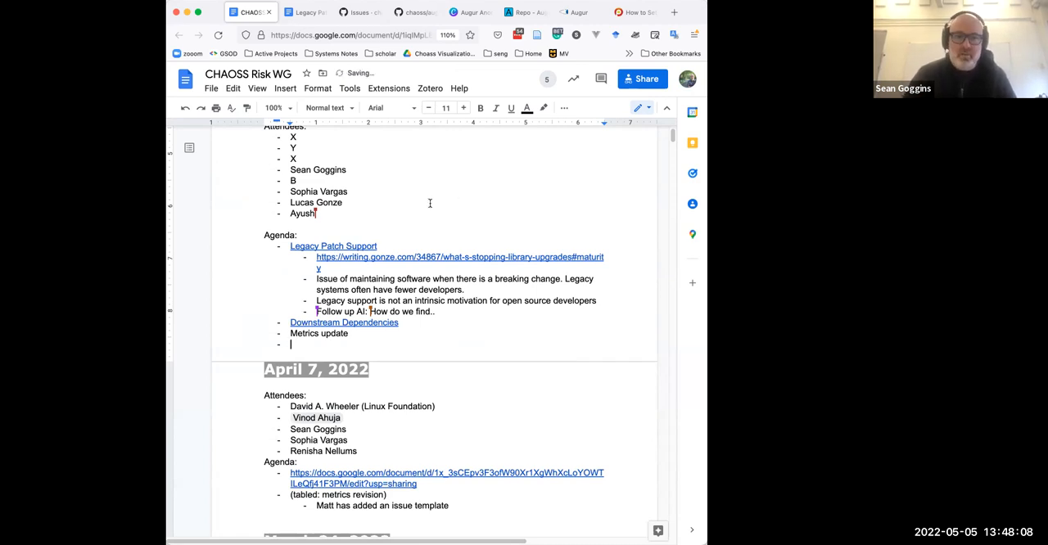
scroll(up, 3)
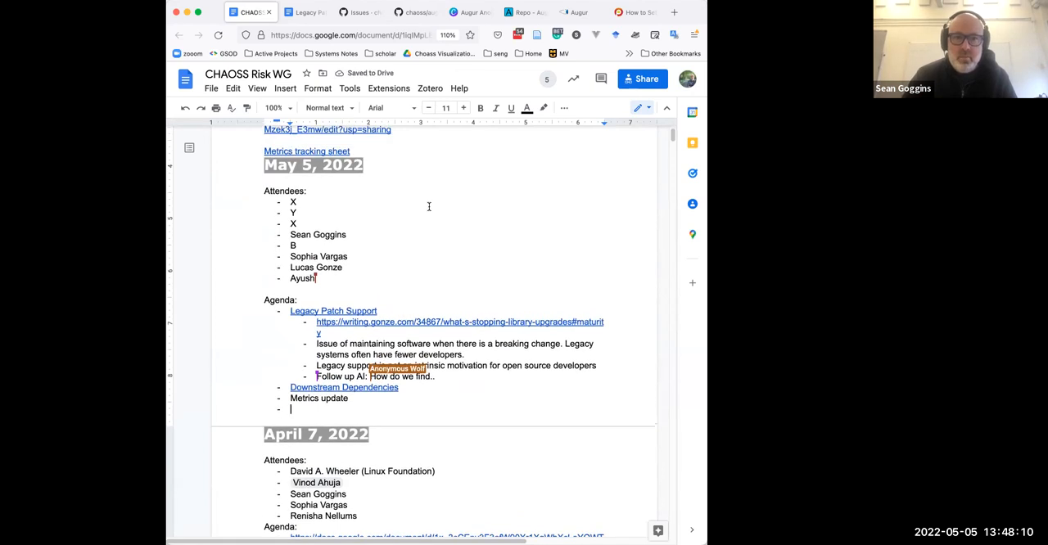
Scroll up to review the May 5 agenda's Legacy Patch Support and Metrics update bullets.
scroll(up, 3)
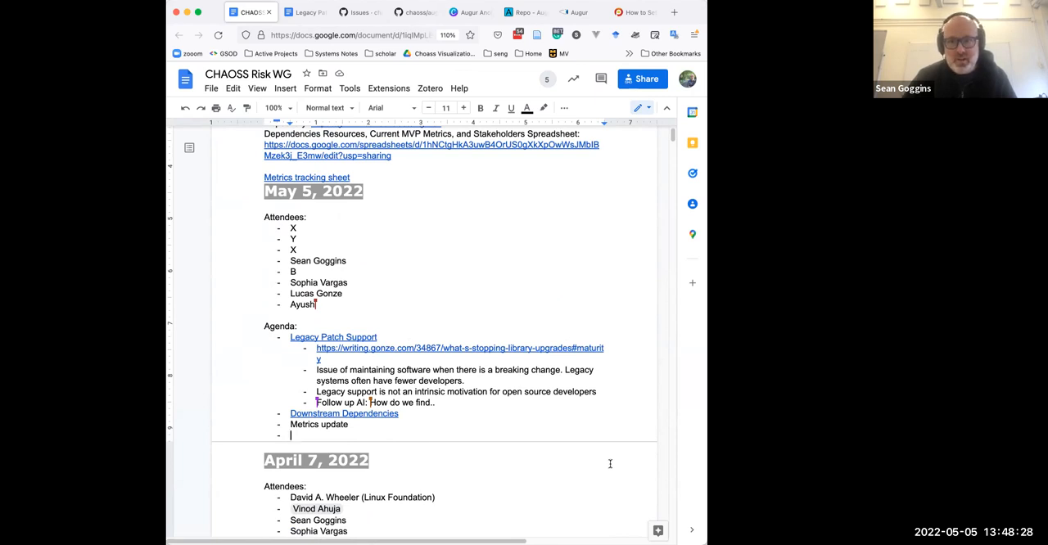
mouse_move(600, 429)
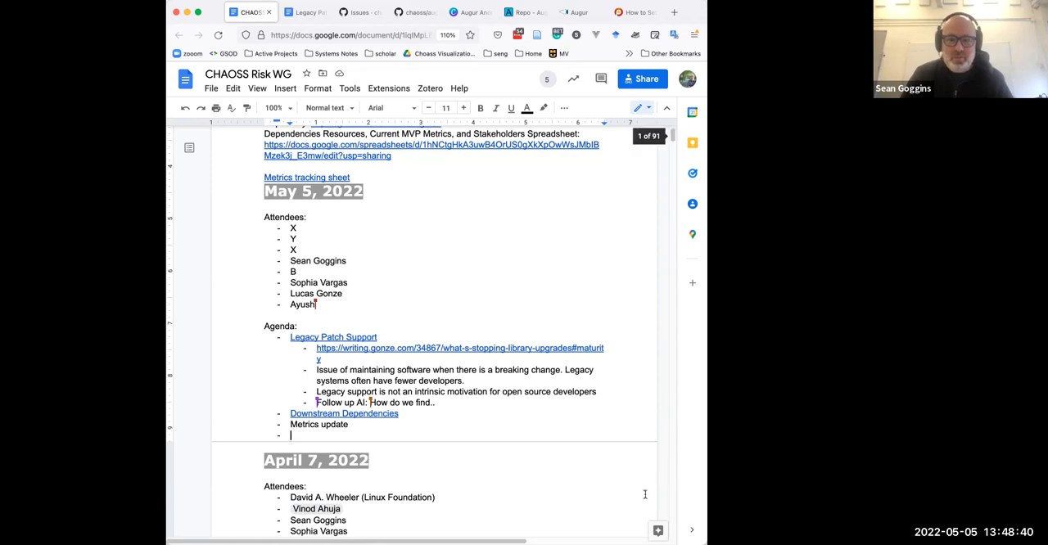
mouse_move(633, 521)
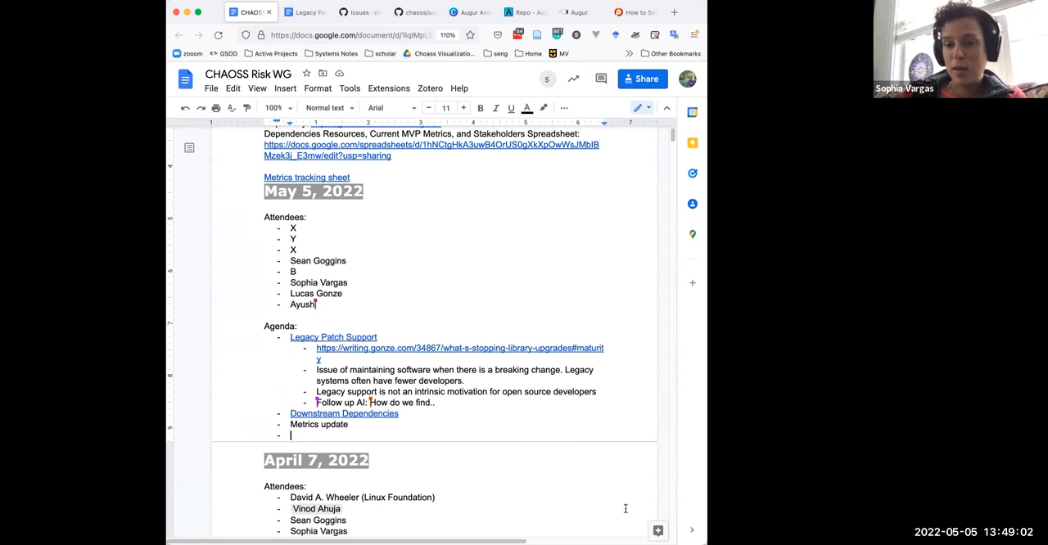
mouse_move(622, 516)
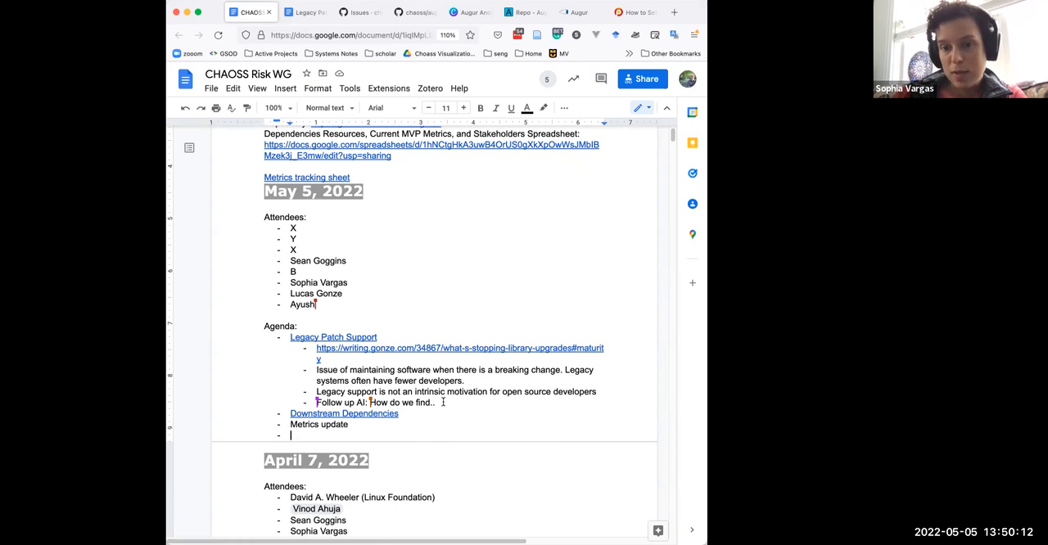
mouse_move(610, 510)
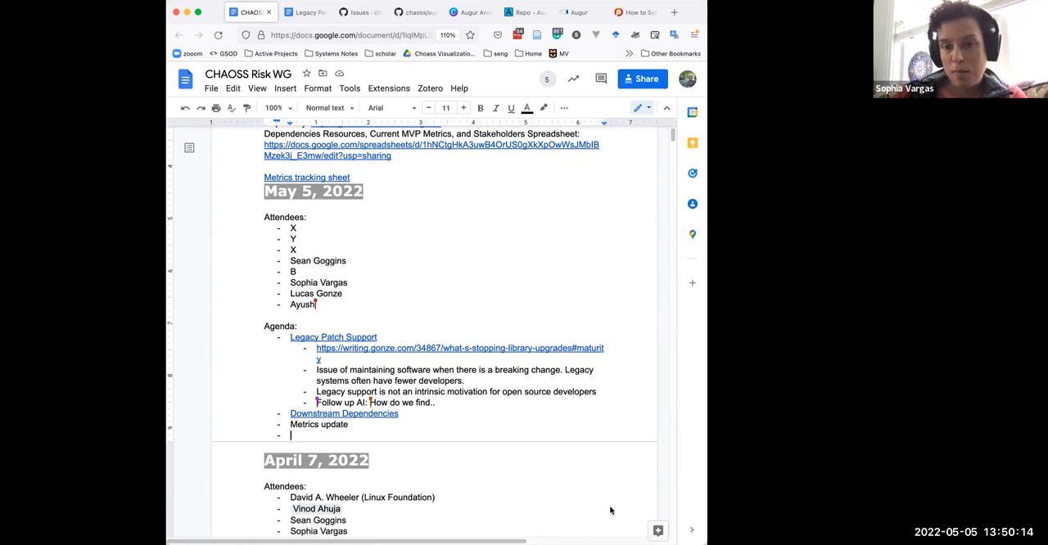
mouse_move(619, 521)
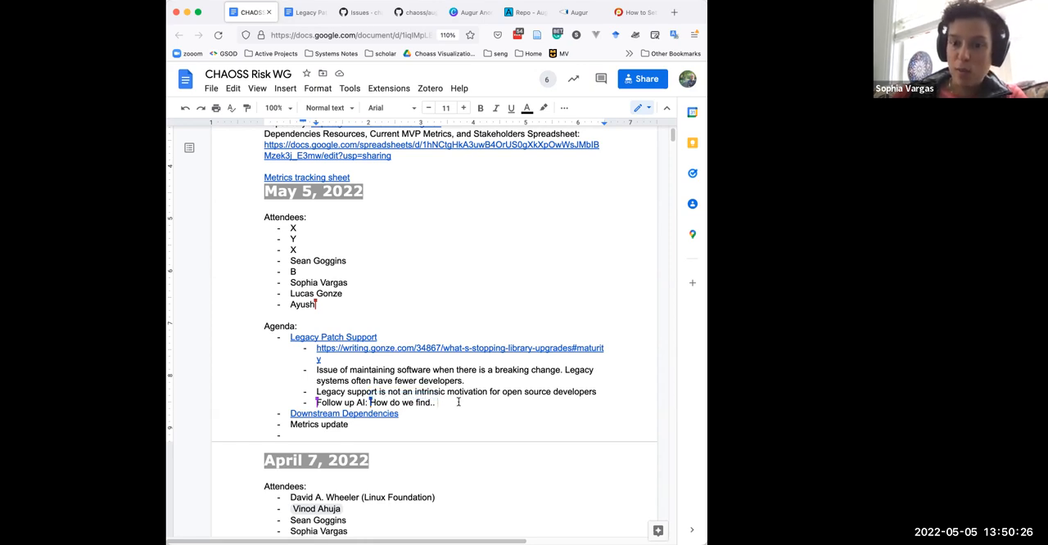
Type the note 'We are most likely to spot the *really old stuff*, which is different to the type of vulnerabilities…'.
text(W)
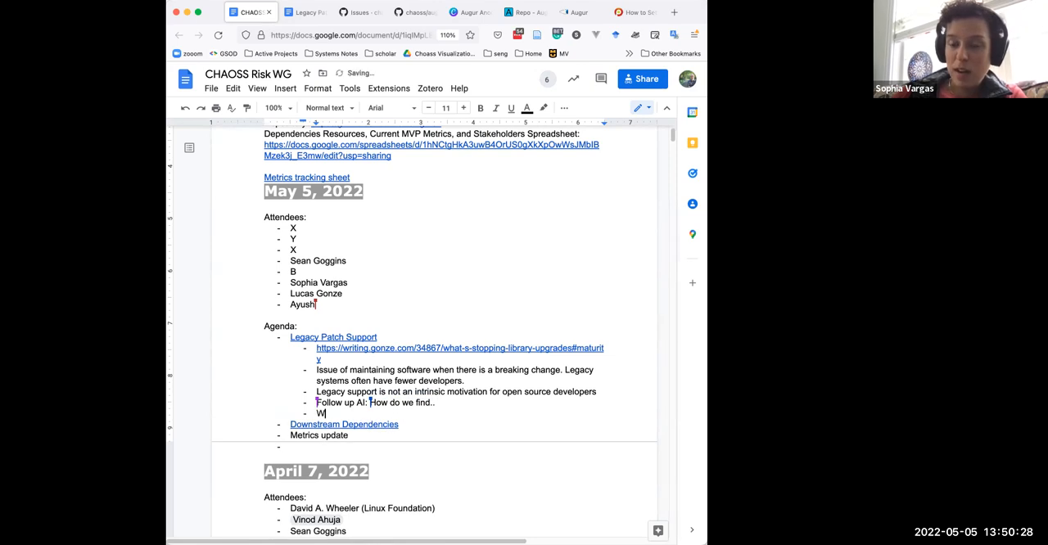
text(e are most likely to spot the *really old)
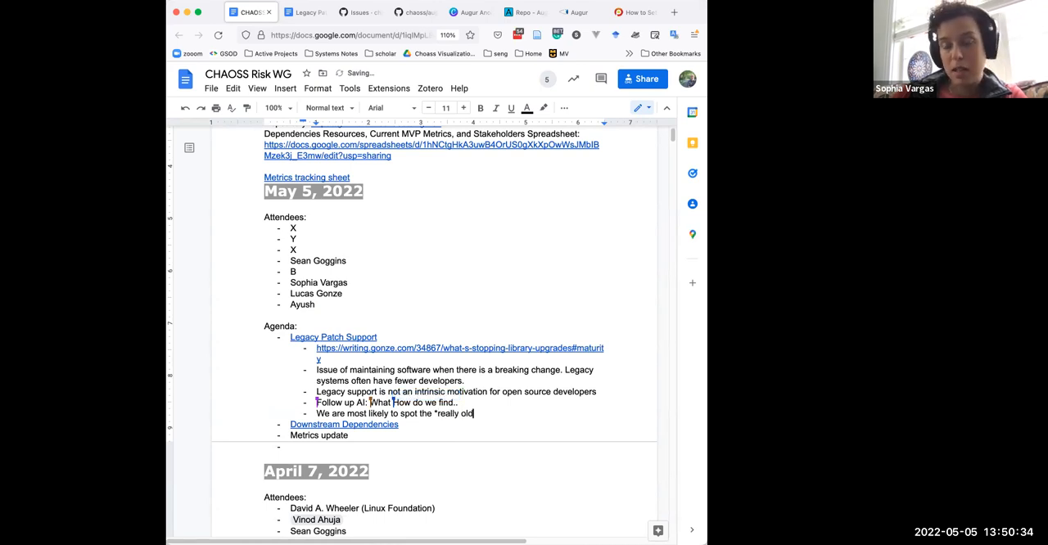
text(stuff*,)
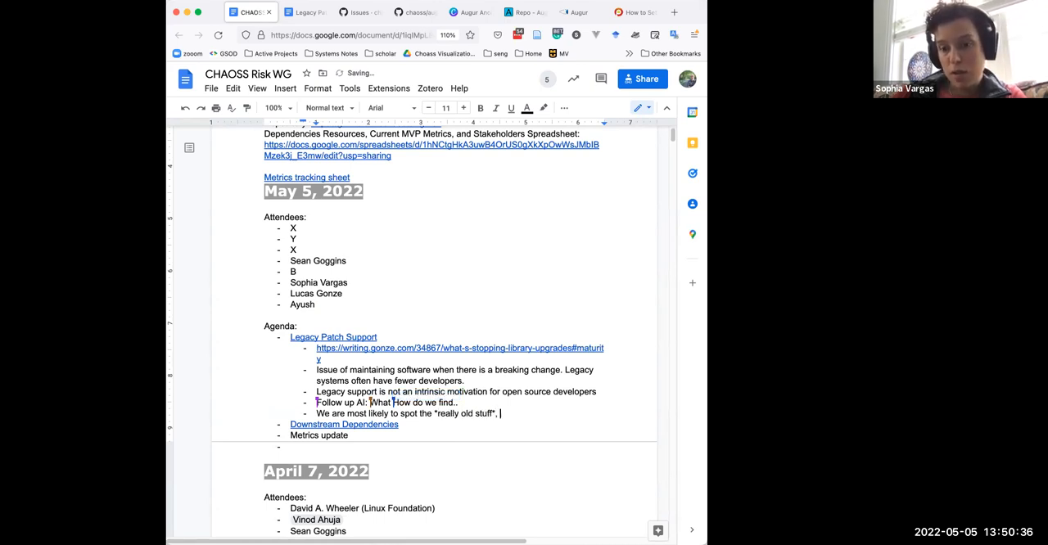
text(, which is)
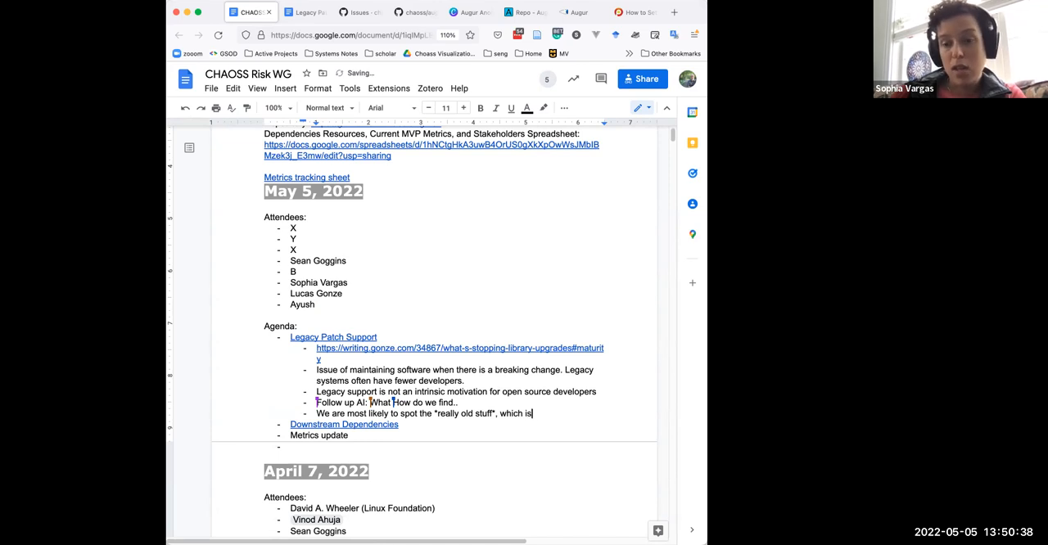
text(different to the t)
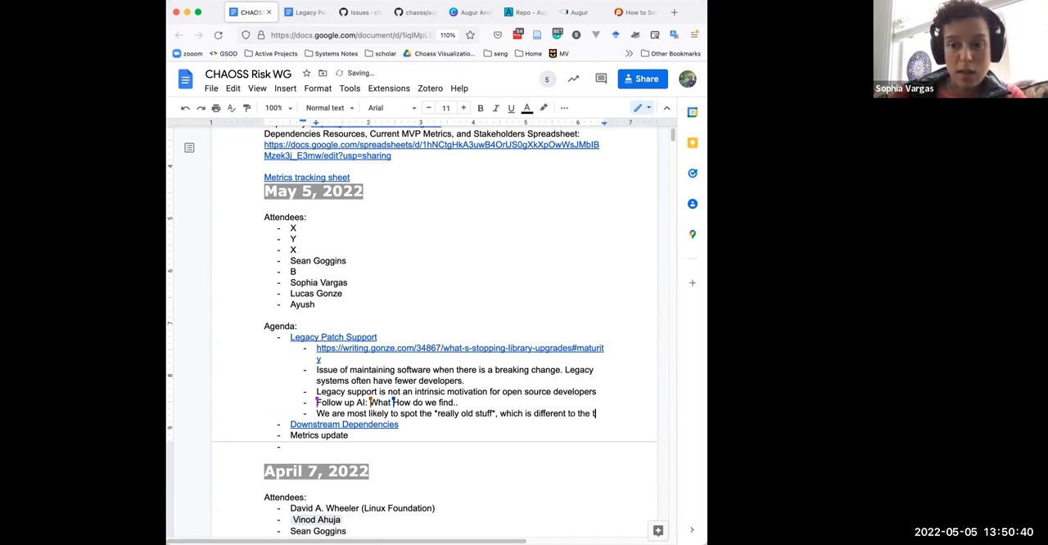
text(type o f)
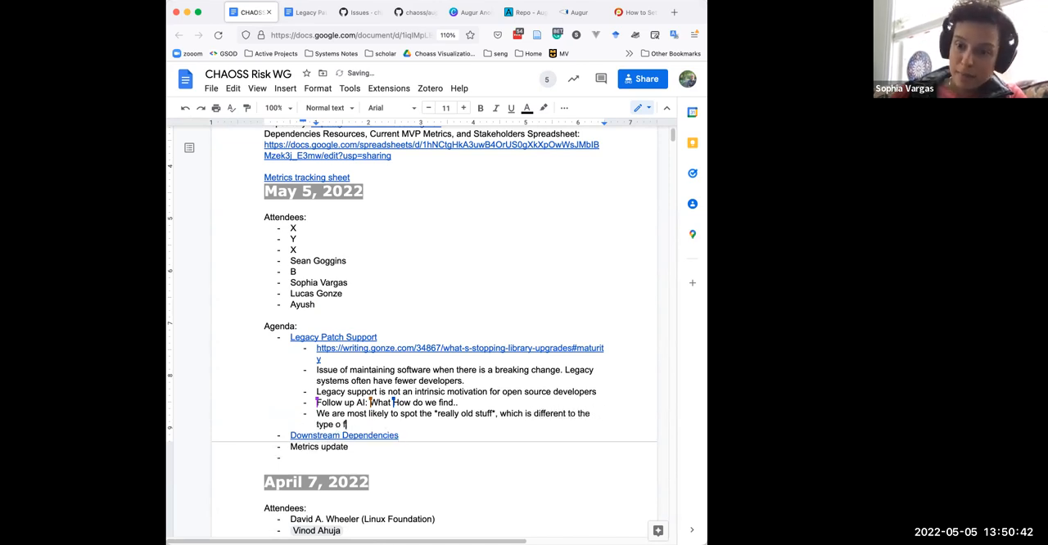
text(vulnerabilities that emerged around th)
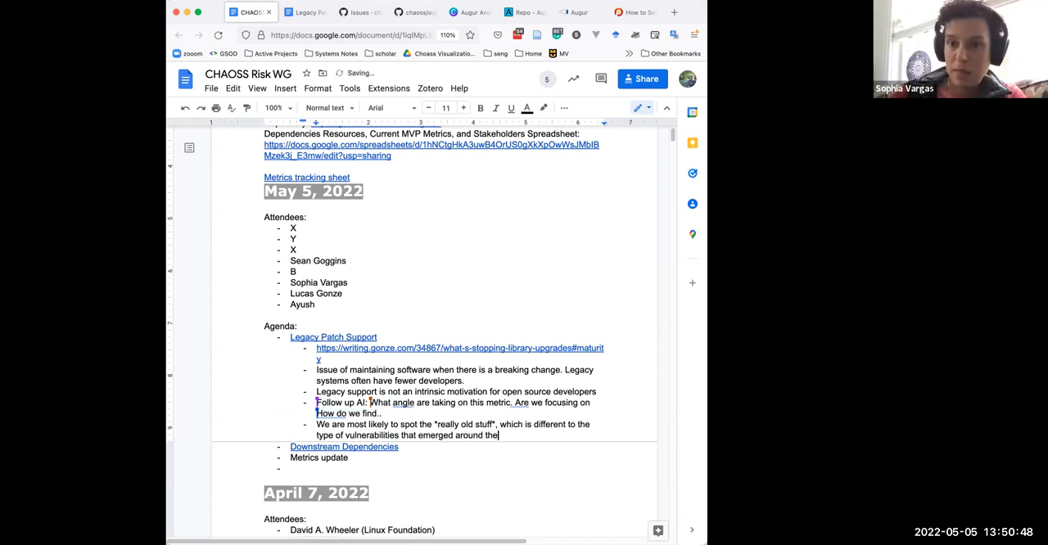
text(elas)
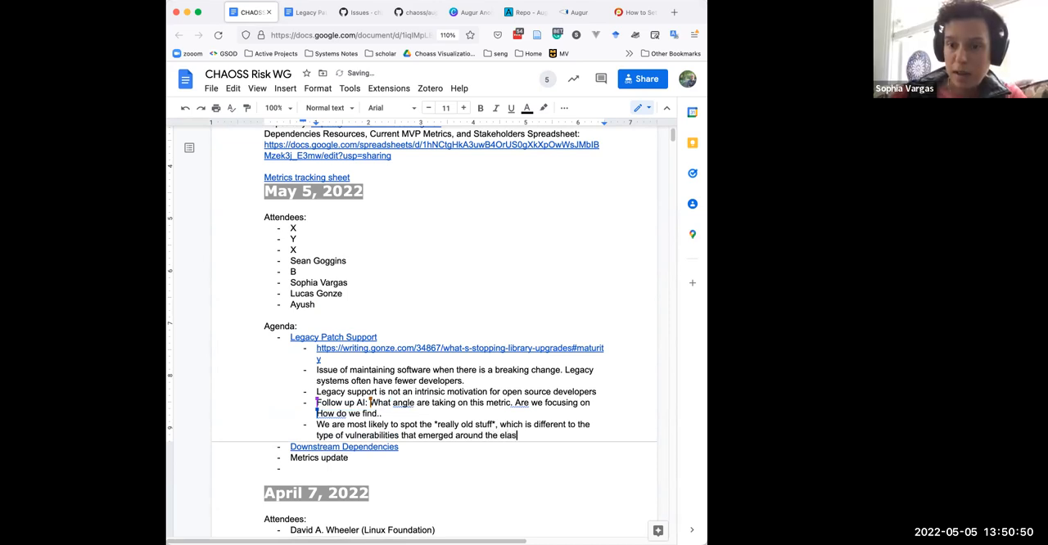